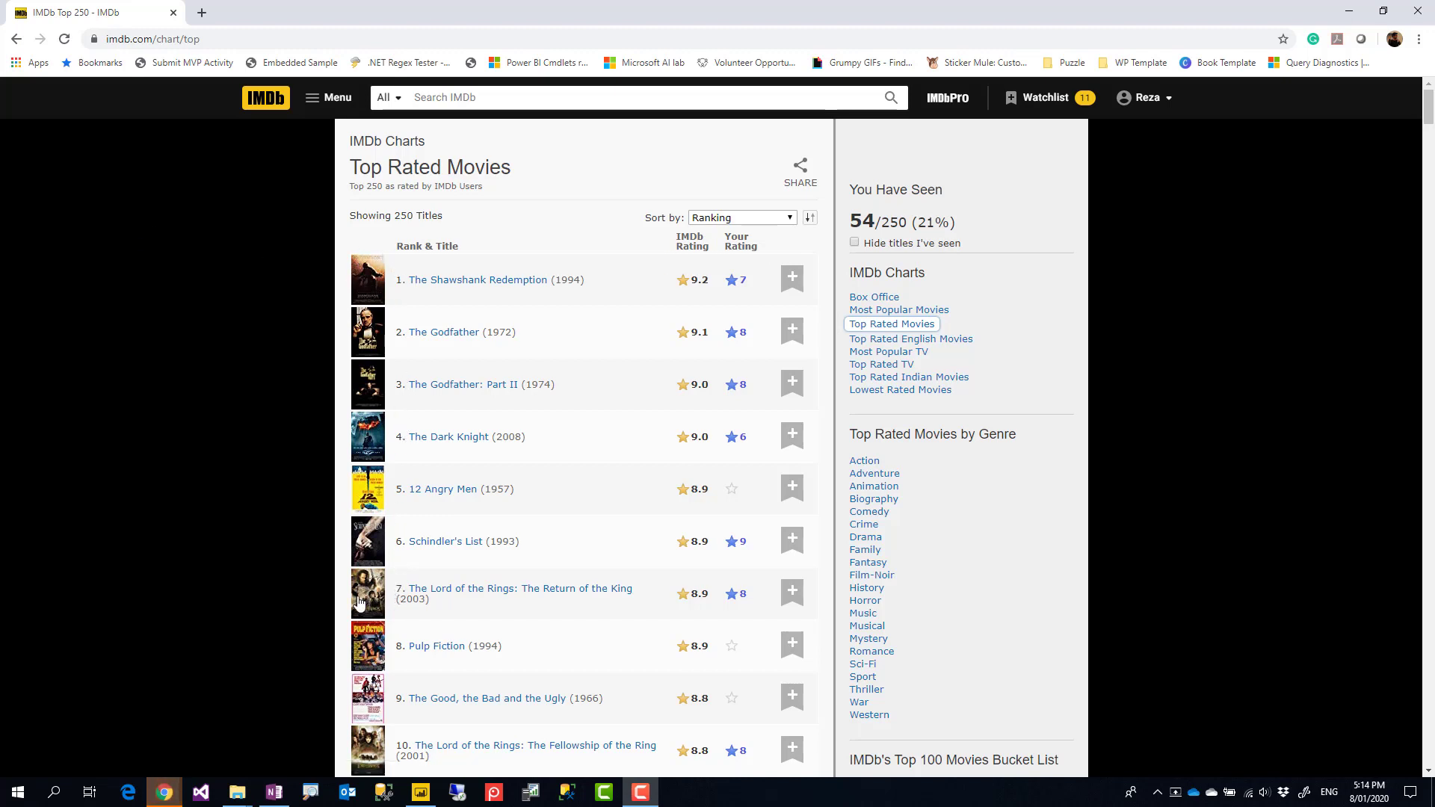
{"action": "mouse_move", "coordinate": [406, 382]}
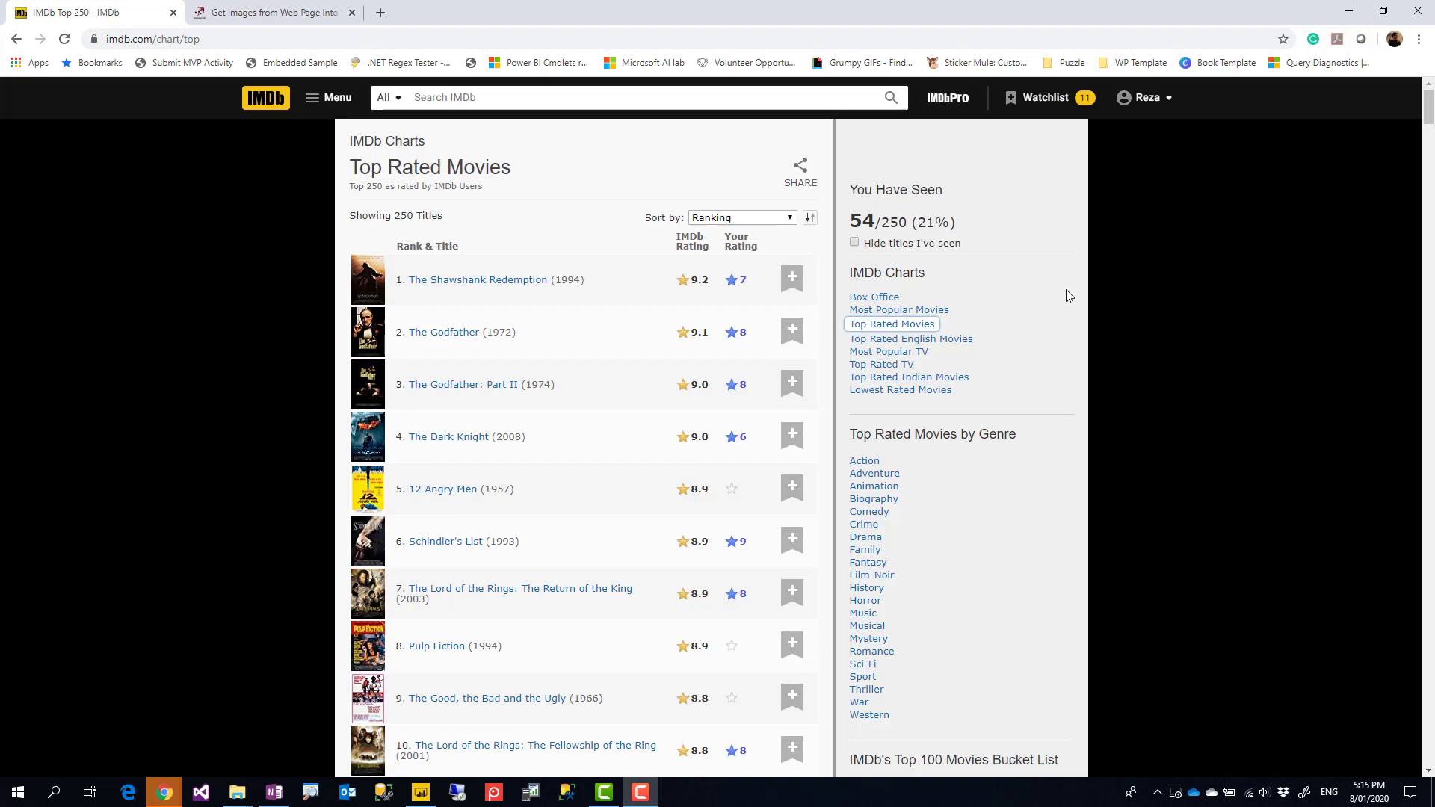
{"action": "mouse_move", "coordinate": [453, 332]}
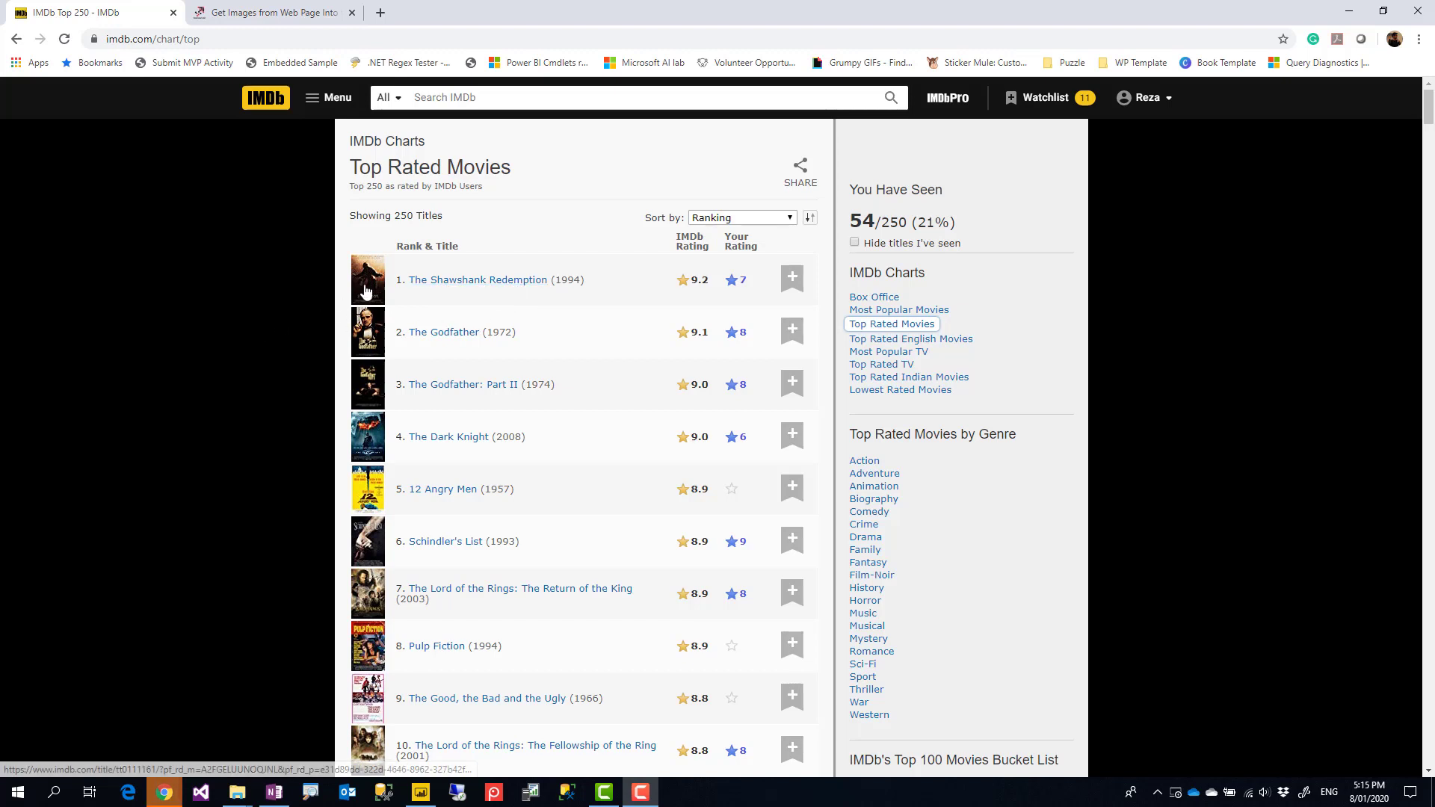
Step: Inspect the page code behind the first movie poster in Chrome, then close the code view
{"action": "right_click", "coordinate": [366, 280]}
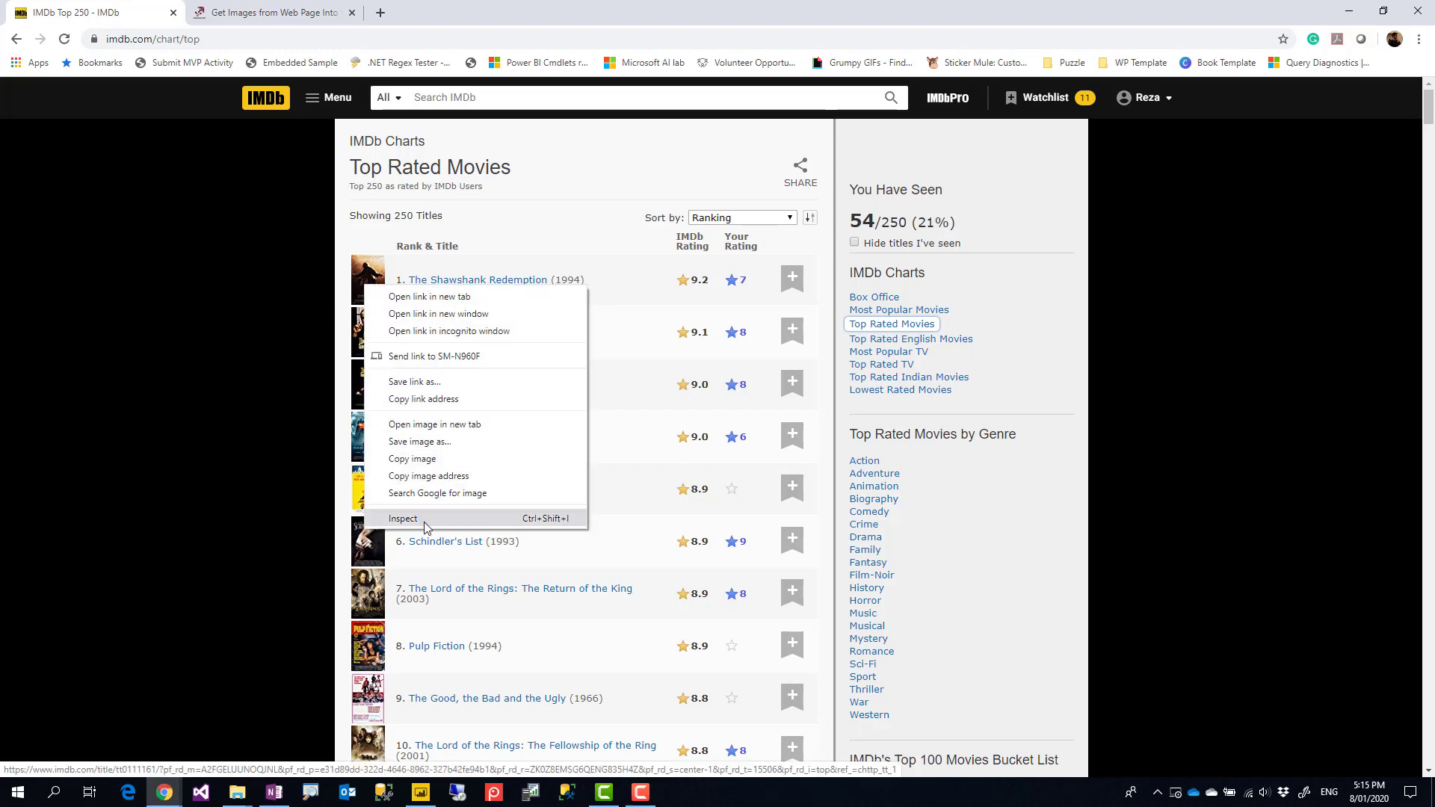
{"action": "left_click", "coordinate": [402, 519]}
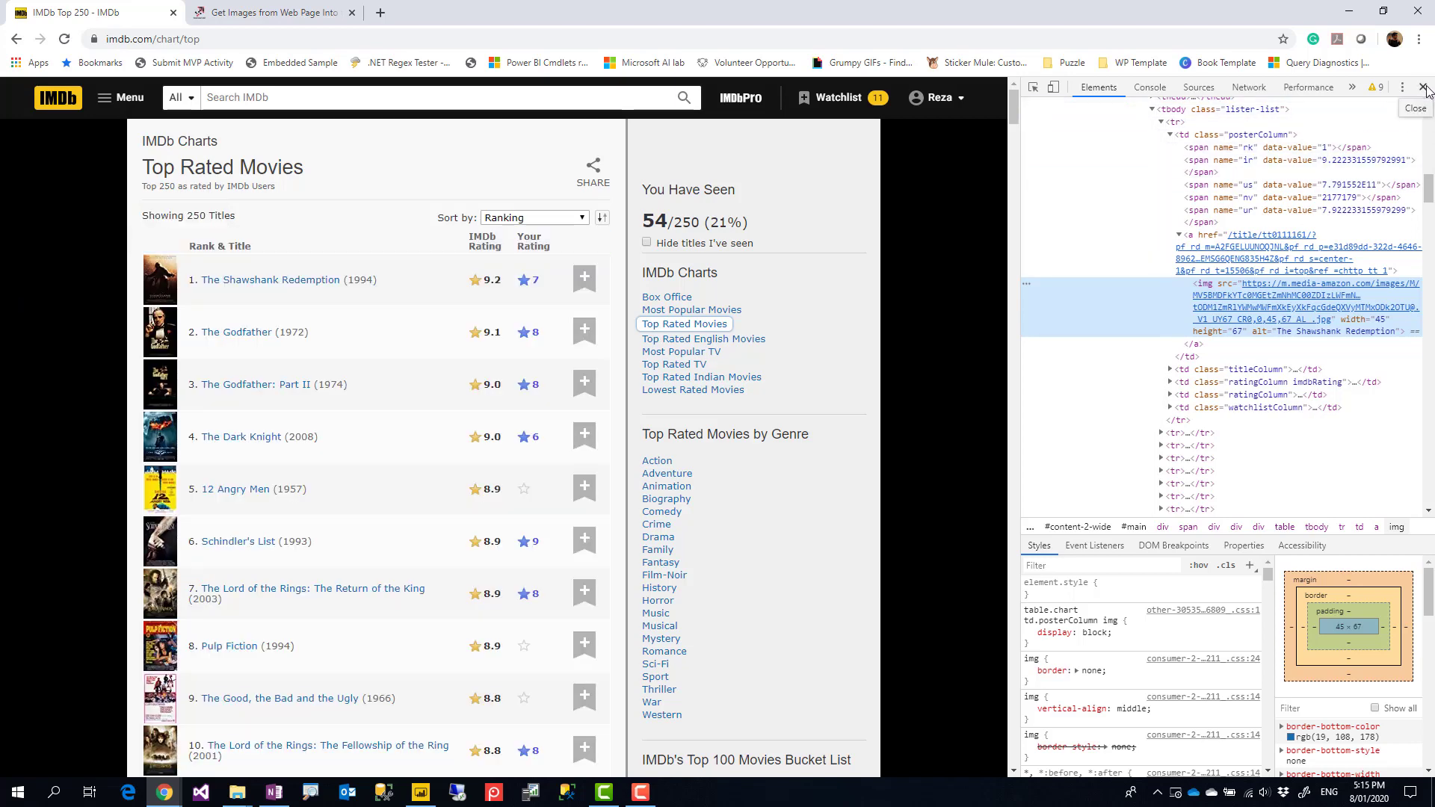
{"action": "left_click", "coordinate": [1425, 87]}
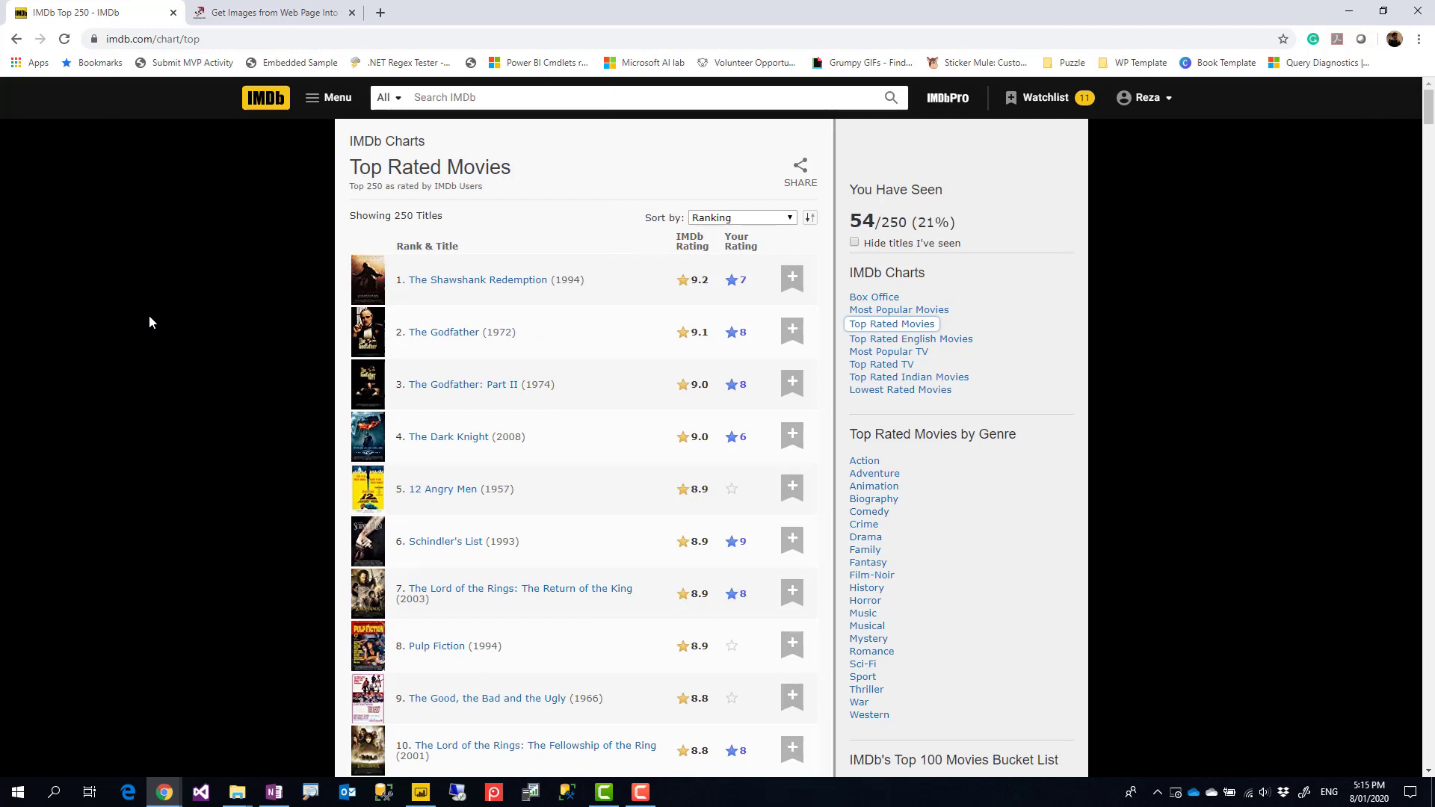
{"action": "mouse_move", "coordinate": [347, 520]}
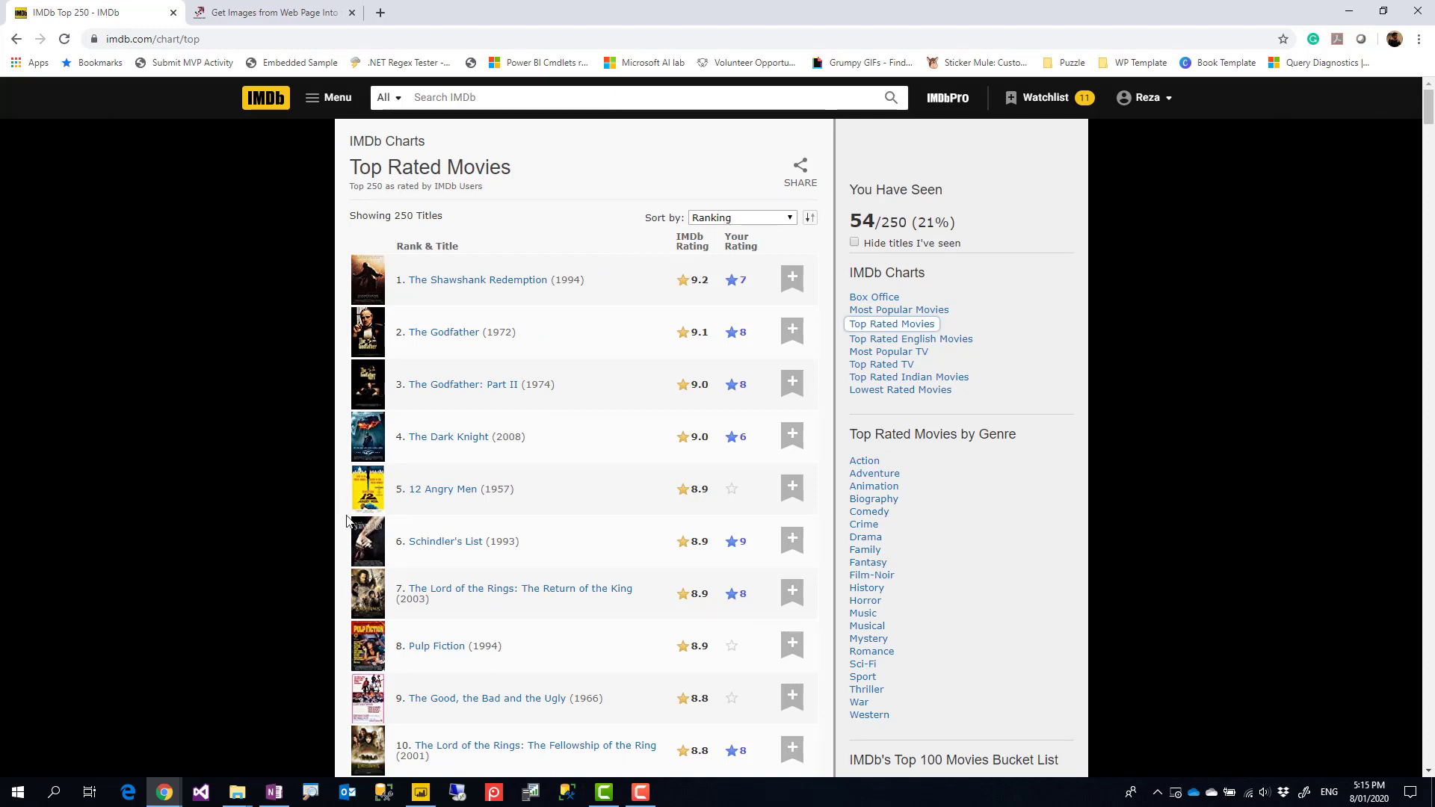
Step: Copy the IMDb chart address and connect to it as a Web data source in Power BI
{"action": "left_click", "coordinate": [183, 39]}
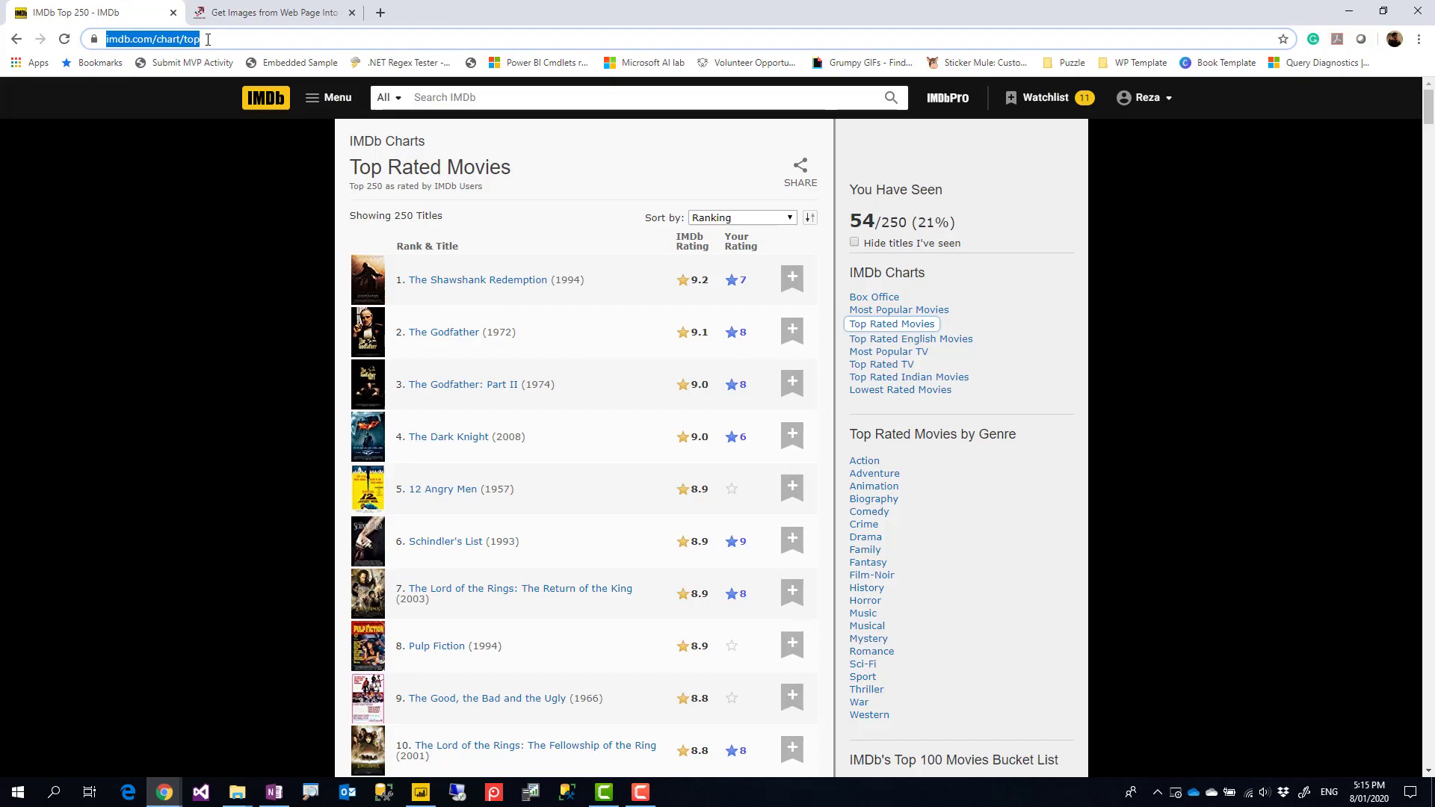
{"action": "left_click", "coordinate": [421, 792]}
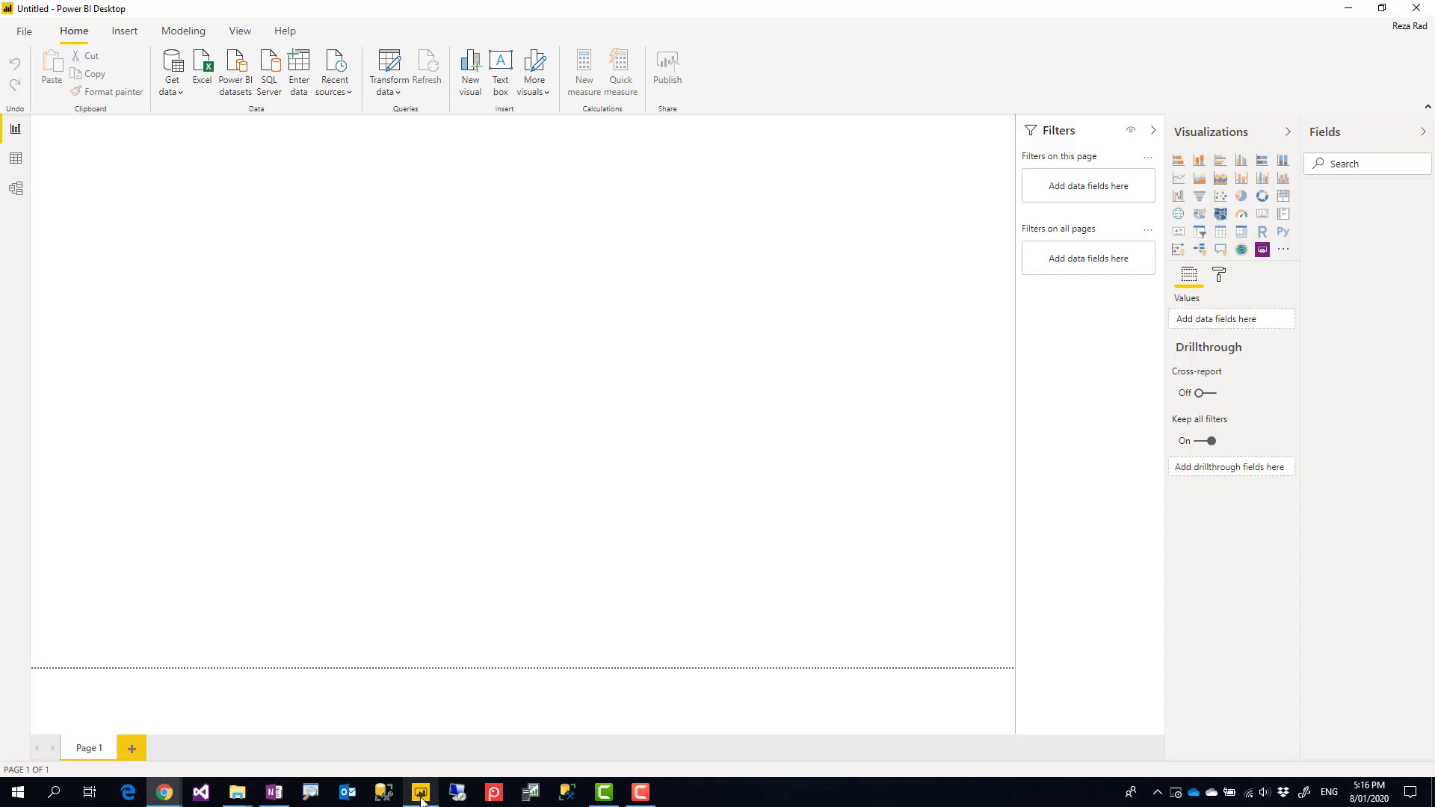
{"action": "left_click", "coordinate": [170, 72]}
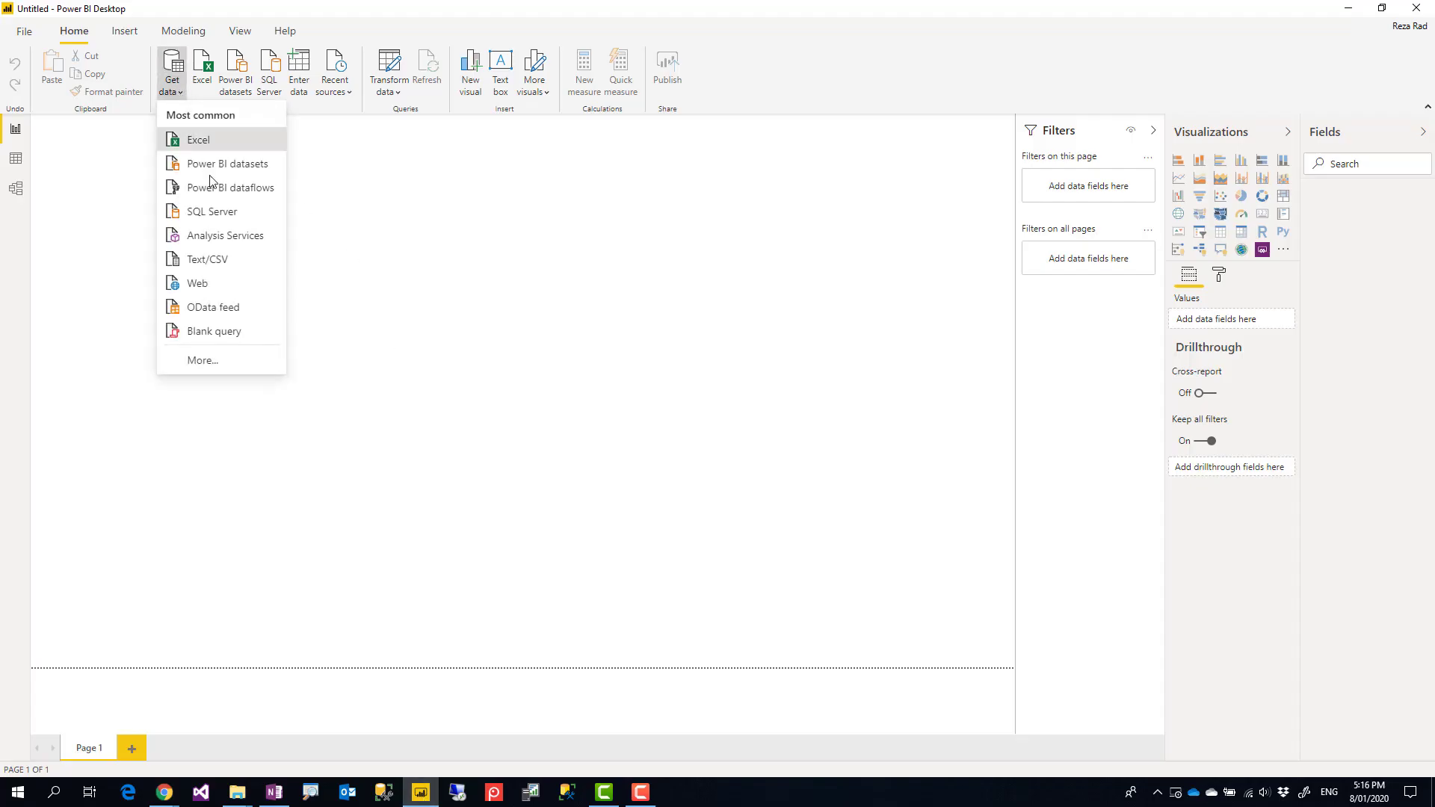
{"action": "left_click", "coordinate": [593, 391]}
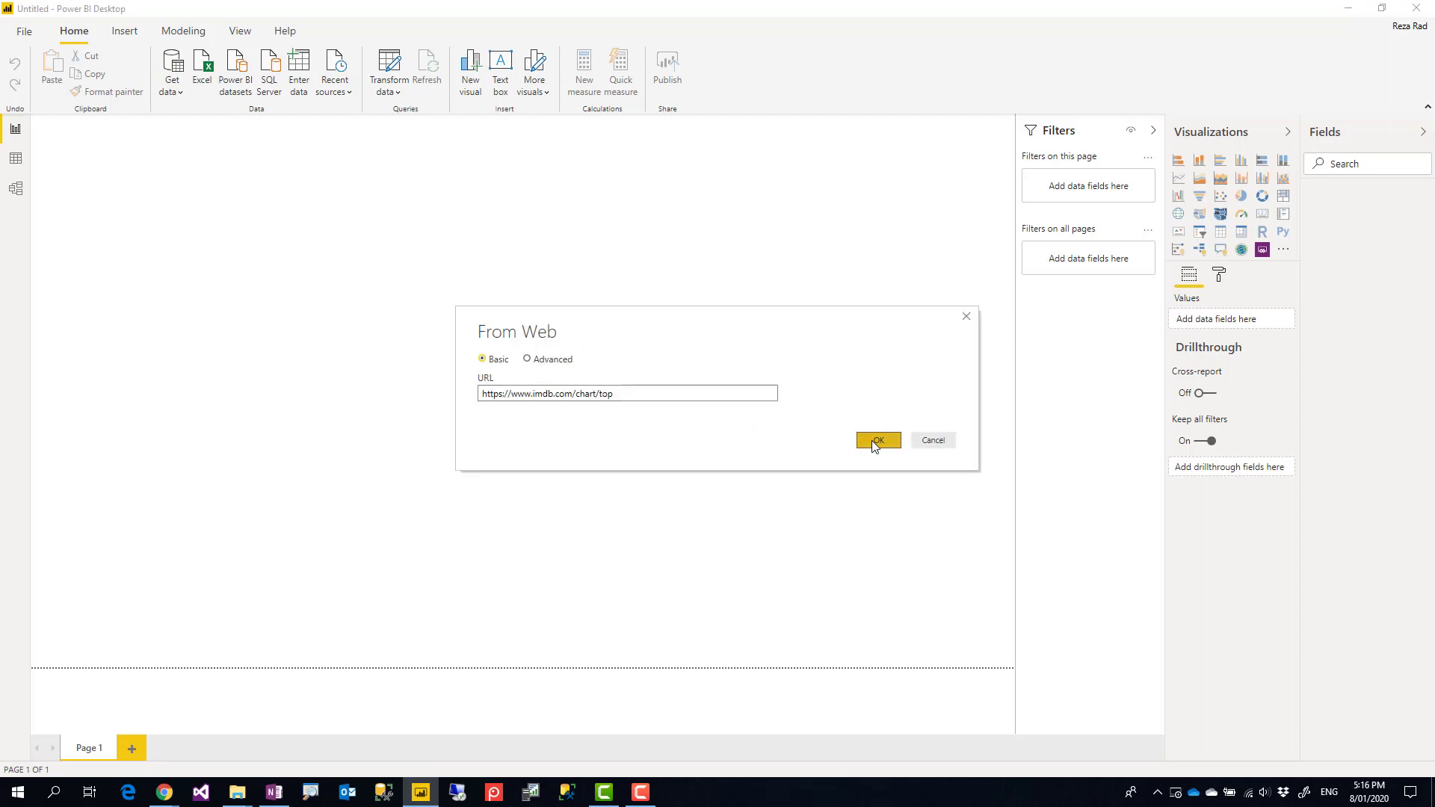
{"action": "left_click", "coordinate": [876, 439]}
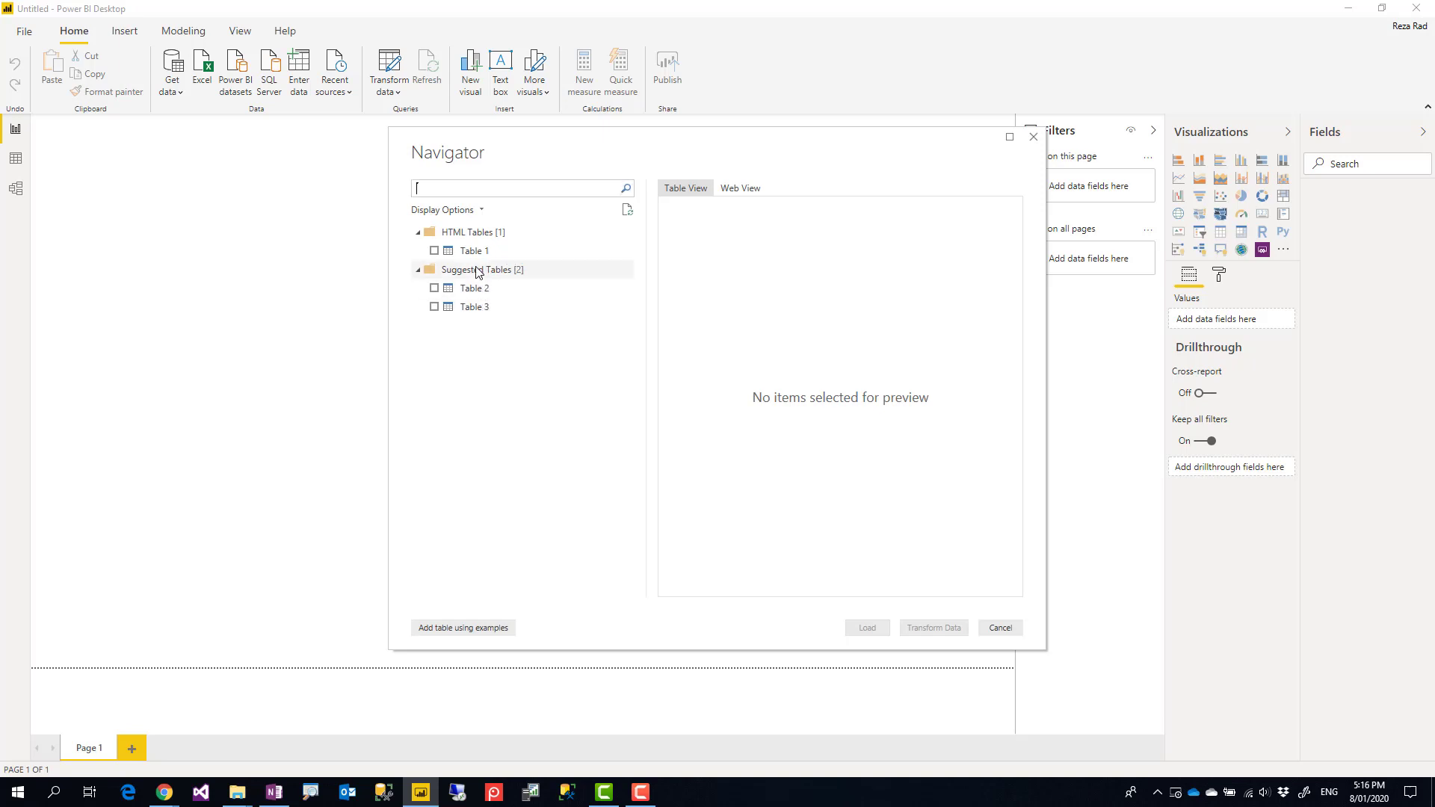
Step: Preview Table 1, then Table 2, then Table 1 again in the Navigator
{"action": "left_click", "coordinate": [474, 250]}
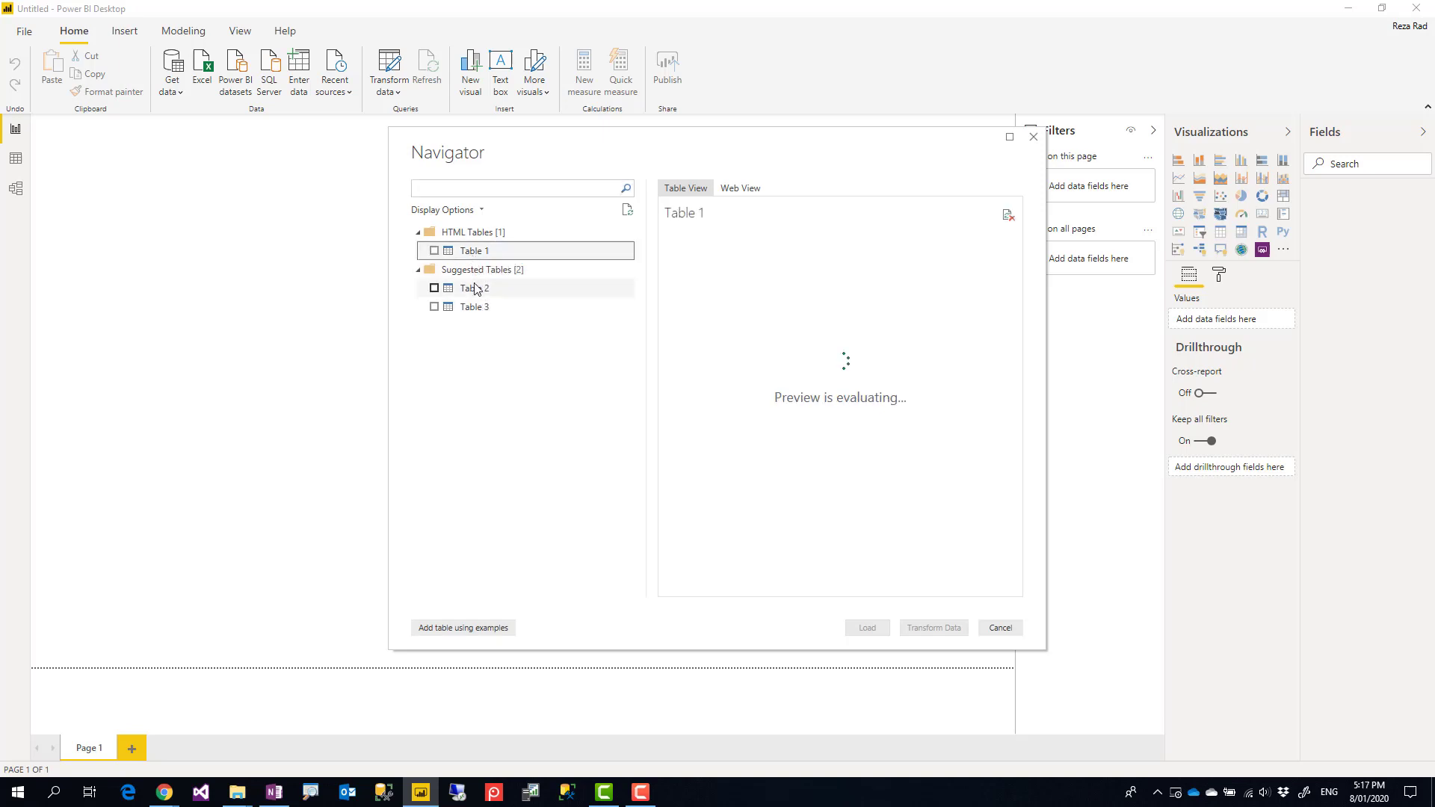
{"action": "left_click", "coordinate": [476, 288]}
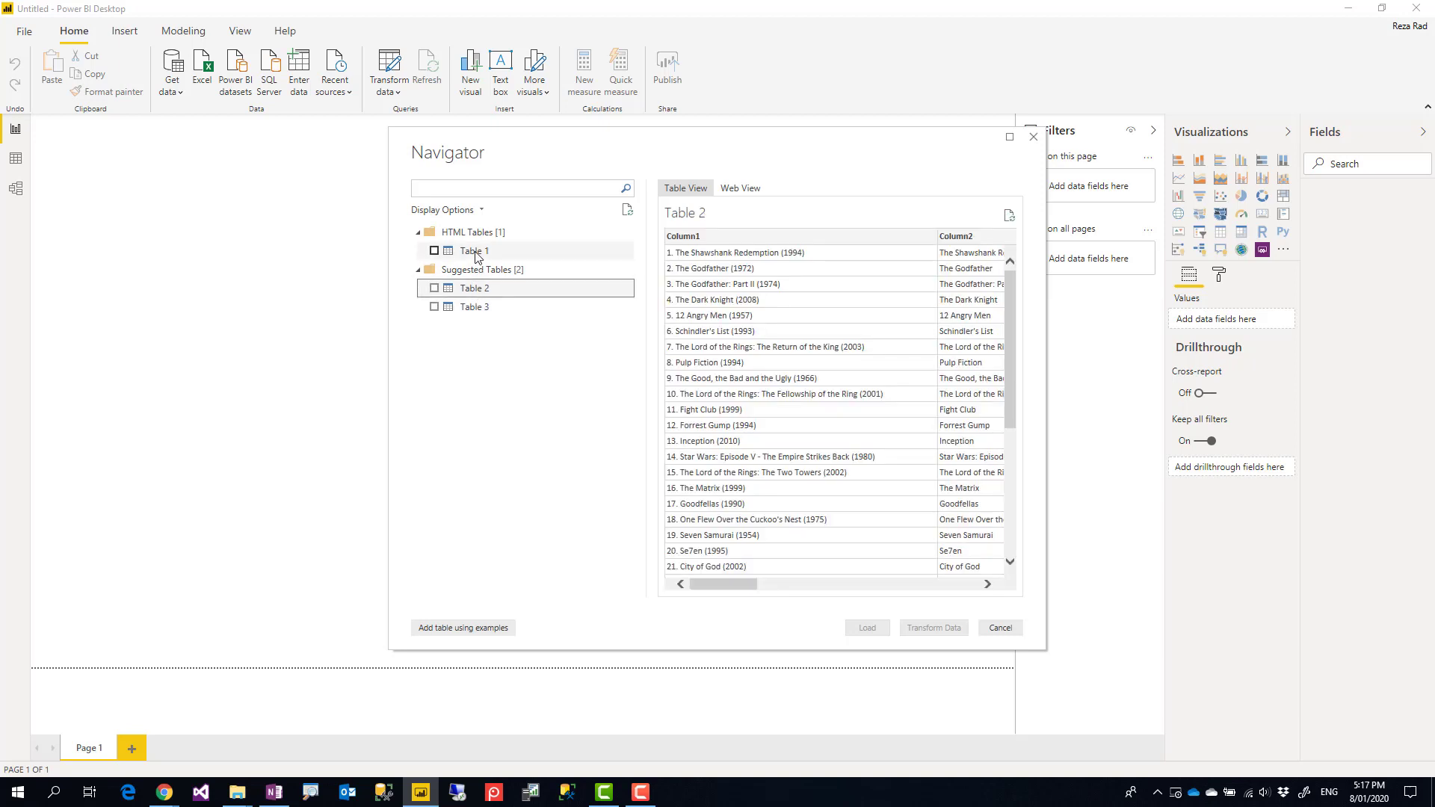
{"action": "left_click", "coordinate": [474, 251]}
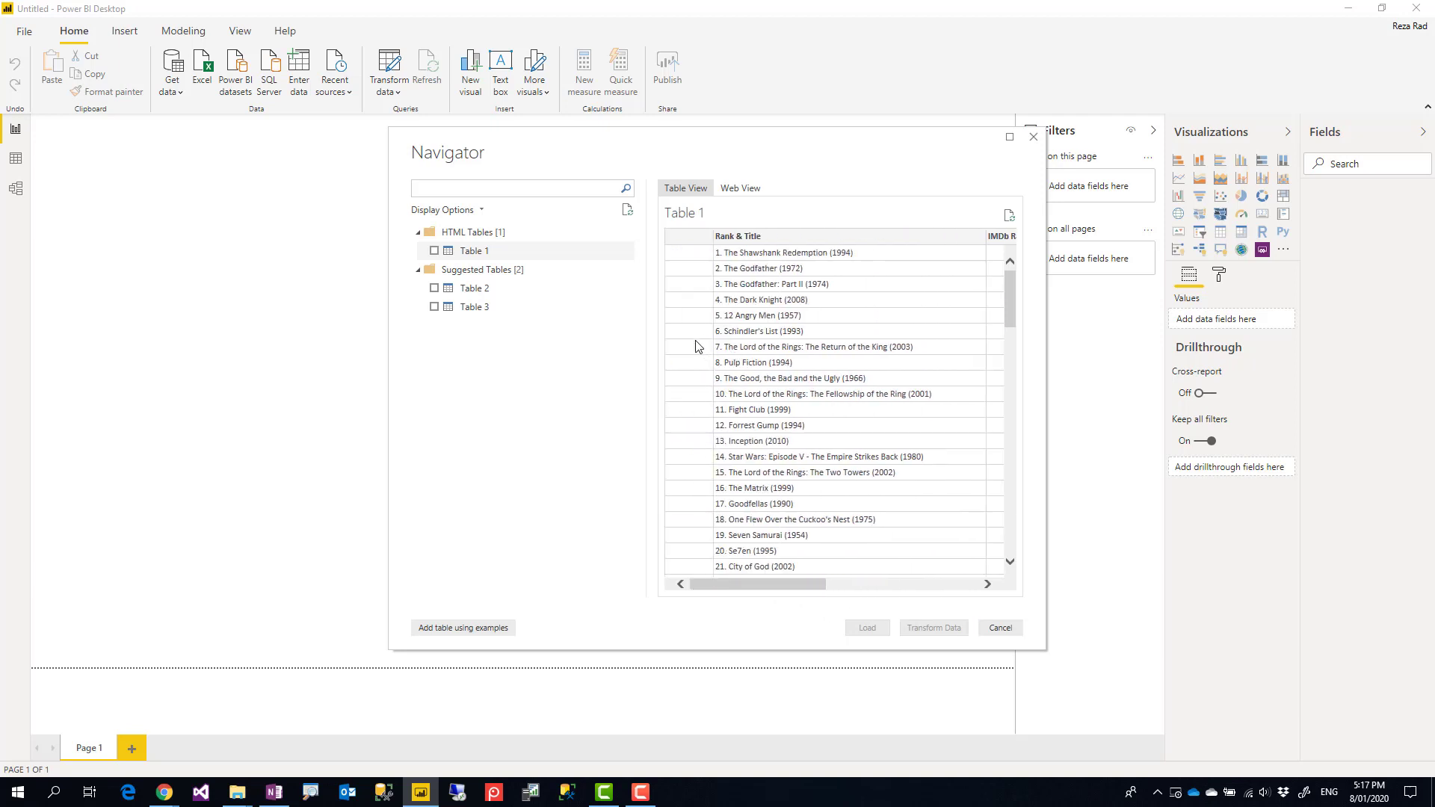
{"action": "mouse_move", "coordinate": [640, 273]}
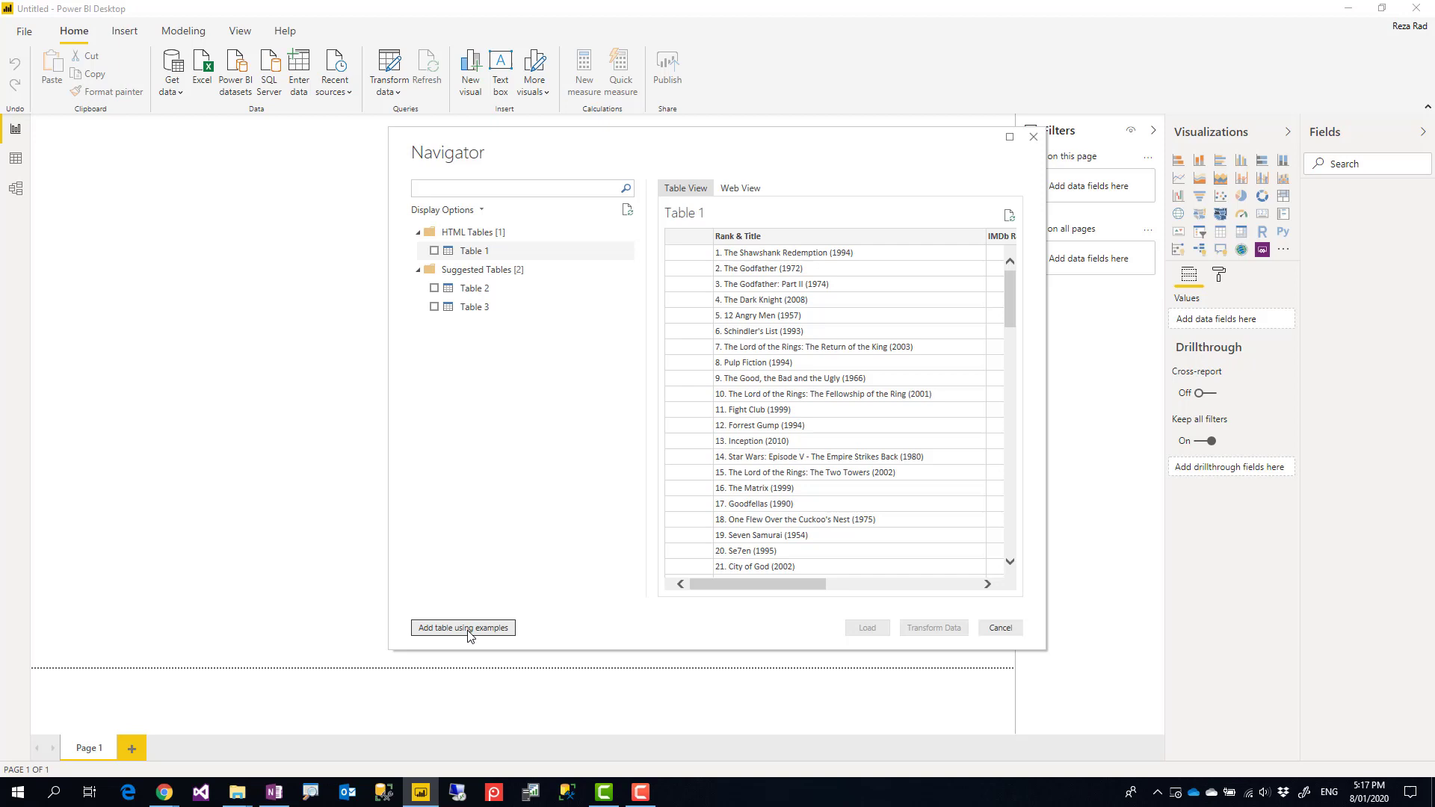
Step: Start Add table using examples from the Navigator
{"action": "left_click", "coordinate": [462, 628]}
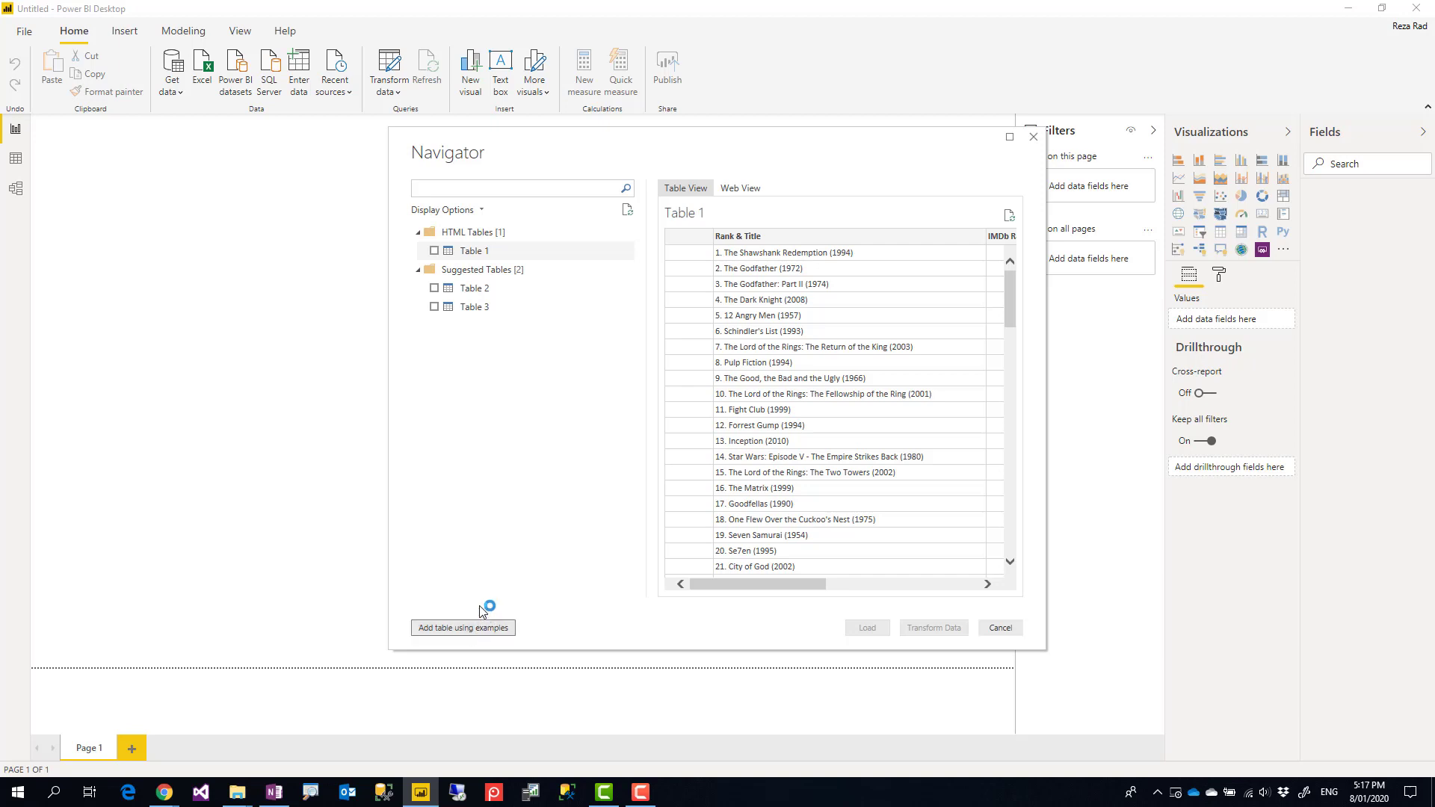
{"action": "mouse_move", "coordinate": [494, 602]}
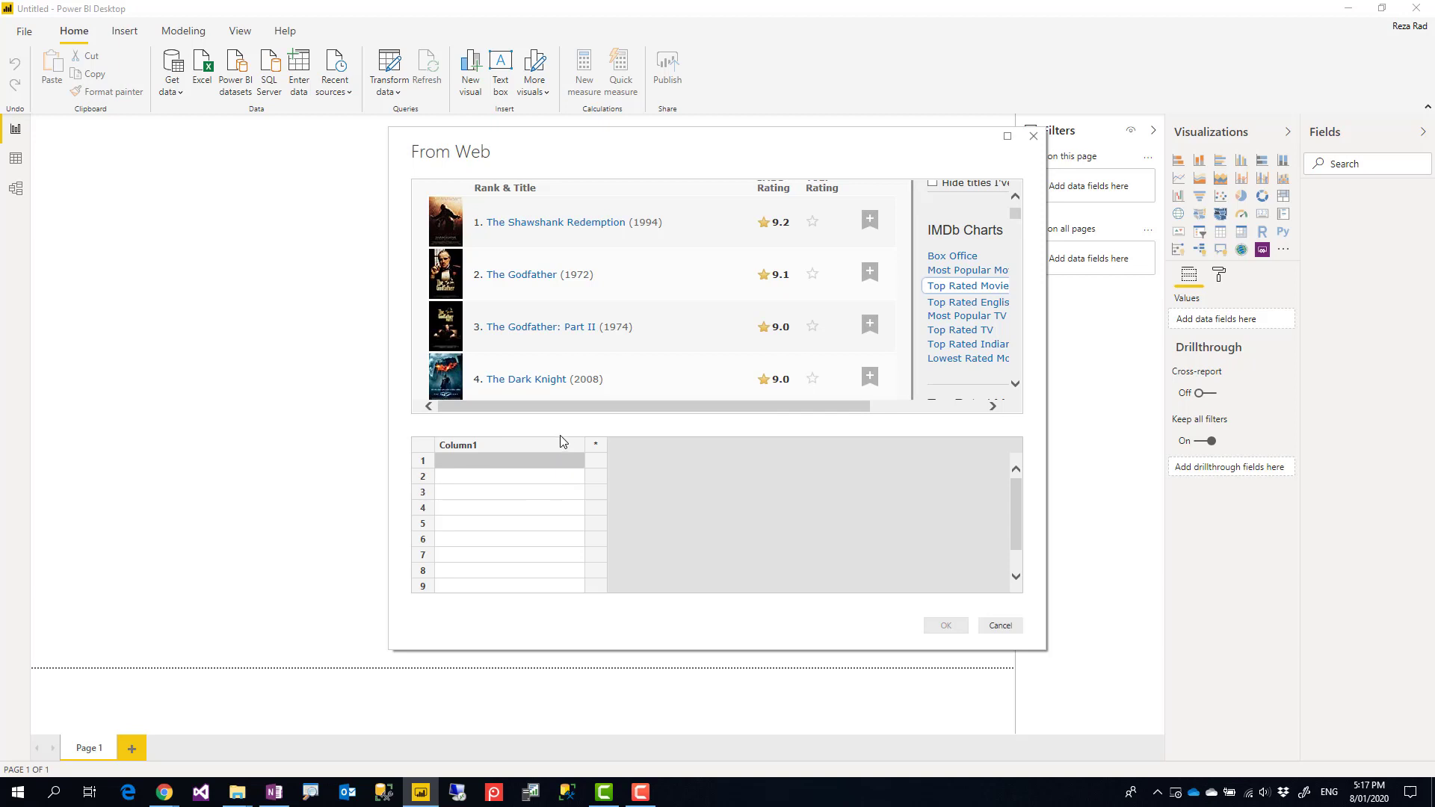
{"action": "mouse_move", "coordinate": [584, 384]}
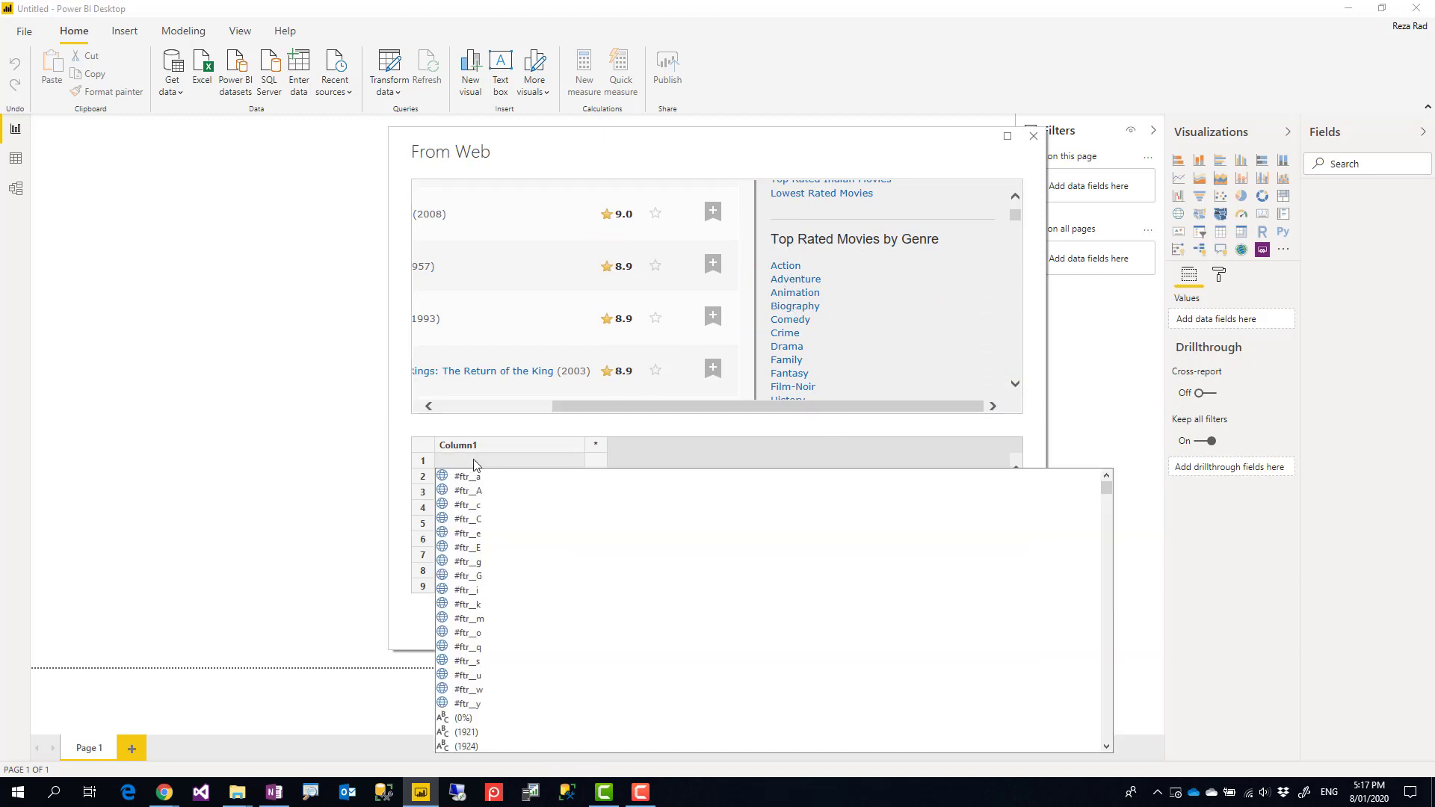
Step: Enter Action and Adventure as example values in Column1, letting other genres auto-suggest
{"action": "type", "text": "Ac"}
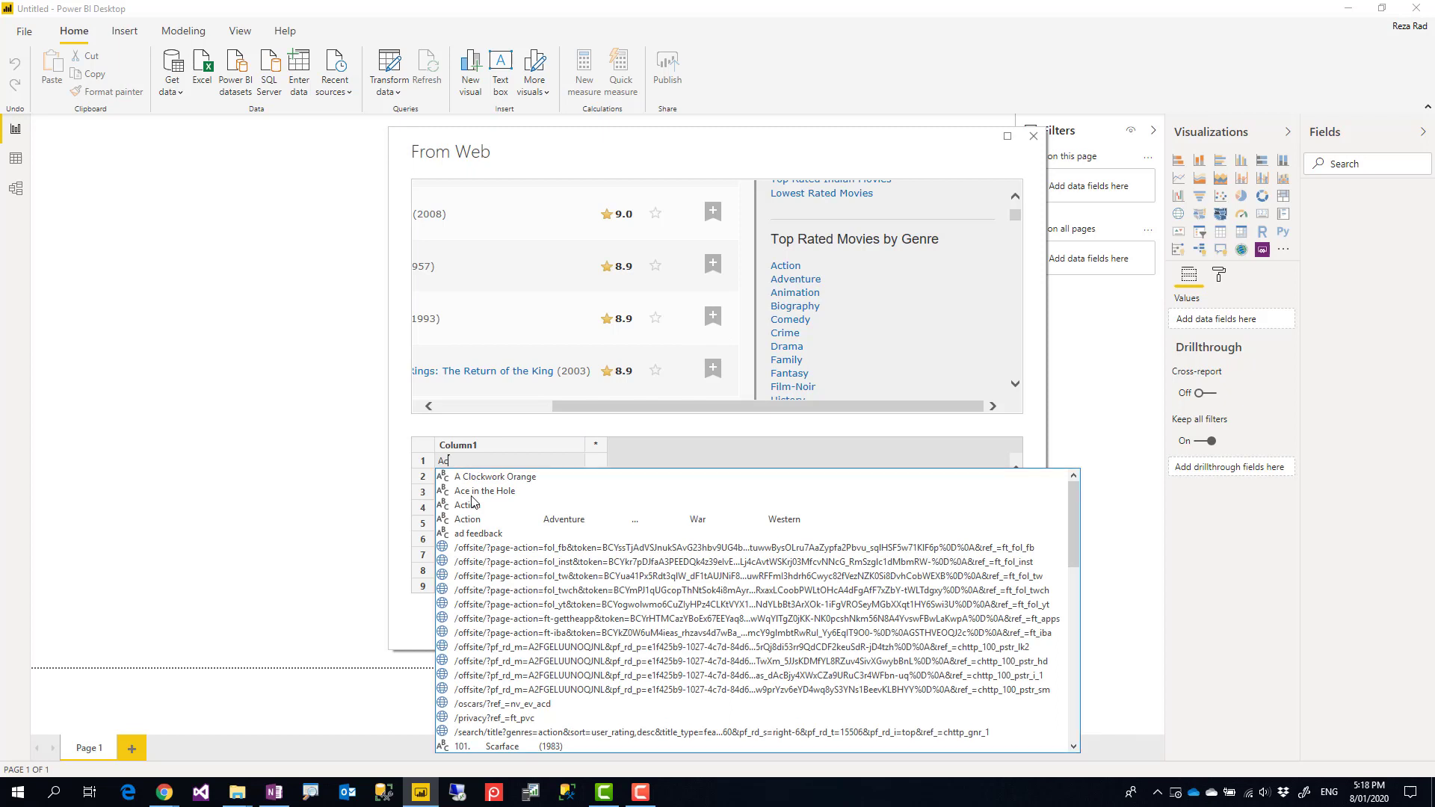
{"action": "left_click", "coordinate": [467, 519]}
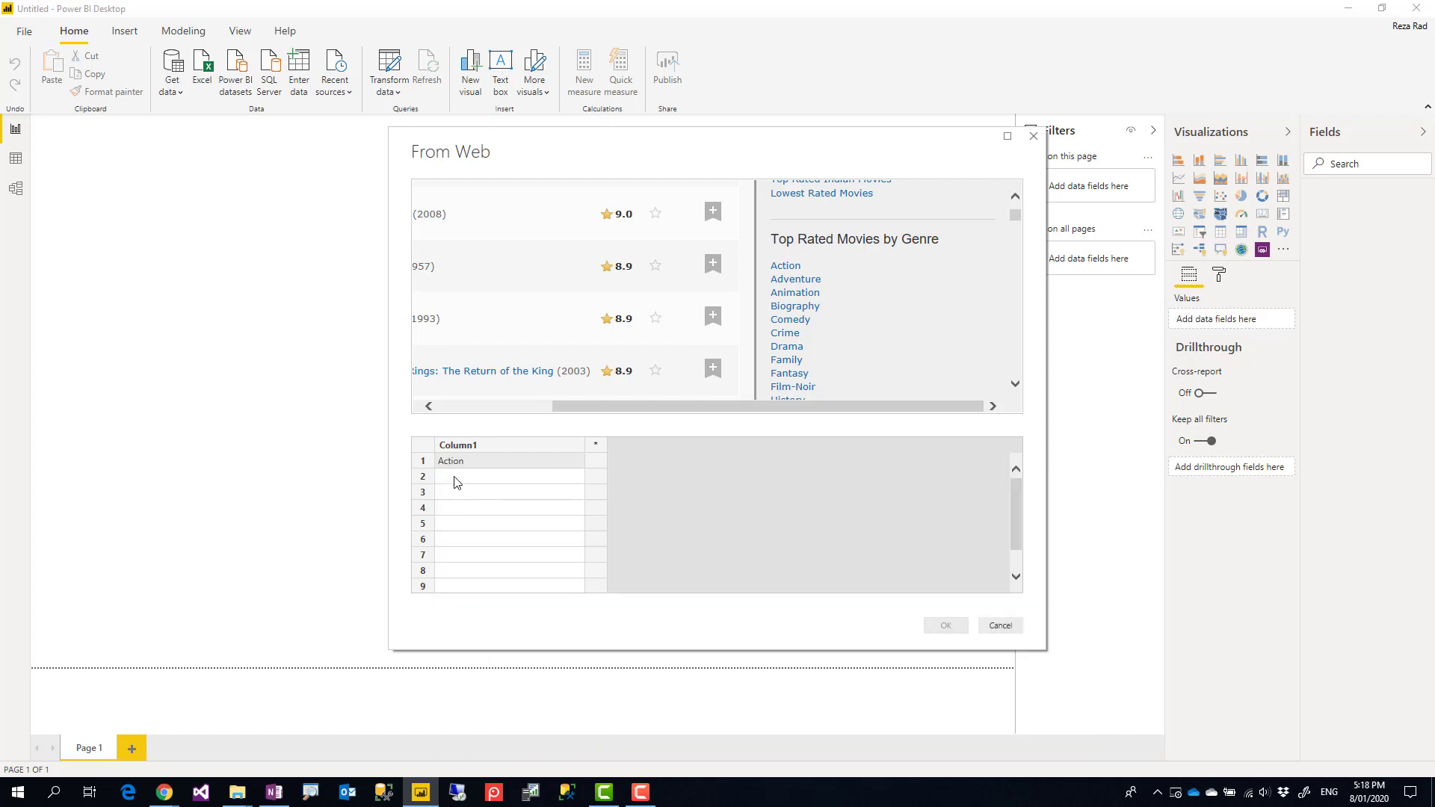
{"action": "left_click", "coordinate": [508, 476]}
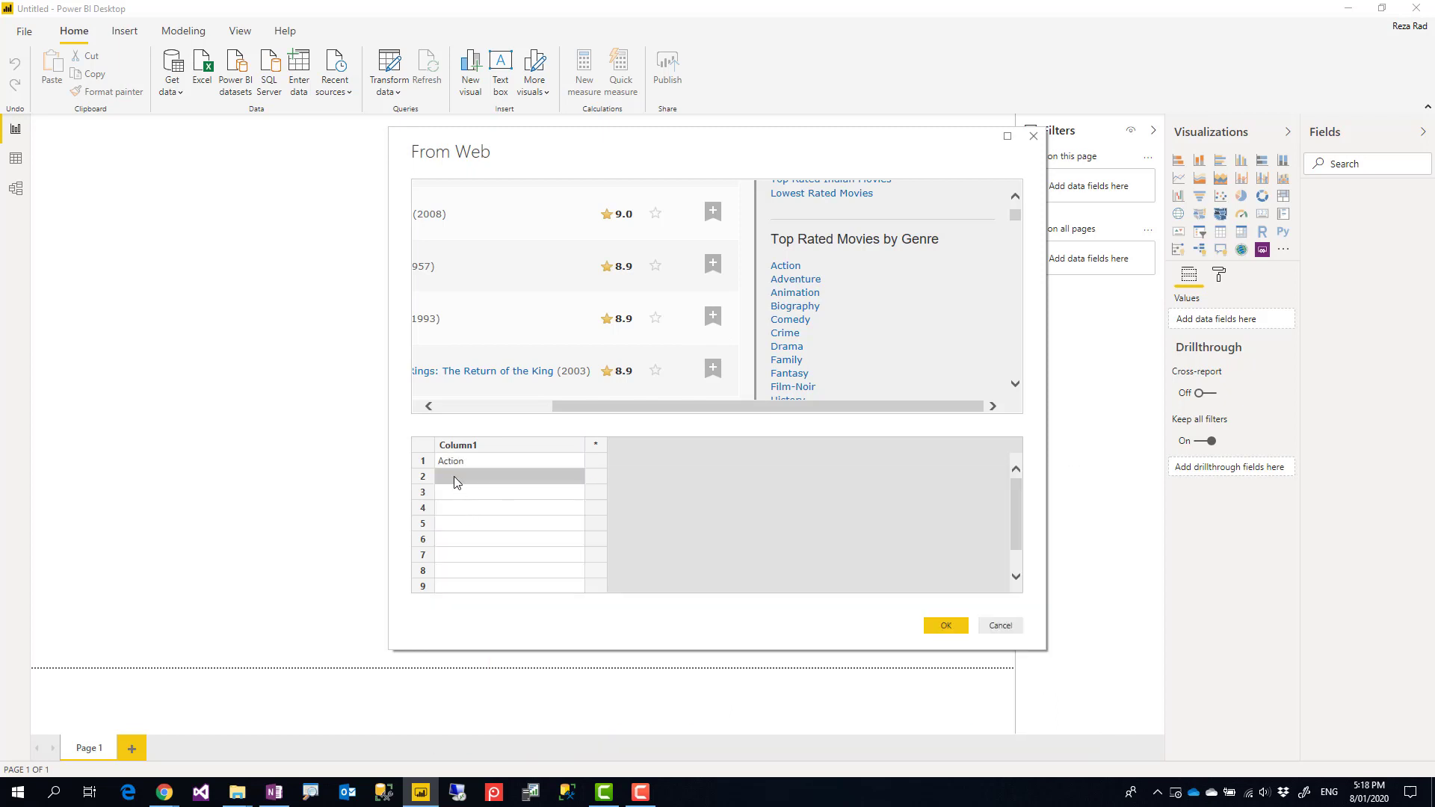
{"action": "type", "text": "Ad"}
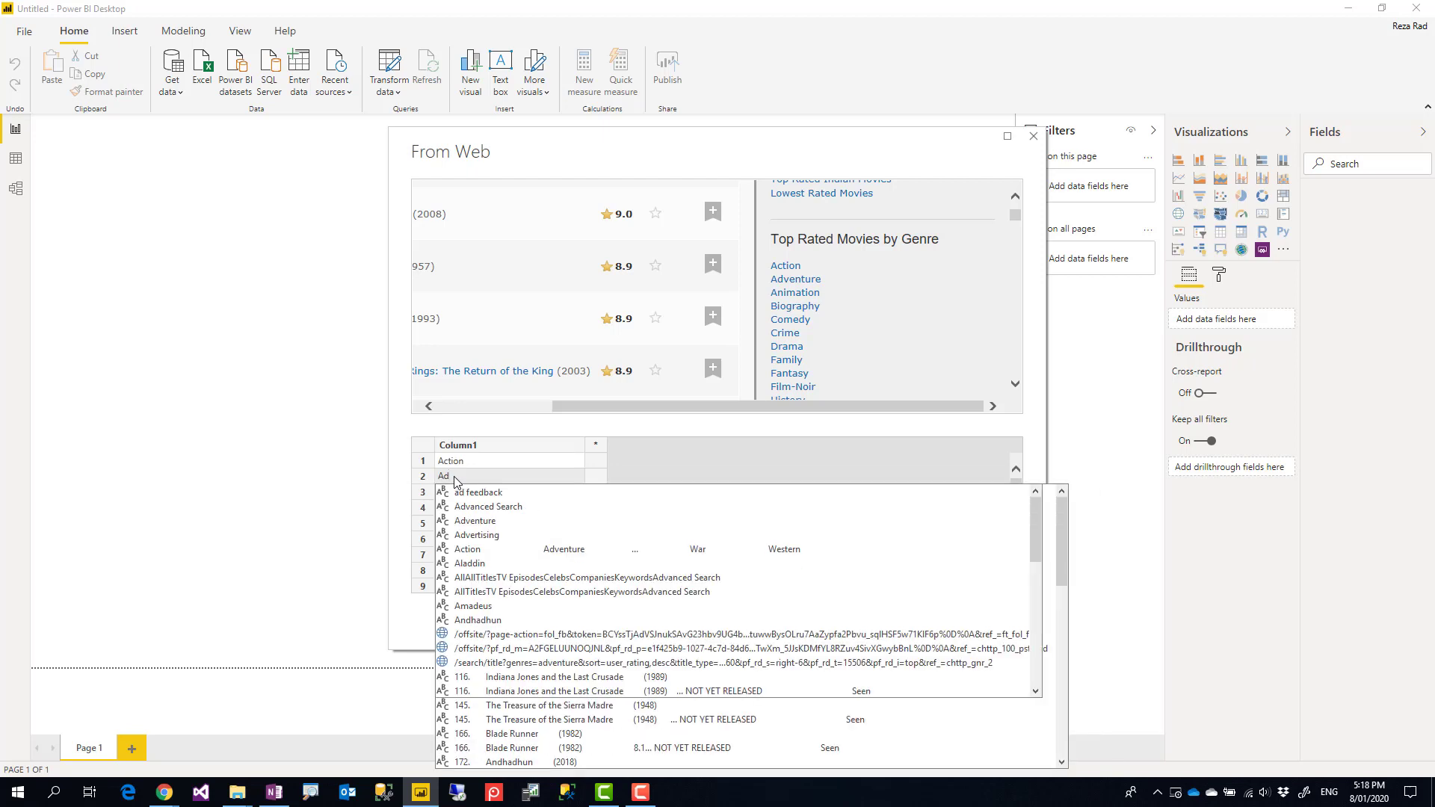
{"action": "type", "text": "Adventure"}
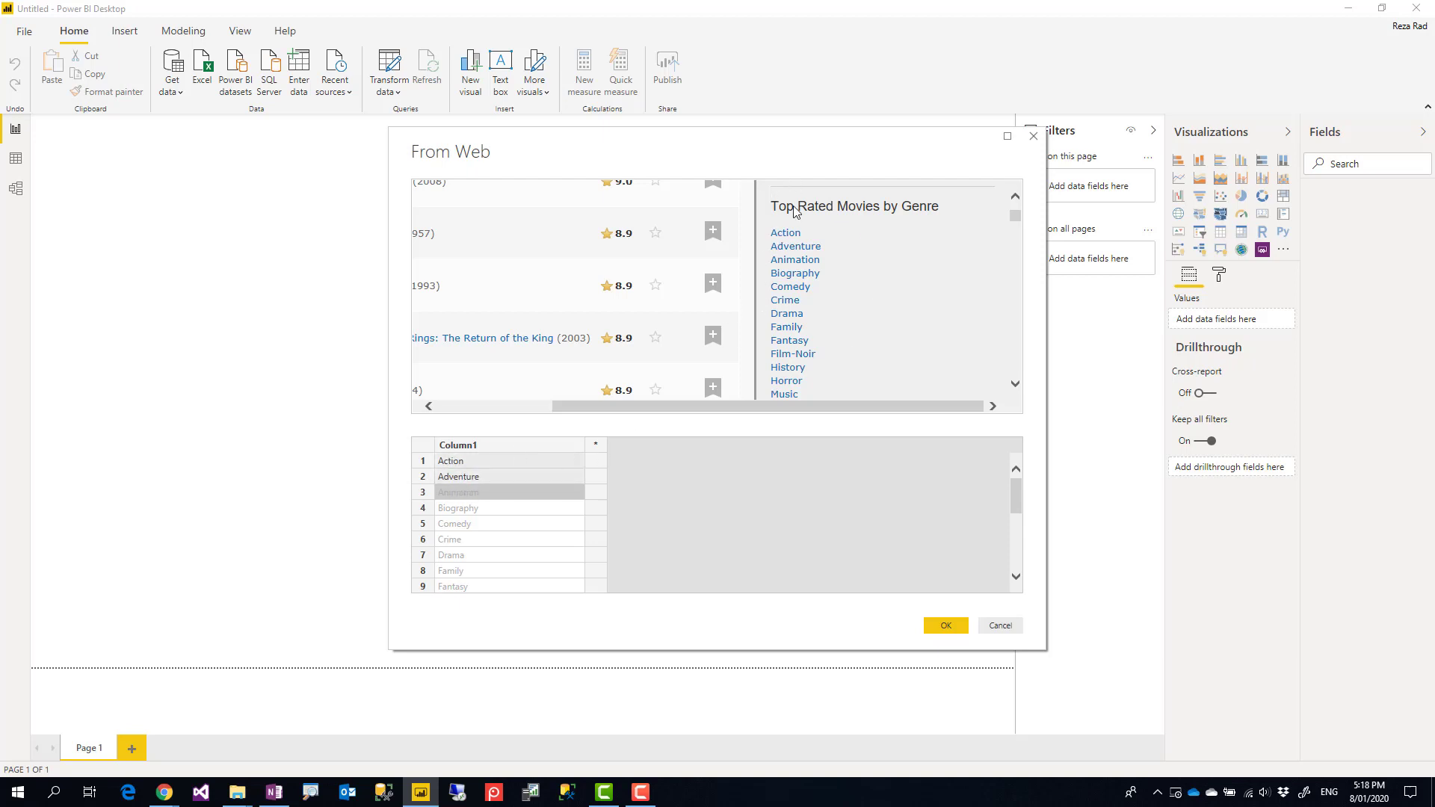
{"action": "mouse_move", "coordinate": [792, 300]}
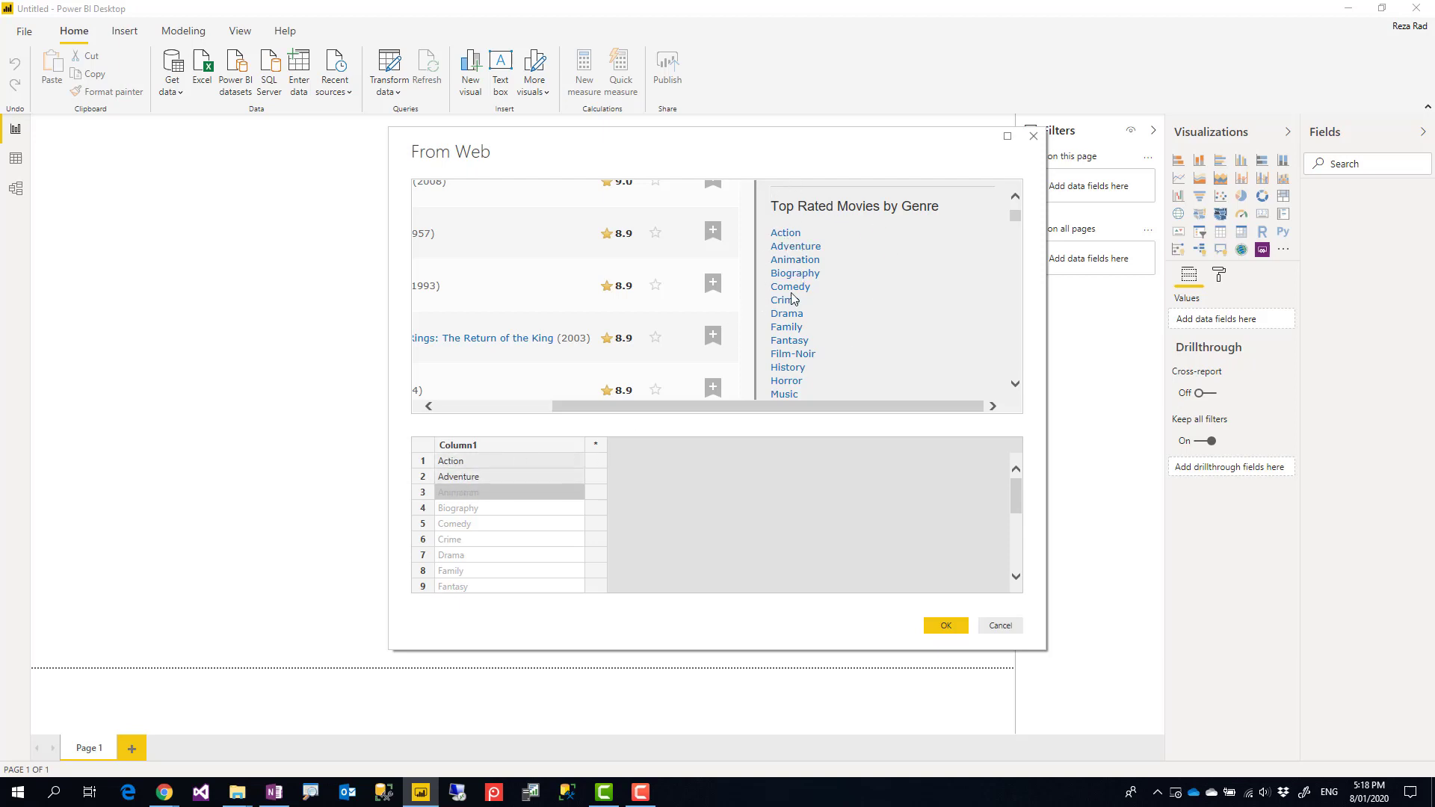
{"action": "mouse_move", "coordinate": [646, 437]}
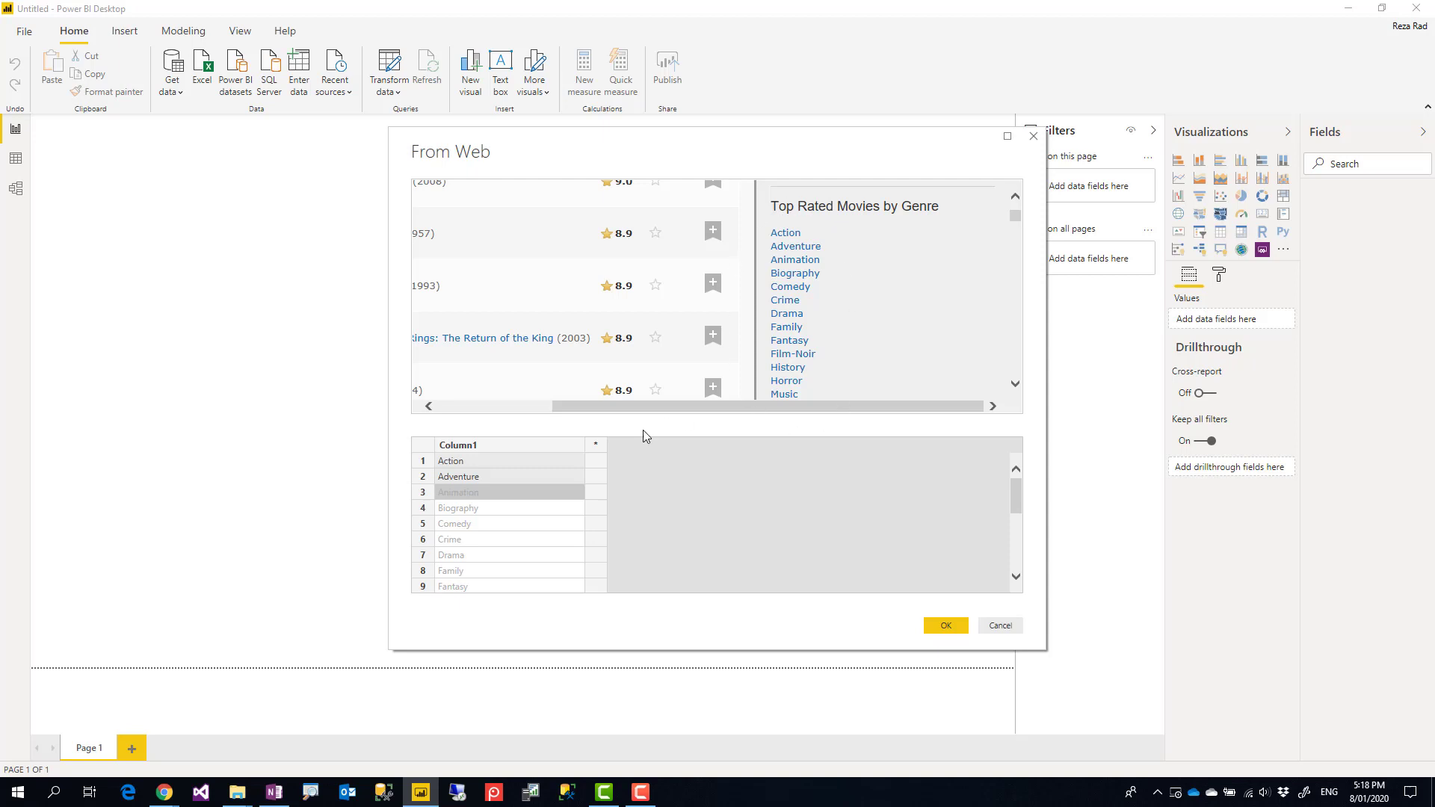
{"action": "mouse_move", "coordinate": [493, 423]}
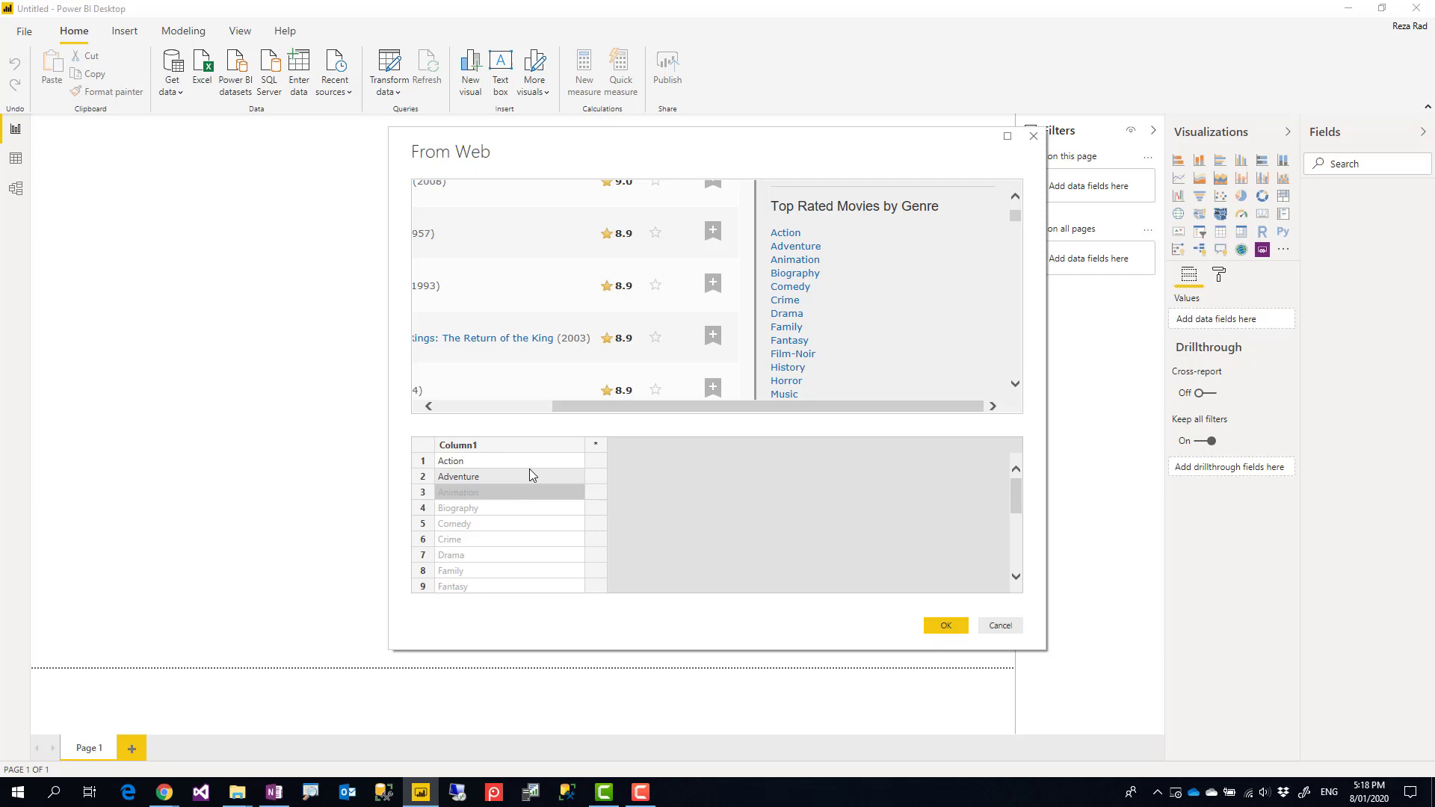
{"action": "mouse_move", "coordinate": [501, 461]}
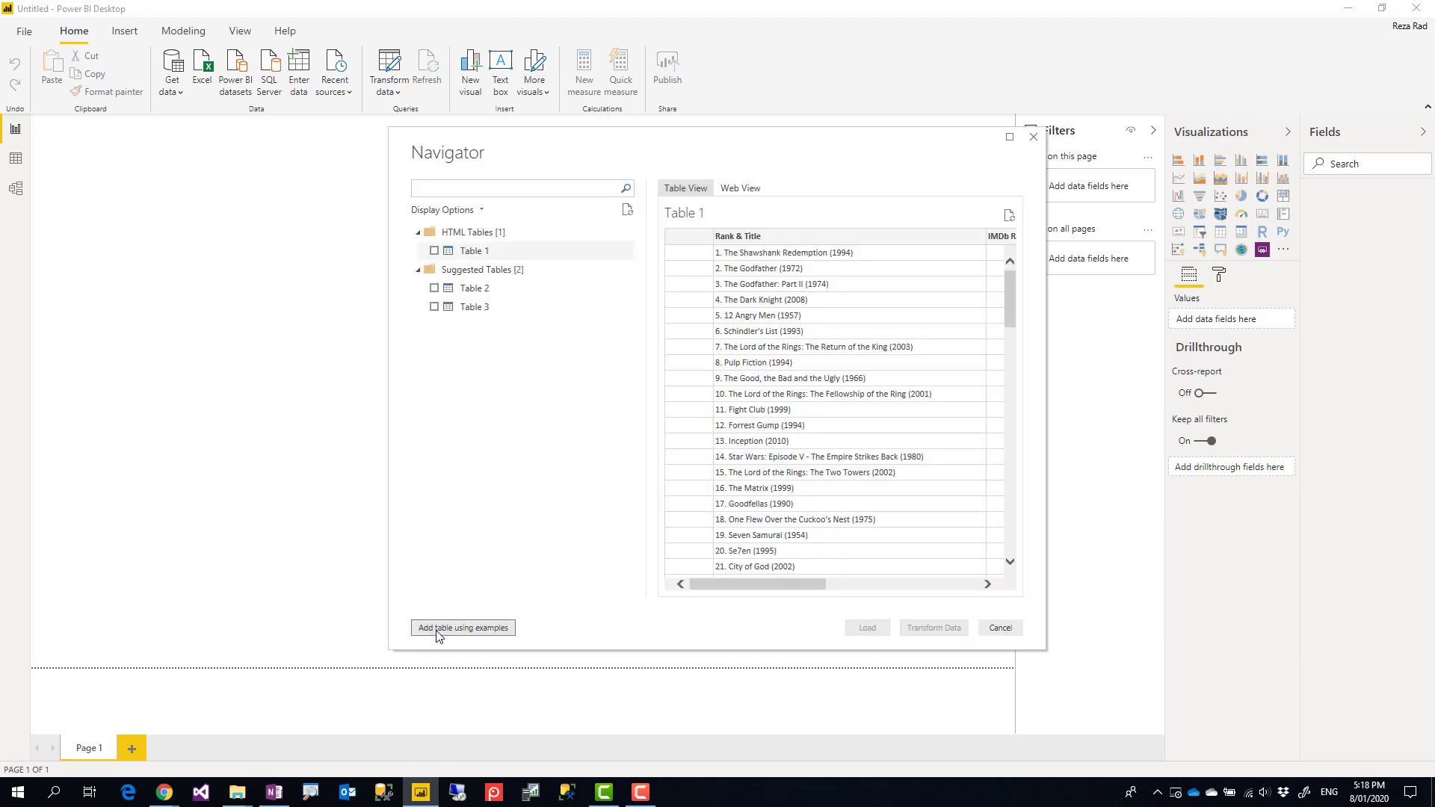
Step: Restart Add table using examples and bring up options for the Shawshank poster in Chrome
{"action": "left_click", "coordinate": [462, 628]}
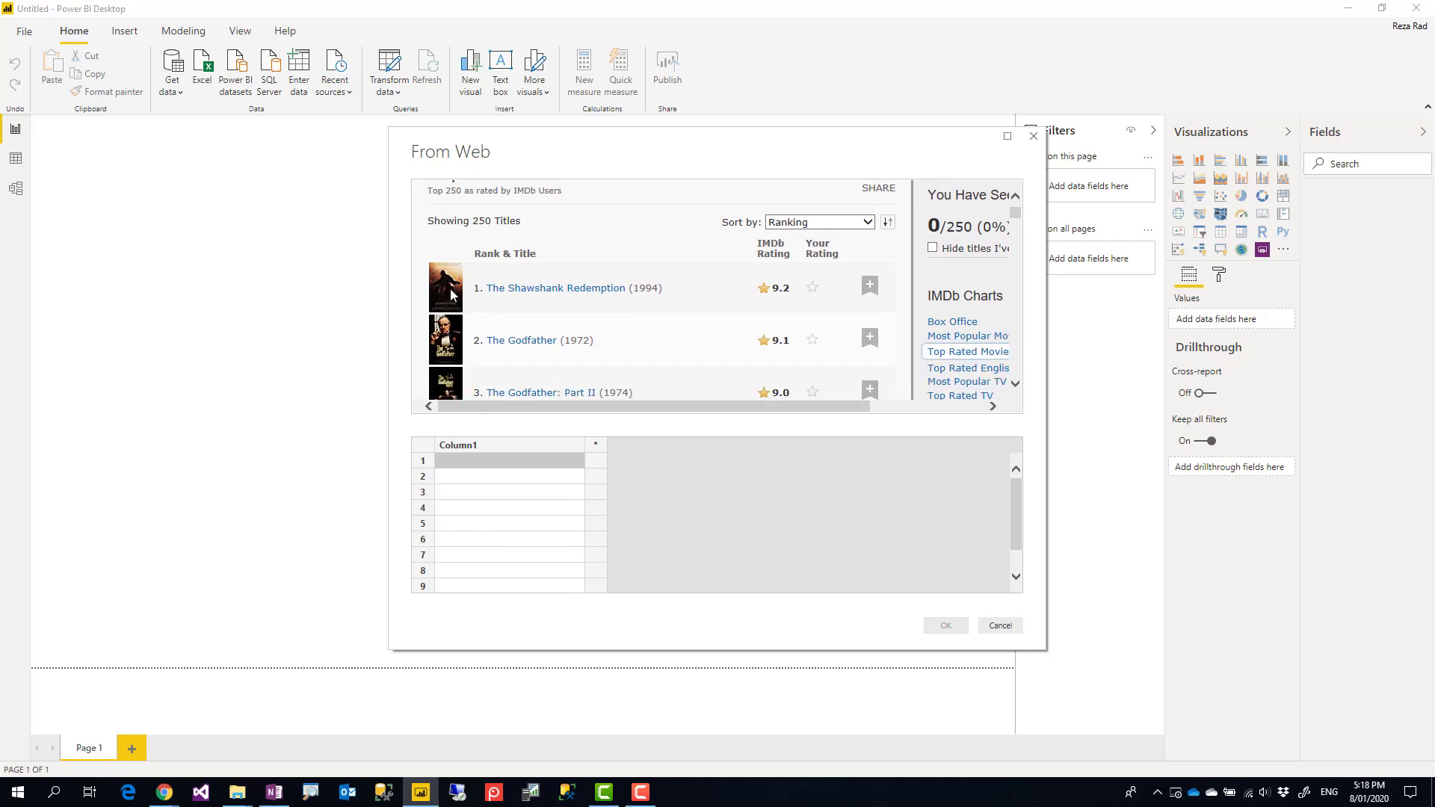
{"action": "mouse_move", "coordinate": [445, 336]}
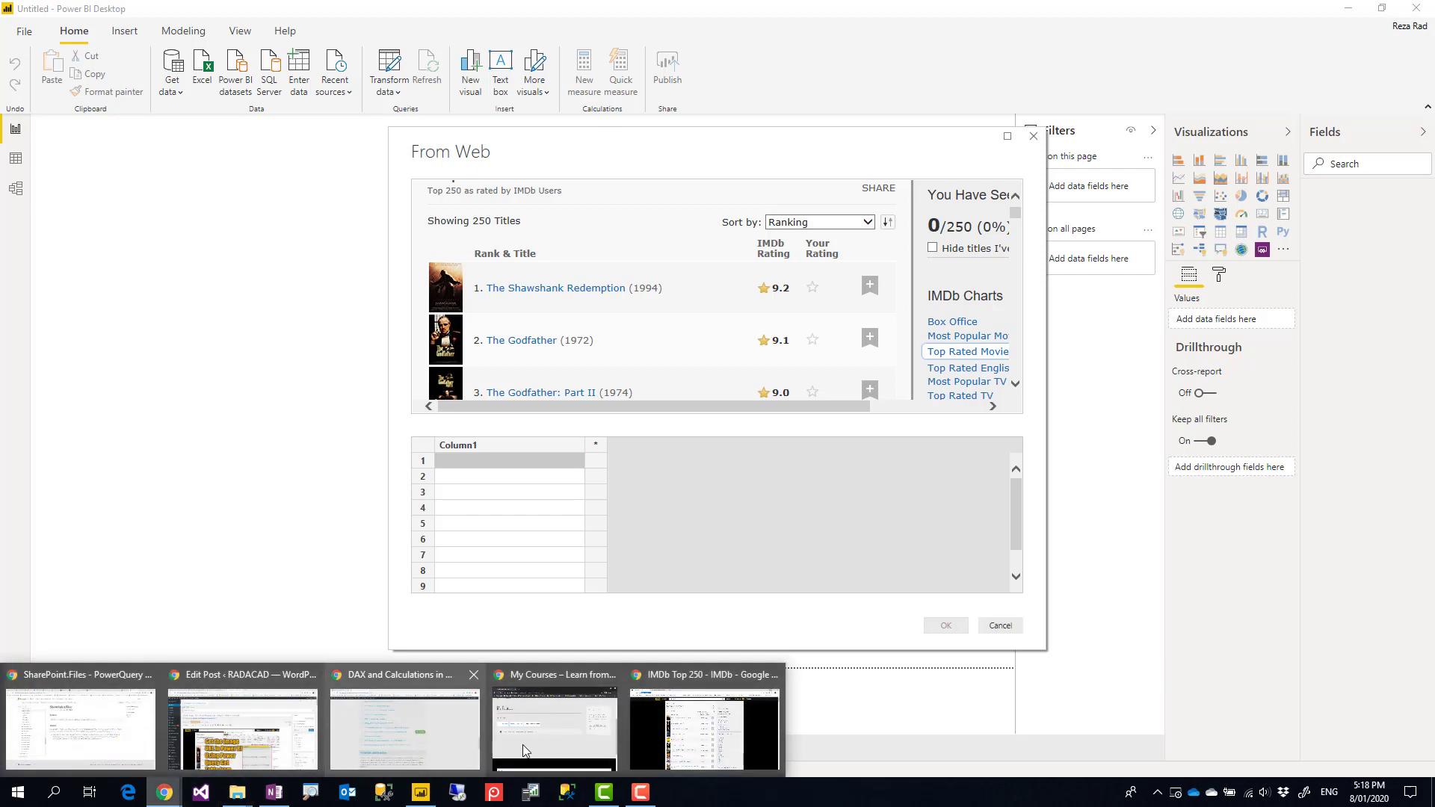
{"action": "right_click", "coordinate": [368, 280]}
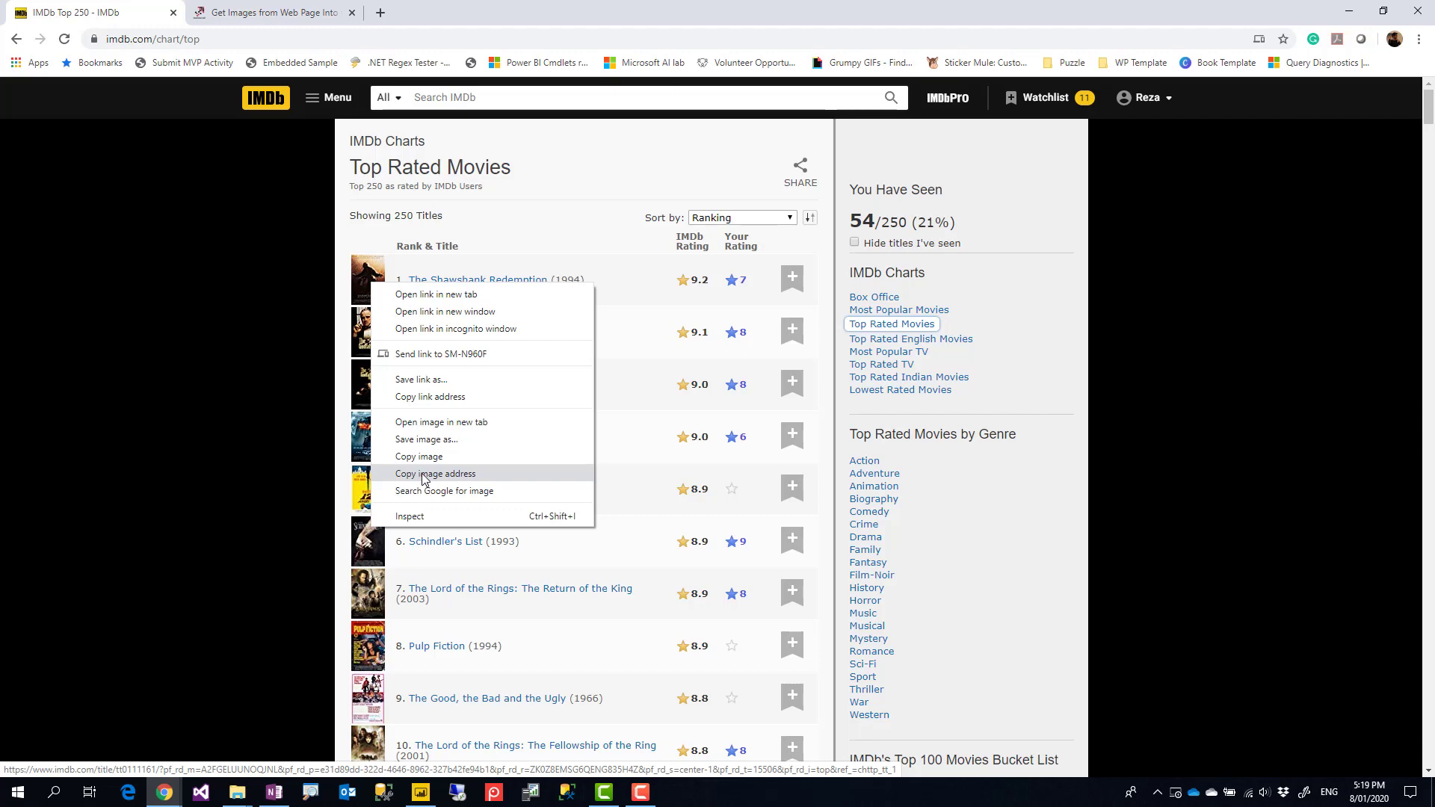
Step: Copy the first poster's image address and paste it into the first row of Column1
{"action": "left_click", "coordinate": [435, 474]}
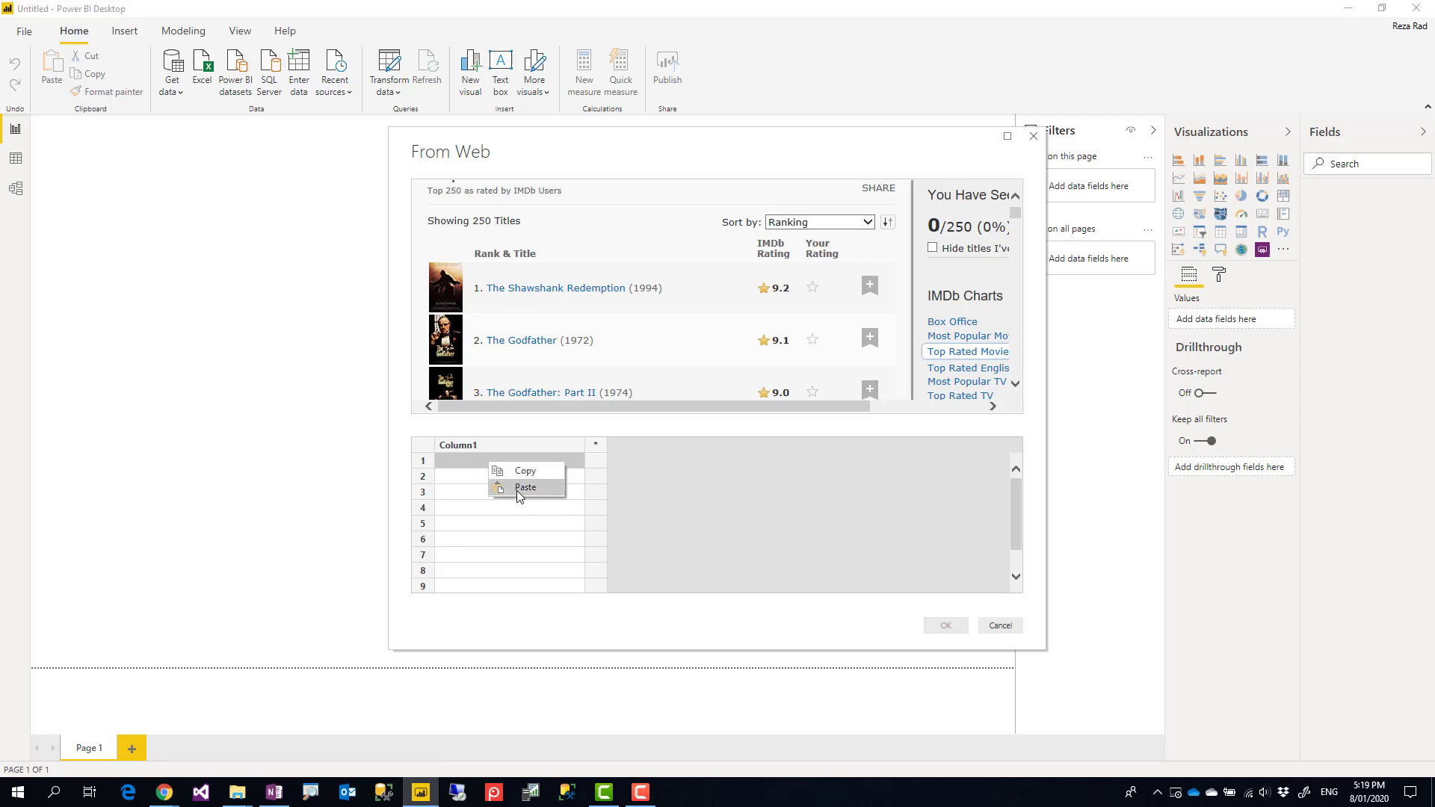
{"action": "left_click", "coordinate": [526, 487]}
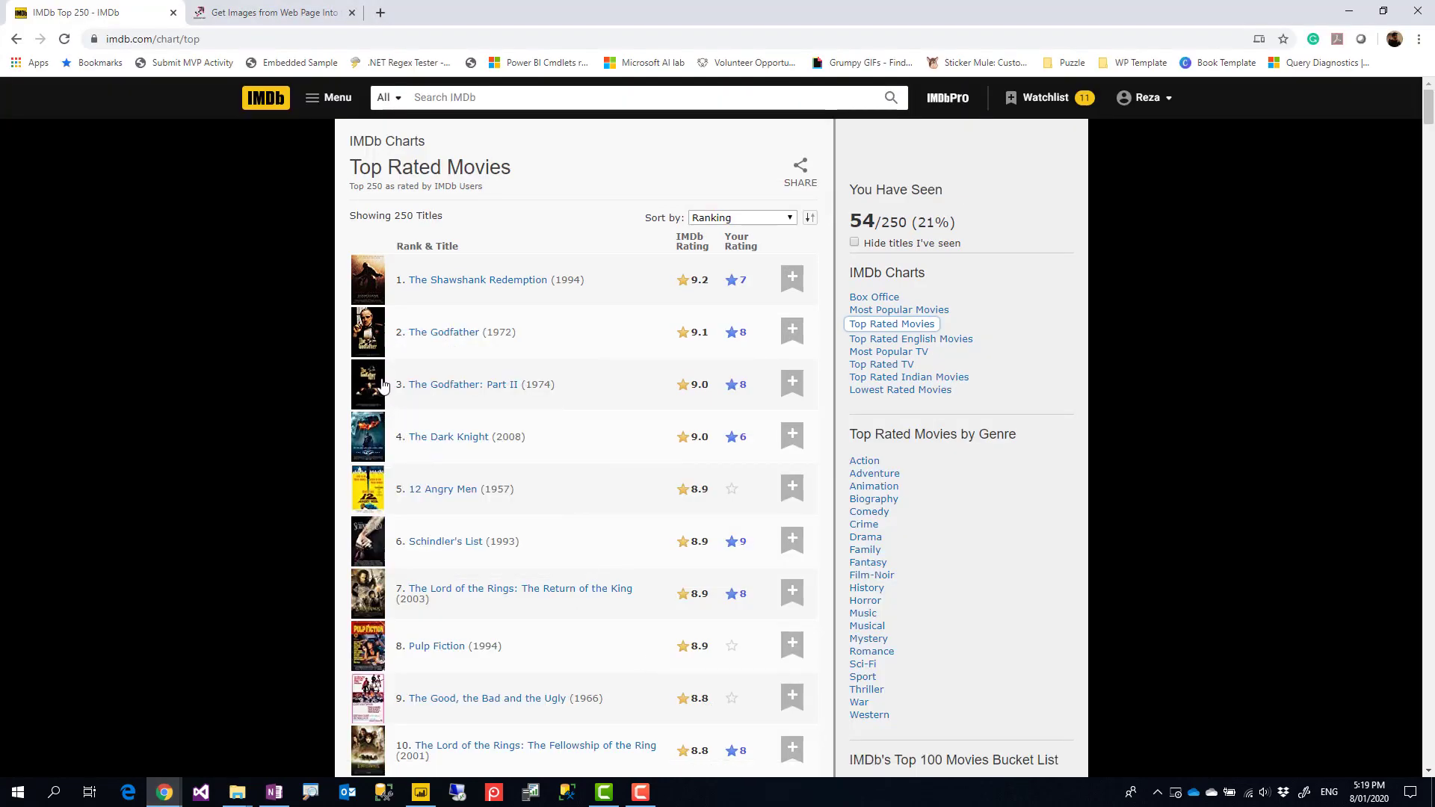
{"action": "mouse_move", "coordinate": [466, 716]}
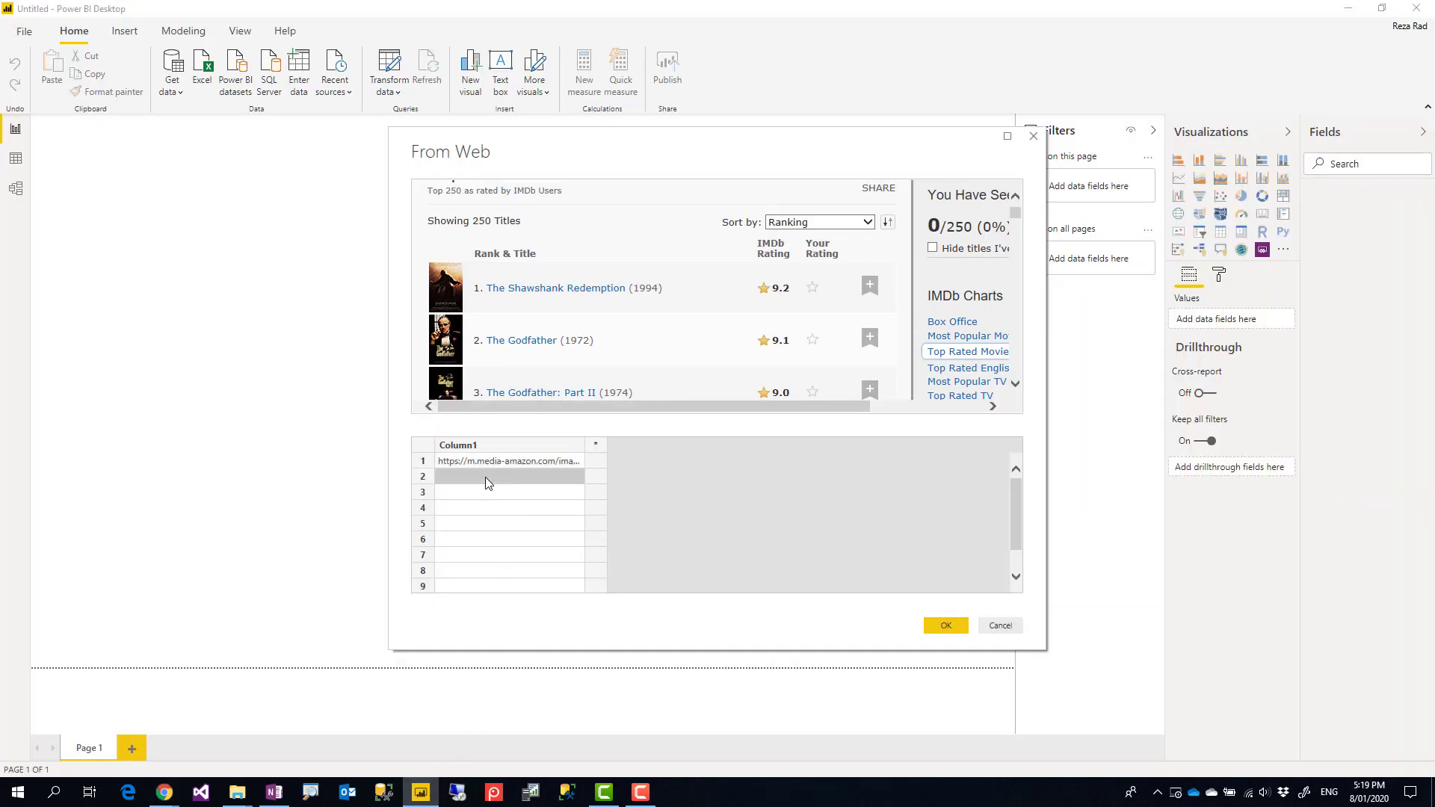
{"action": "mouse_move", "coordinate": [526, 508]}
{"action": "type", "text": "Image"}
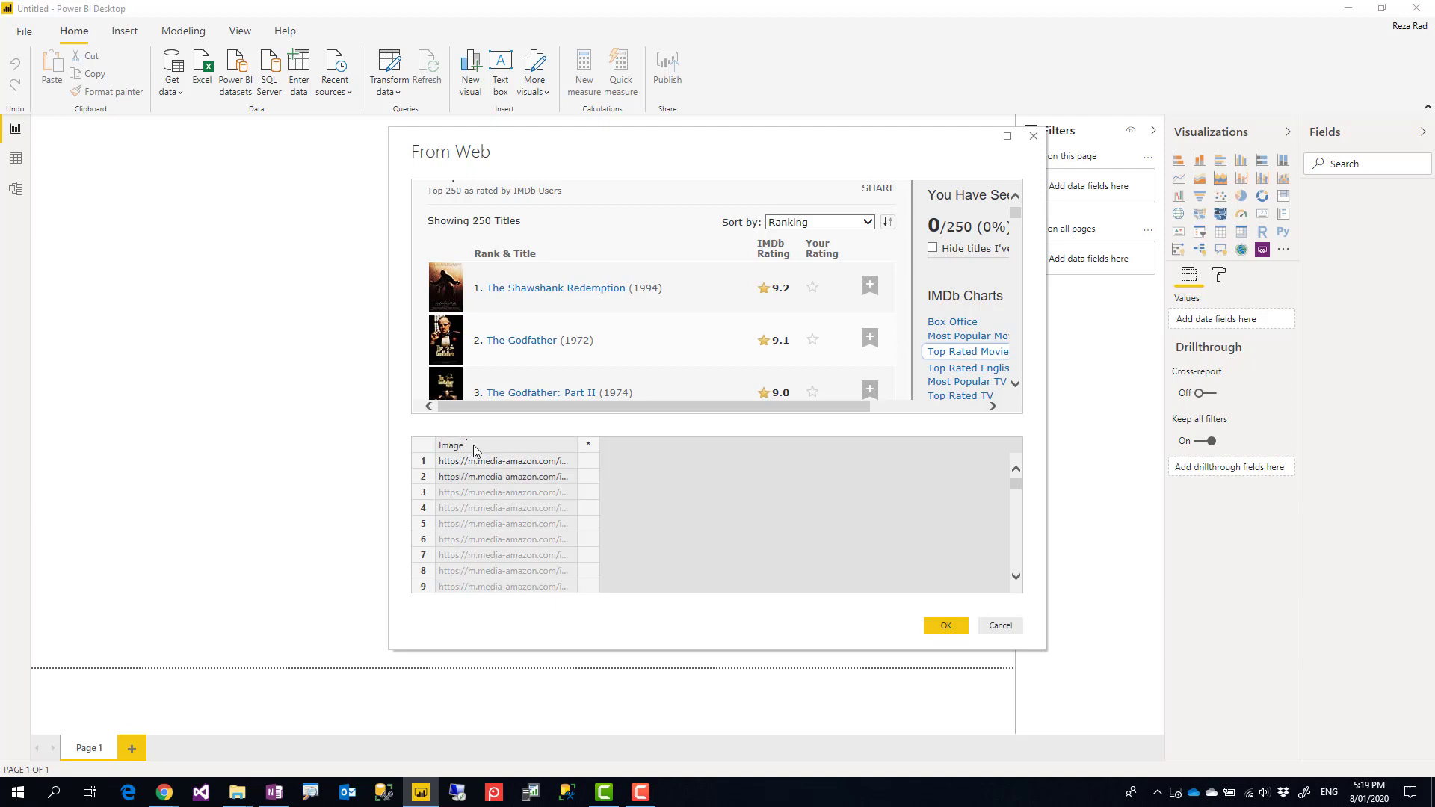
Step: Name the column Image URL and start a second example column for movie titles
{"action": "type", "text": "URL"}
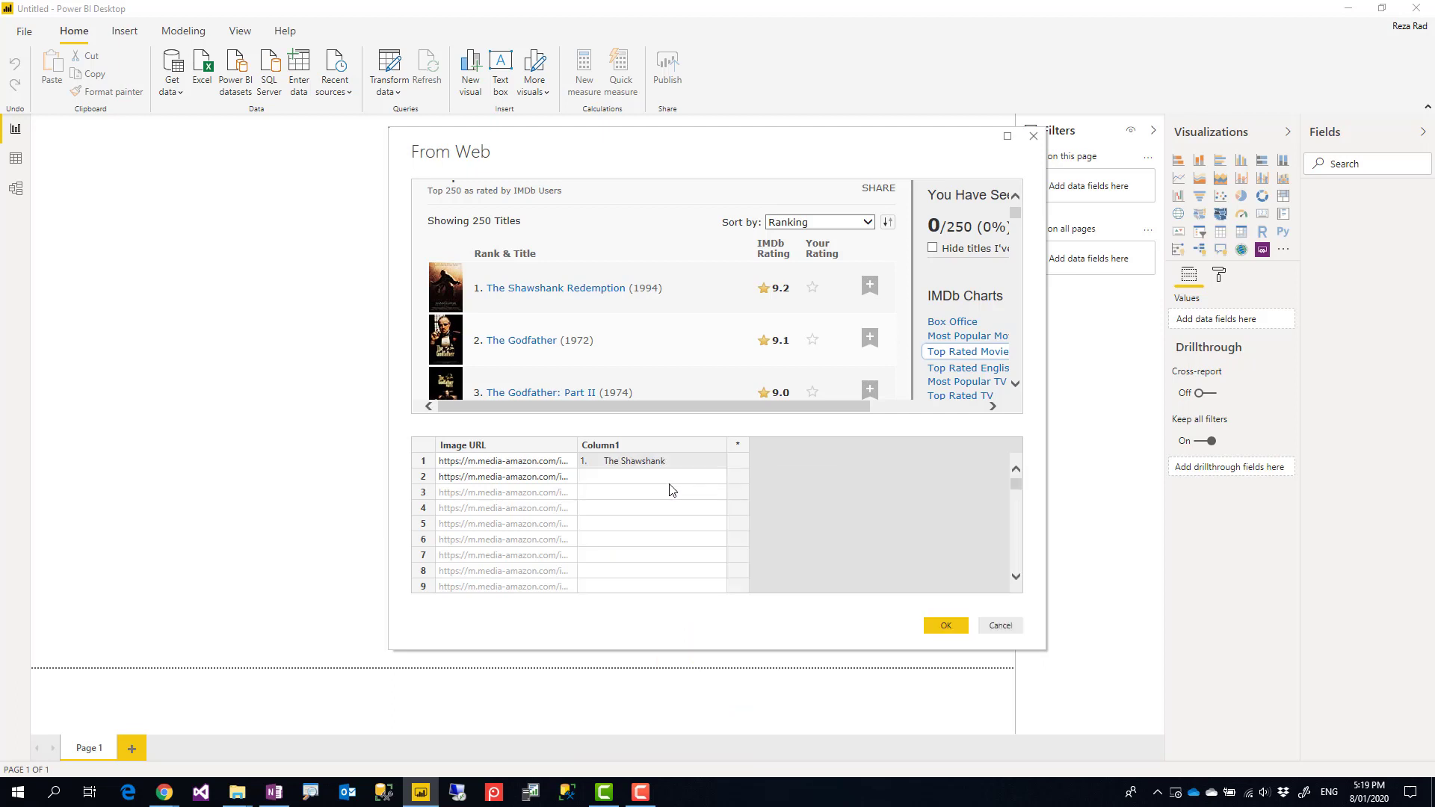
{"action": "mouse_move", "coordinate": [643, 483]}
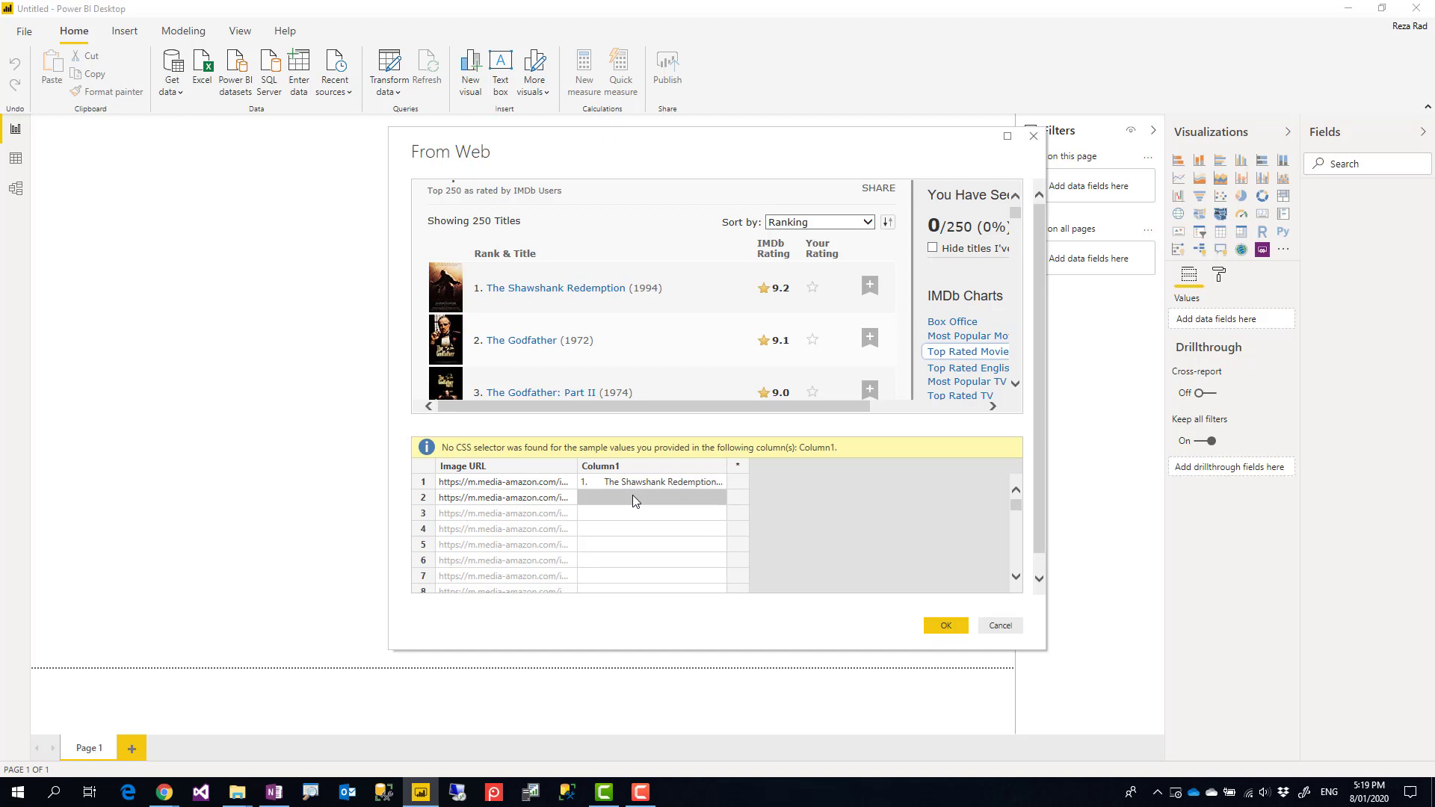
{"action": "left_click", "coordinate": [650, 497]}
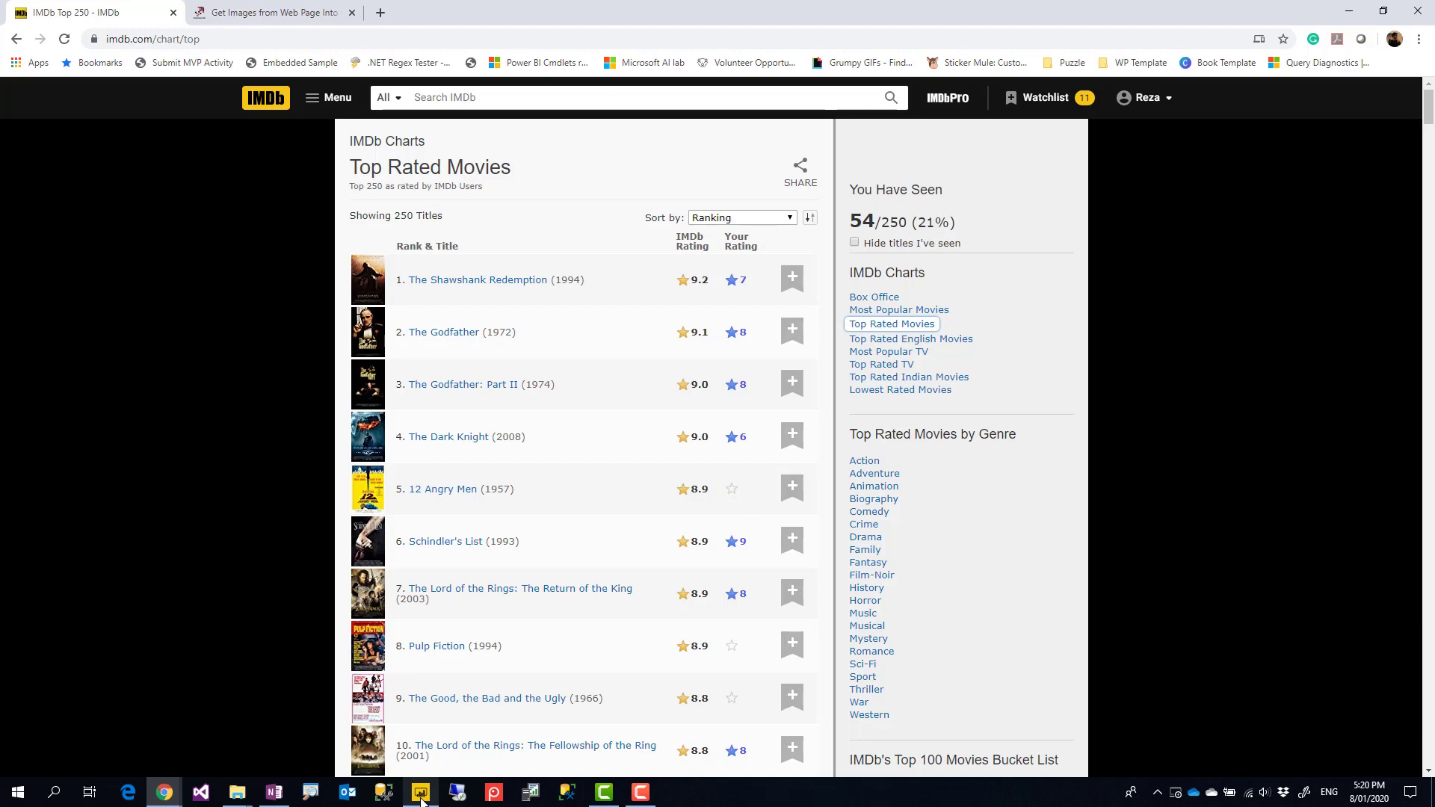
Step: Bring Table 5 into Power Query Editor and rename Column1 to Movies
{"action": "left_click", "coordinate": [419, 792]}
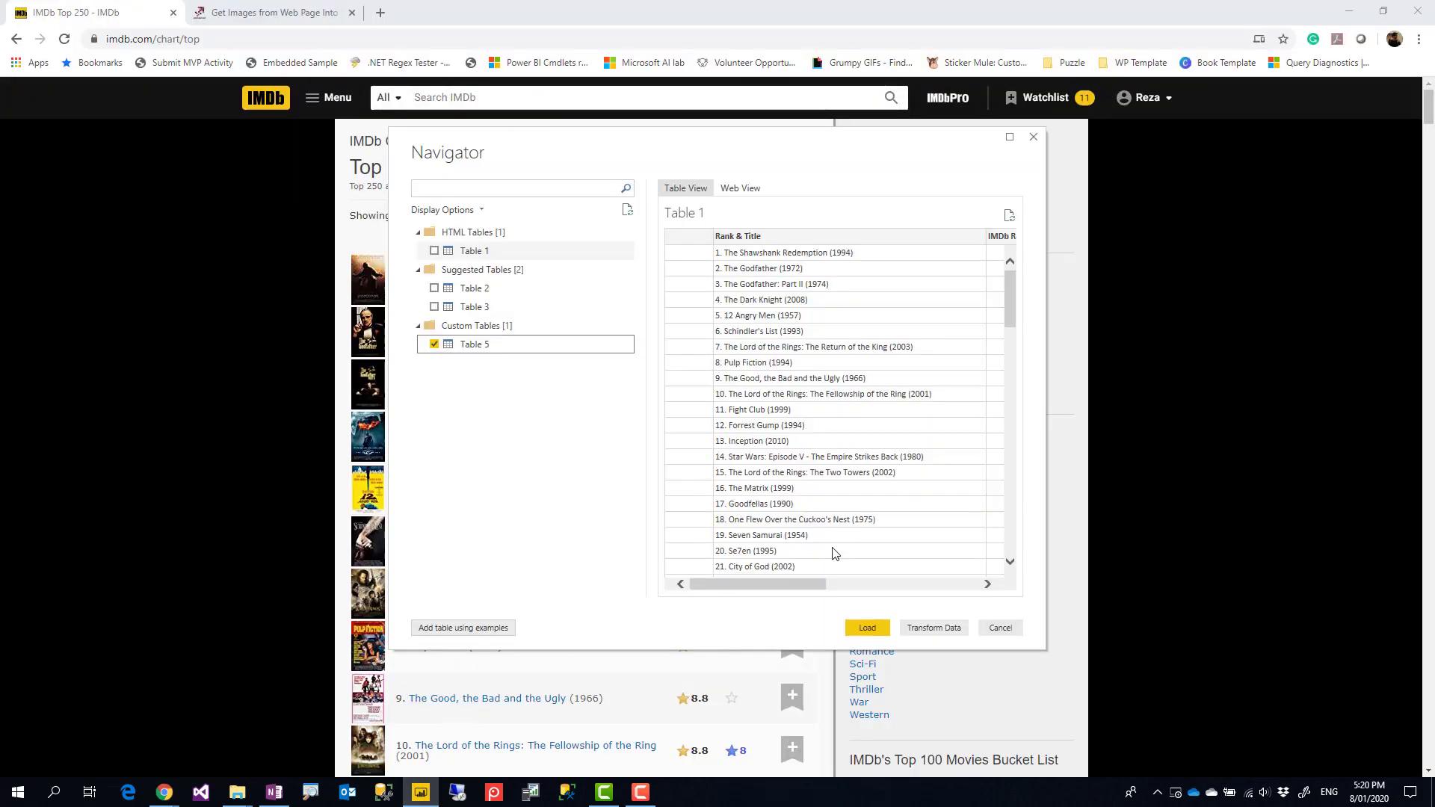
{"action": "left_click", "coordinate": [1001, 628]}
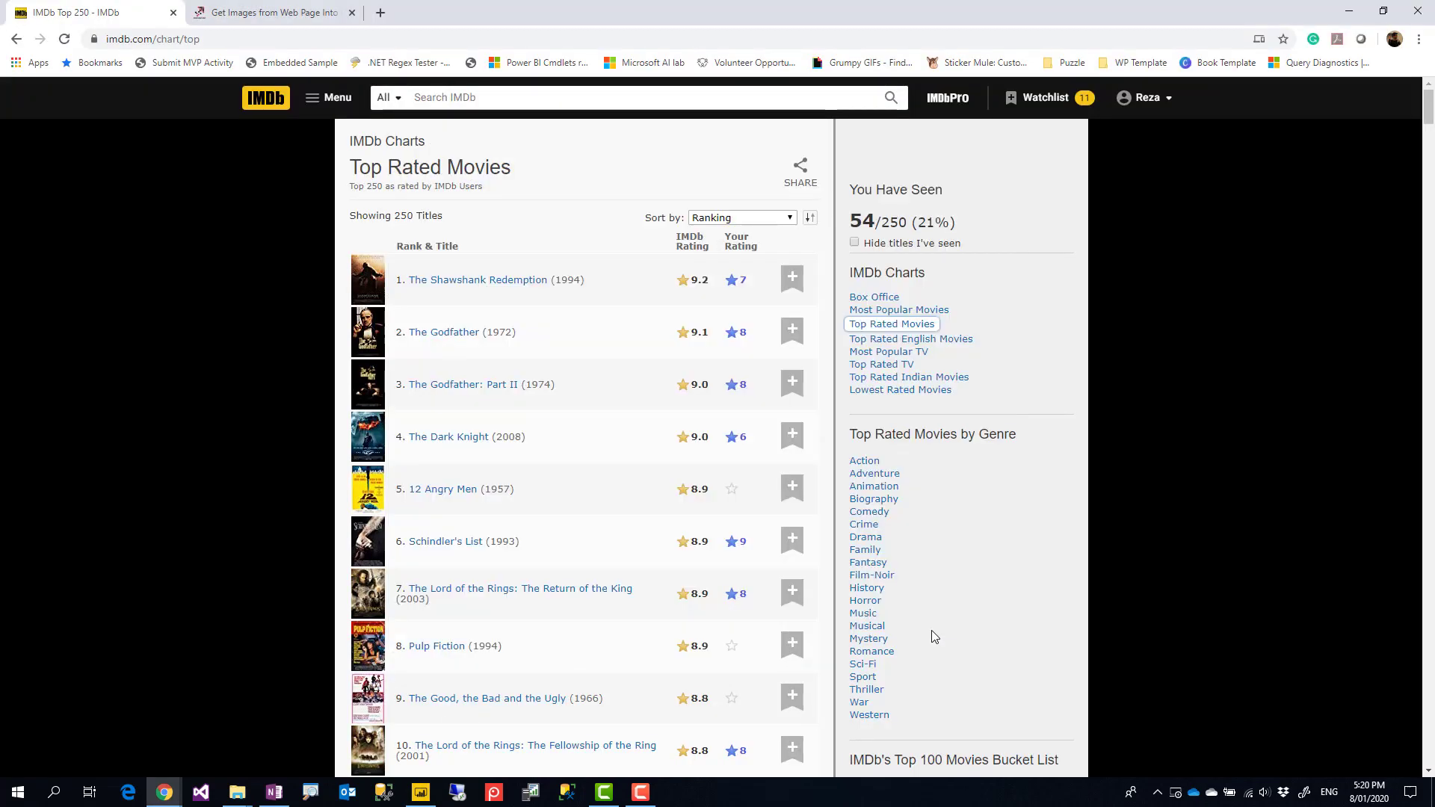
{"action": "left_click", "coordinate": [420, 792]}
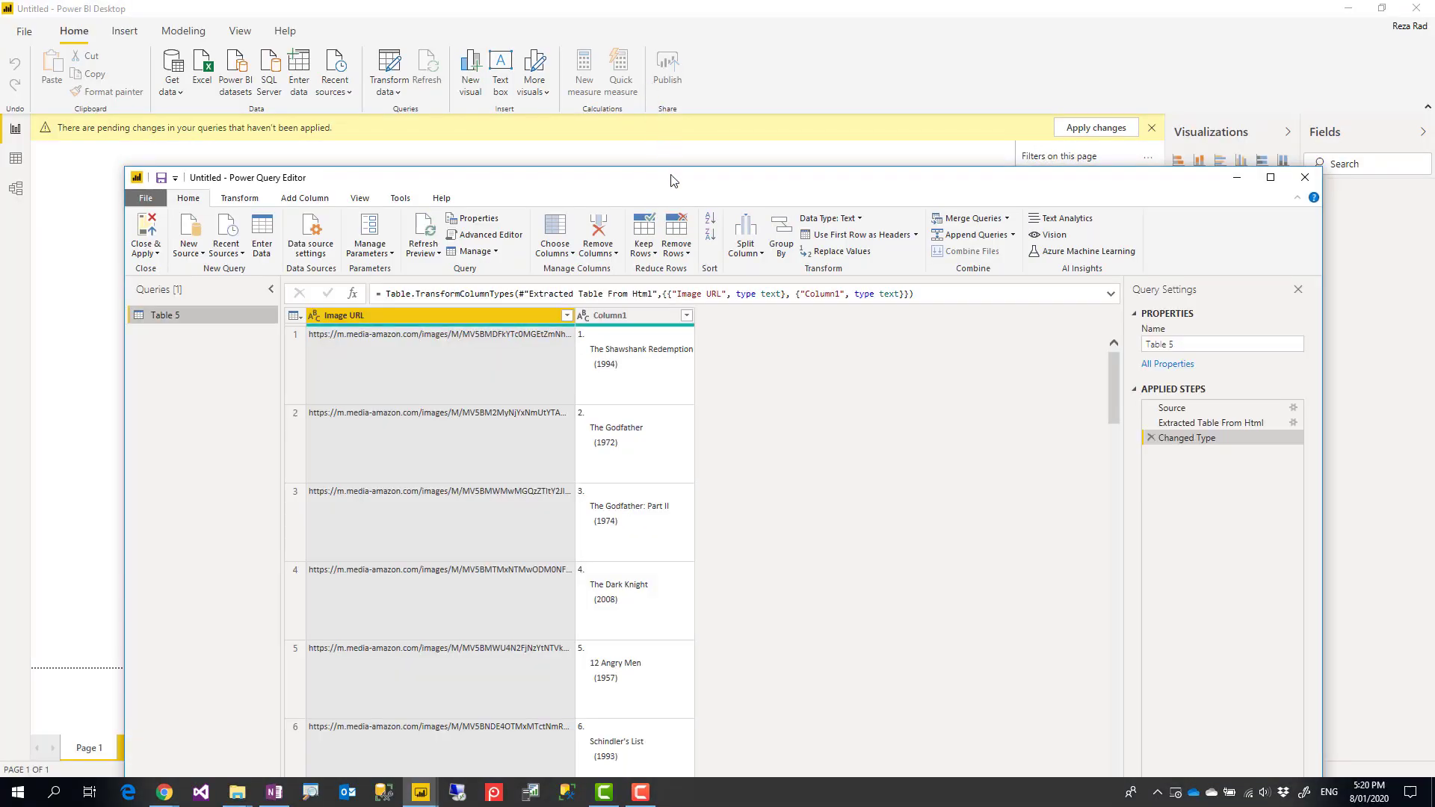
{"action": "left_click", "coordinate": [1269, 178]}
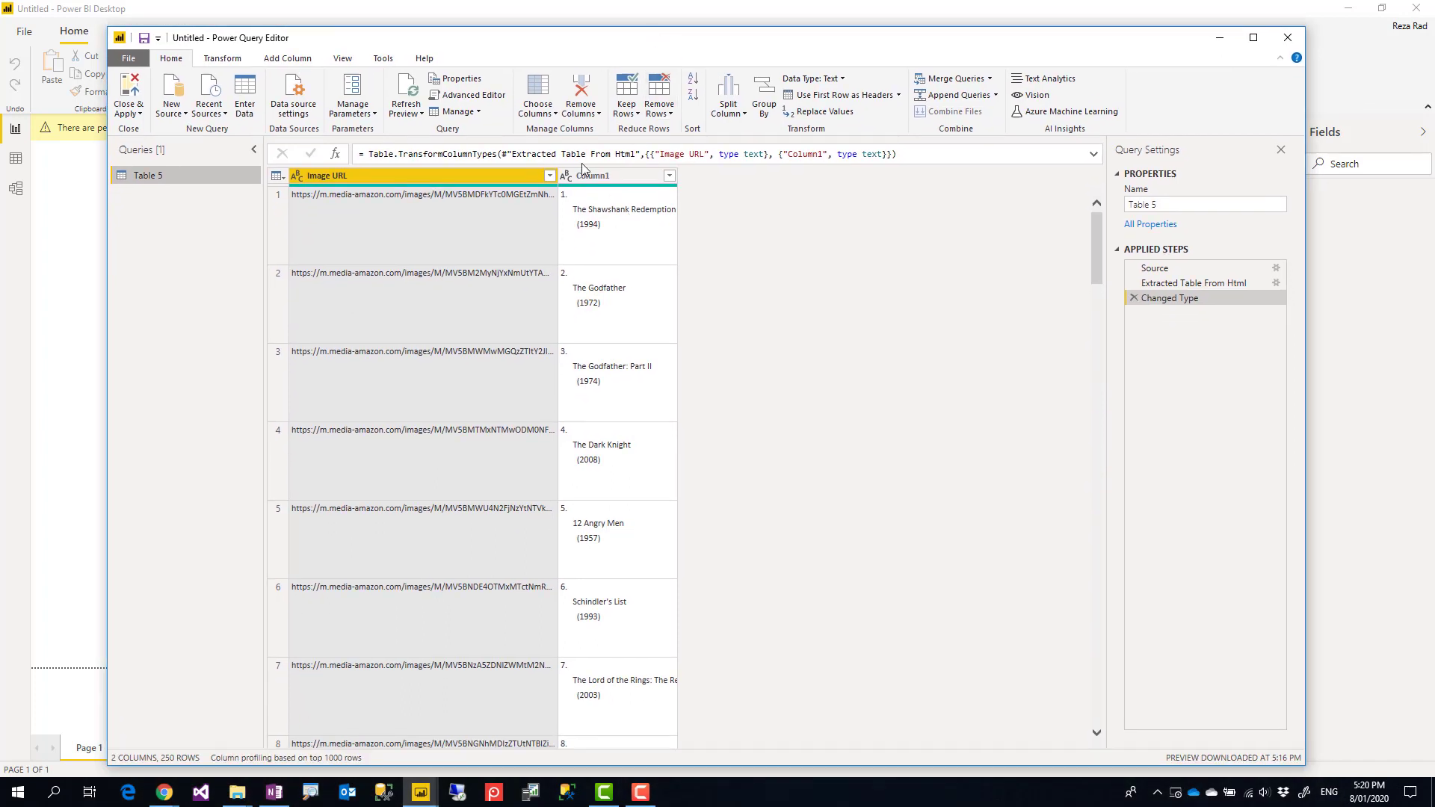
{"action": "double_click", "coordinate": [594, 175]}
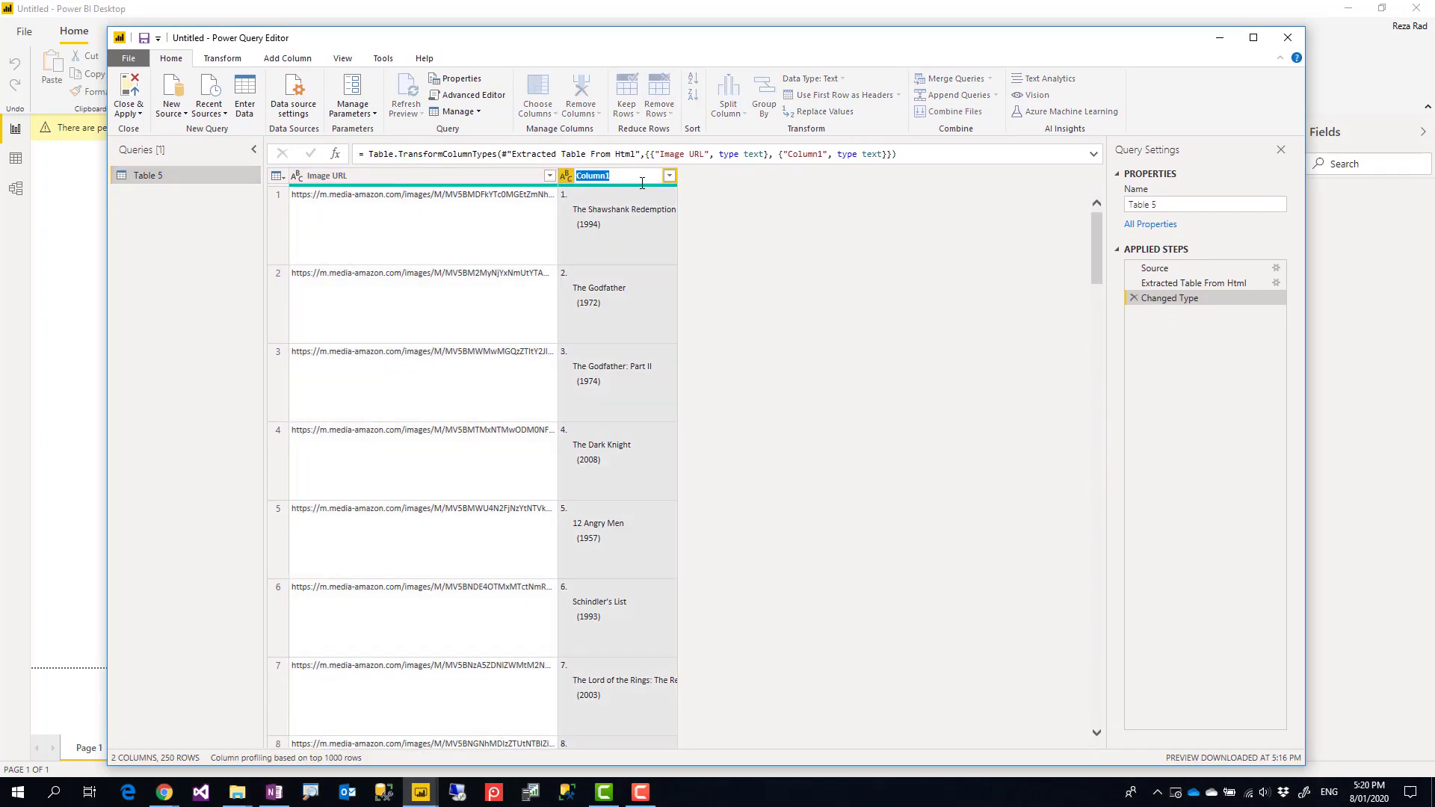
{"action": "type", "text": "Movies"}
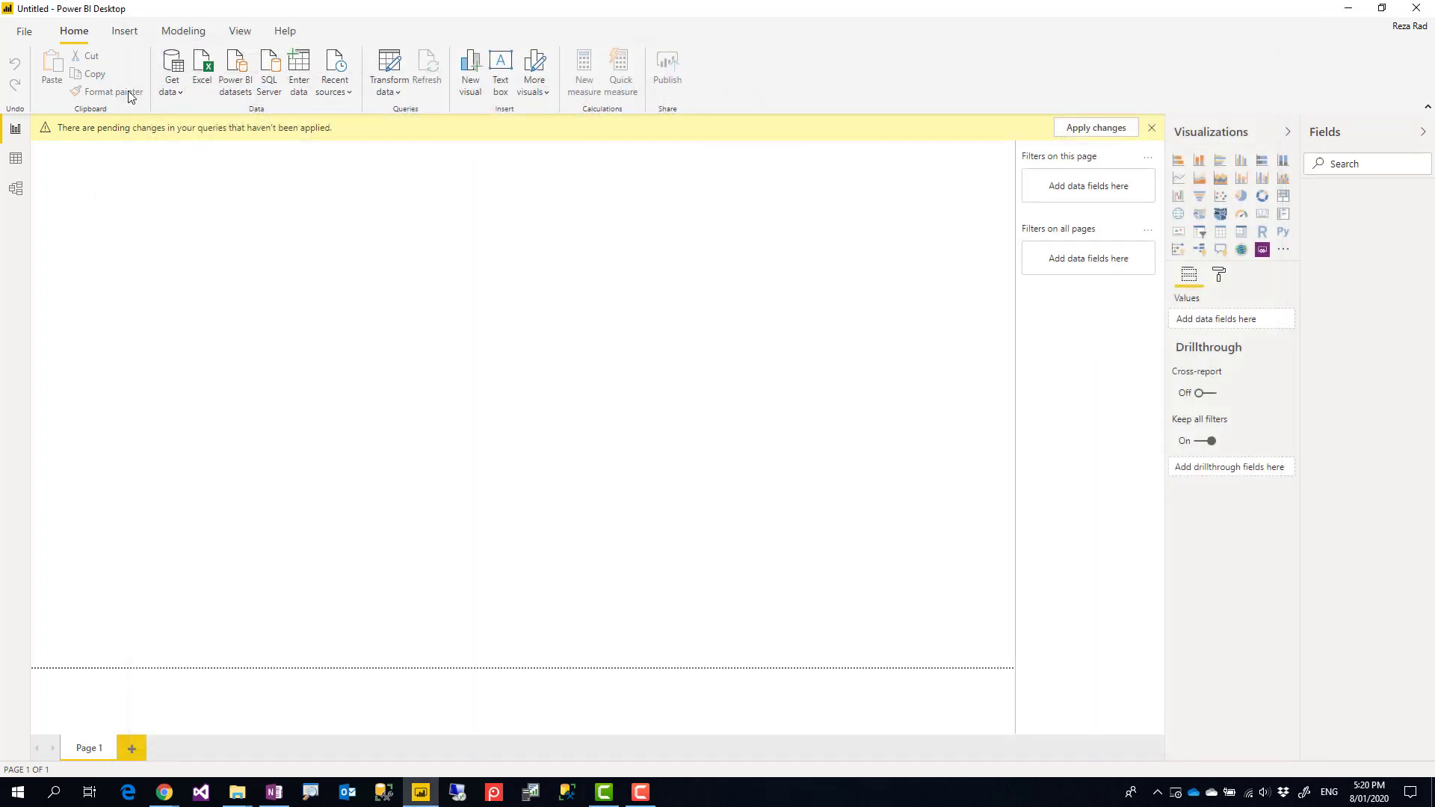
Step: Apply the query changes and set the Image URL field's data category to Image URL
{"action": "left_click", "coordinate": [1095, 127]}
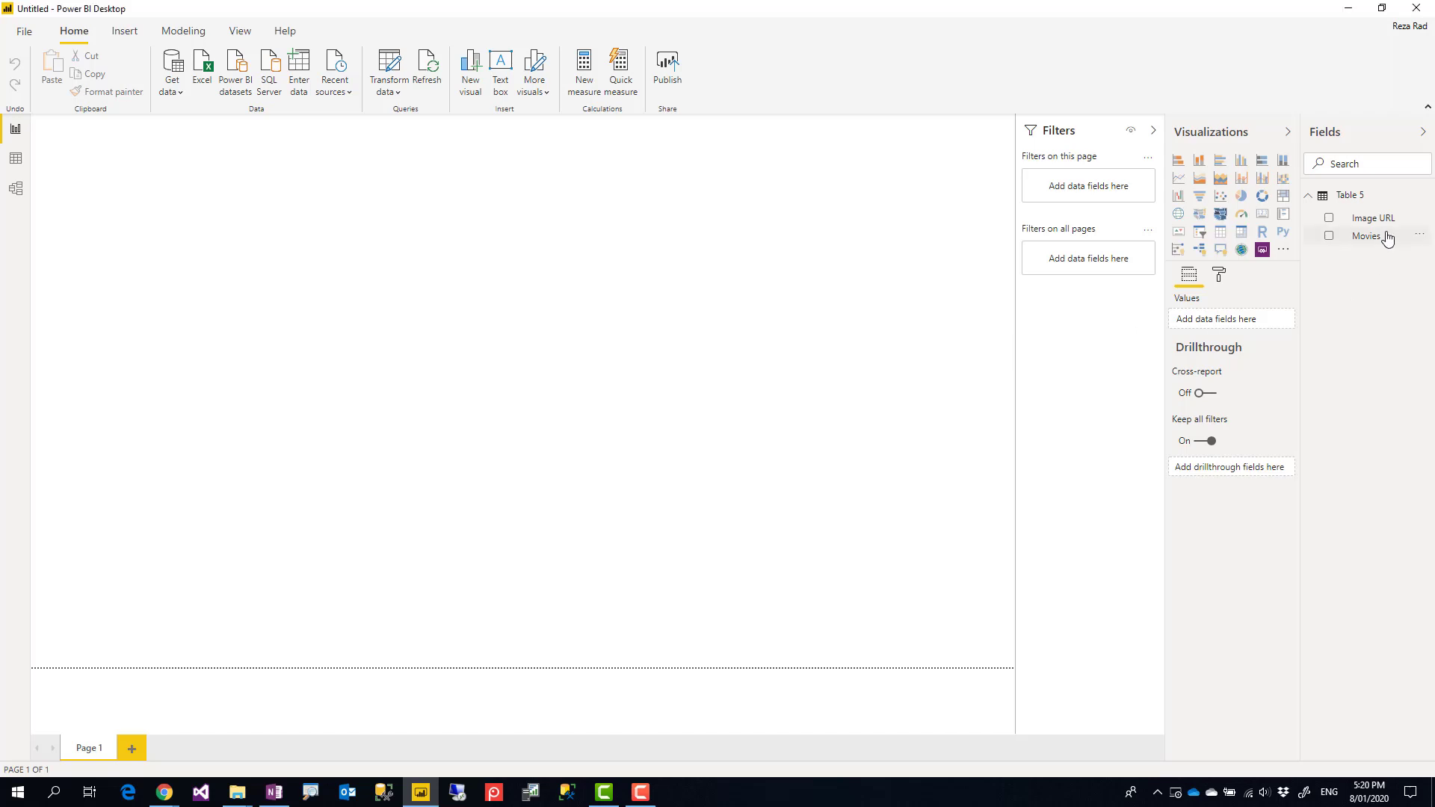
{"action": "left_click", "coordinate": [1373, 219]}
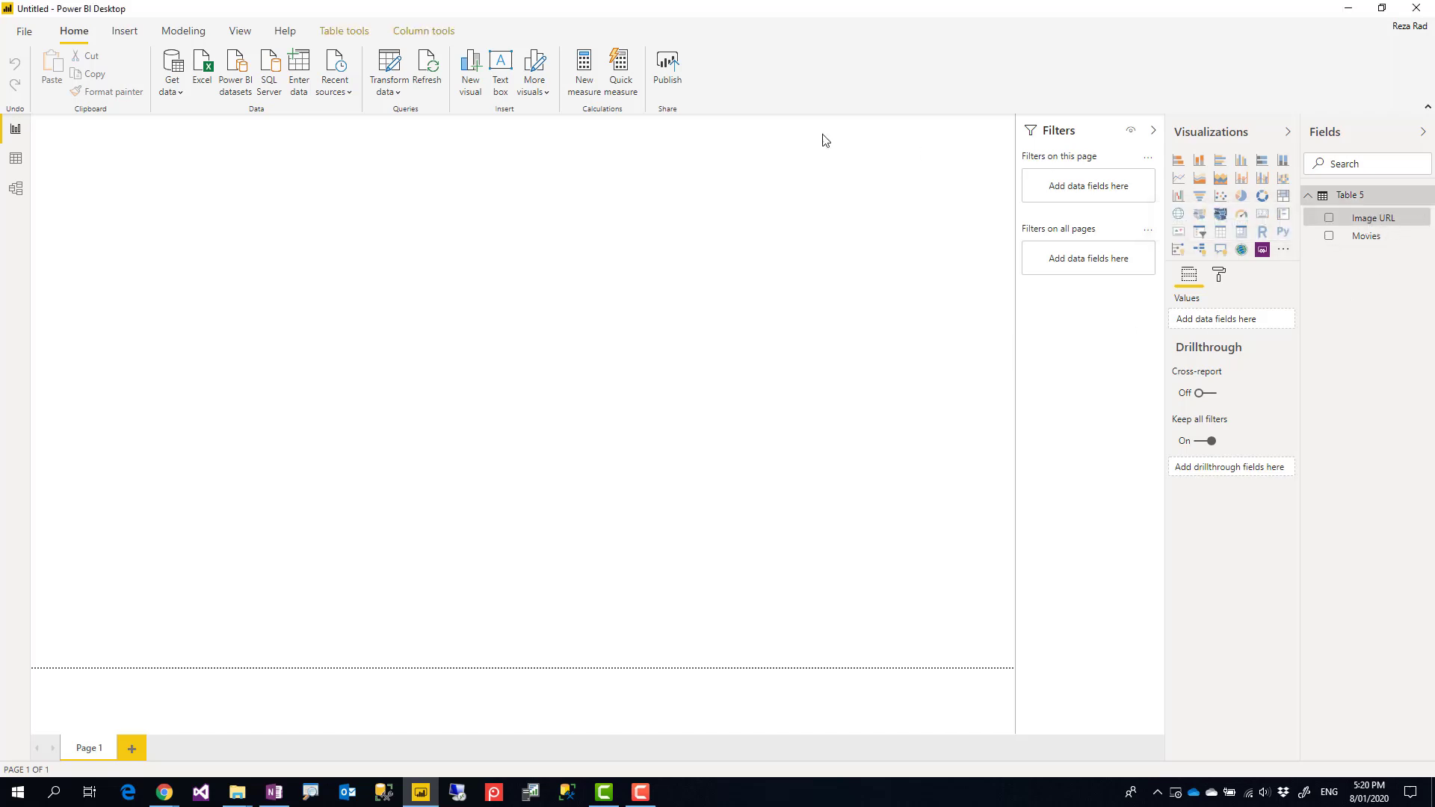
{"action": "left_click", "coordinate": [423, 30]}
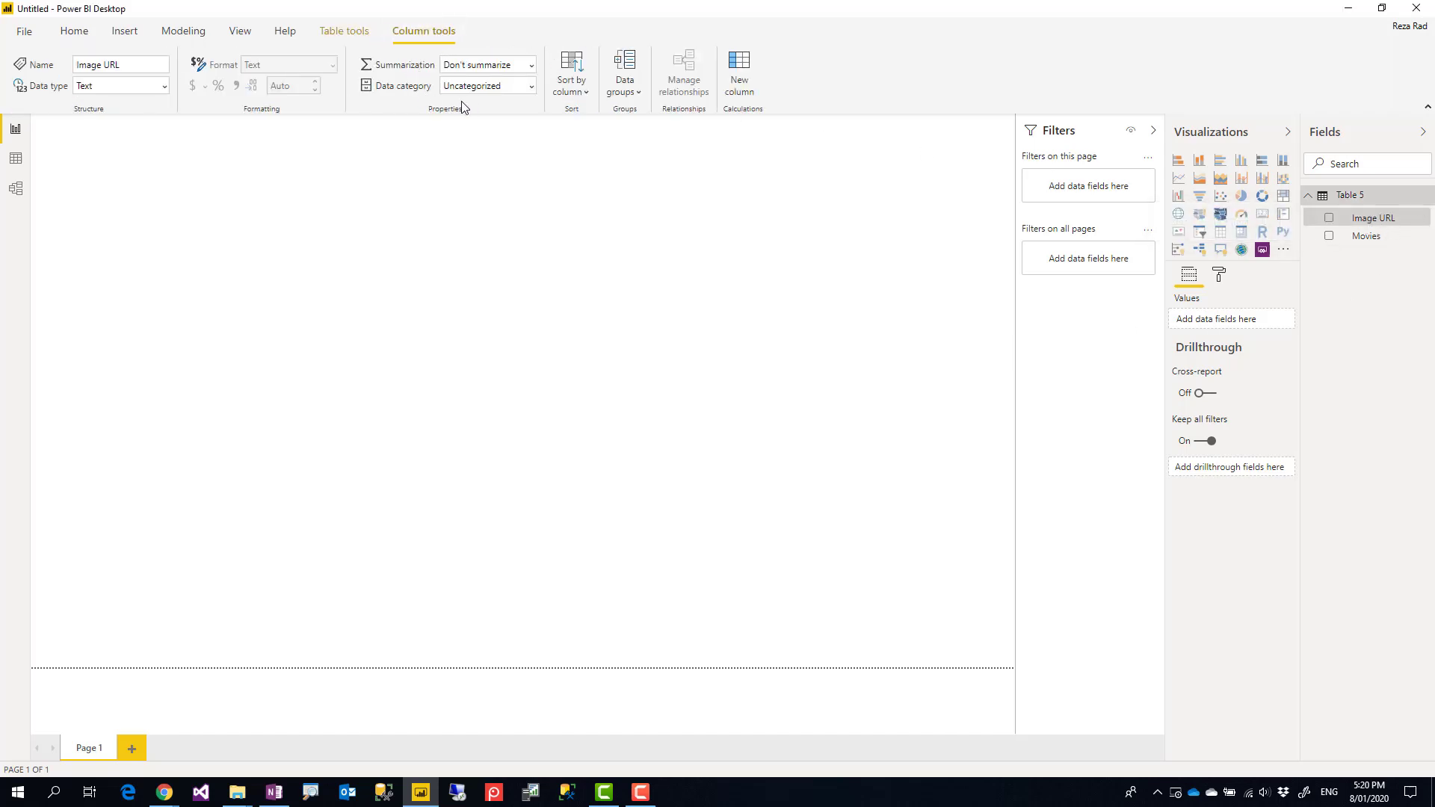
{"action": "left_click", "coordinate": [487, 85]}
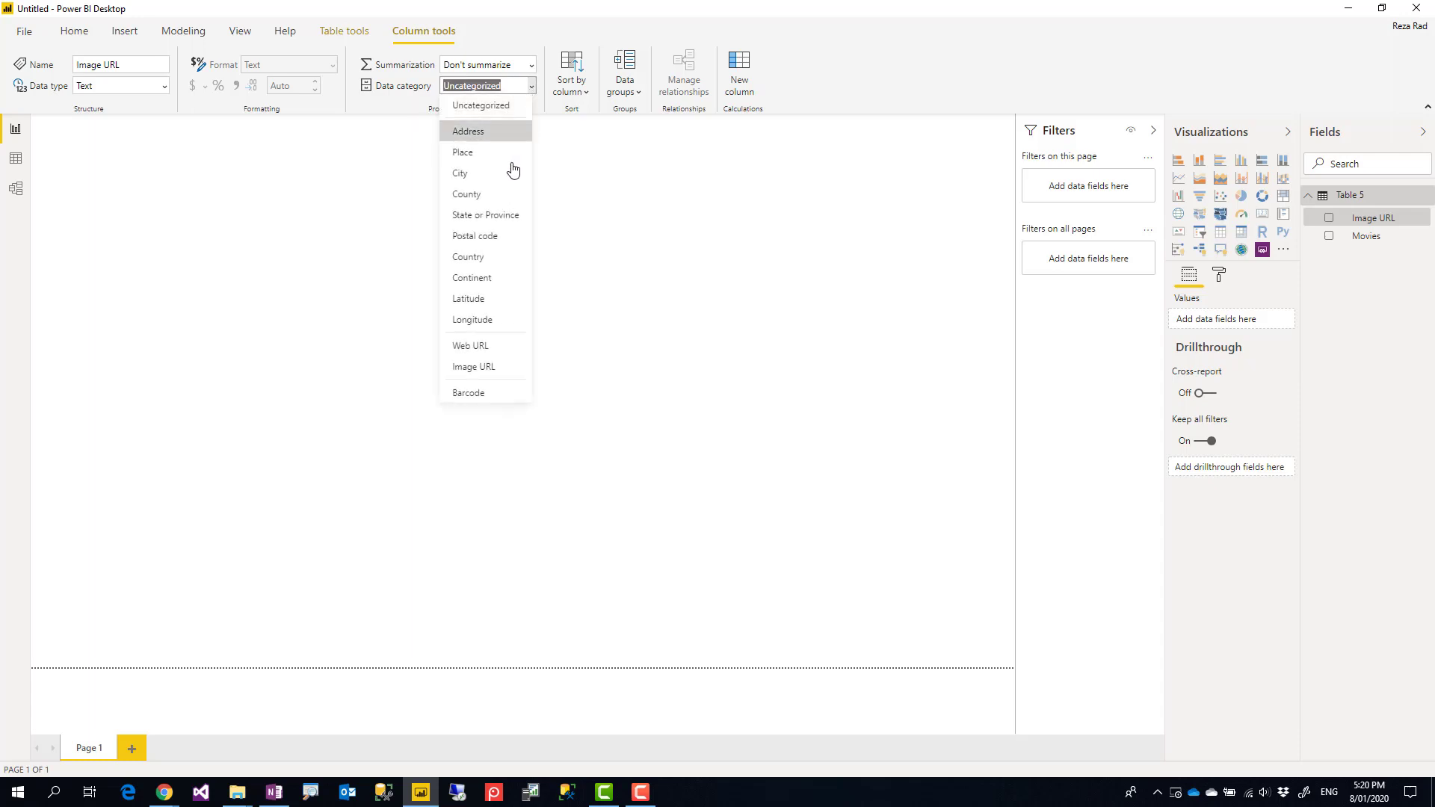
{"action": "left_click", "coordinate": [474, 373]}
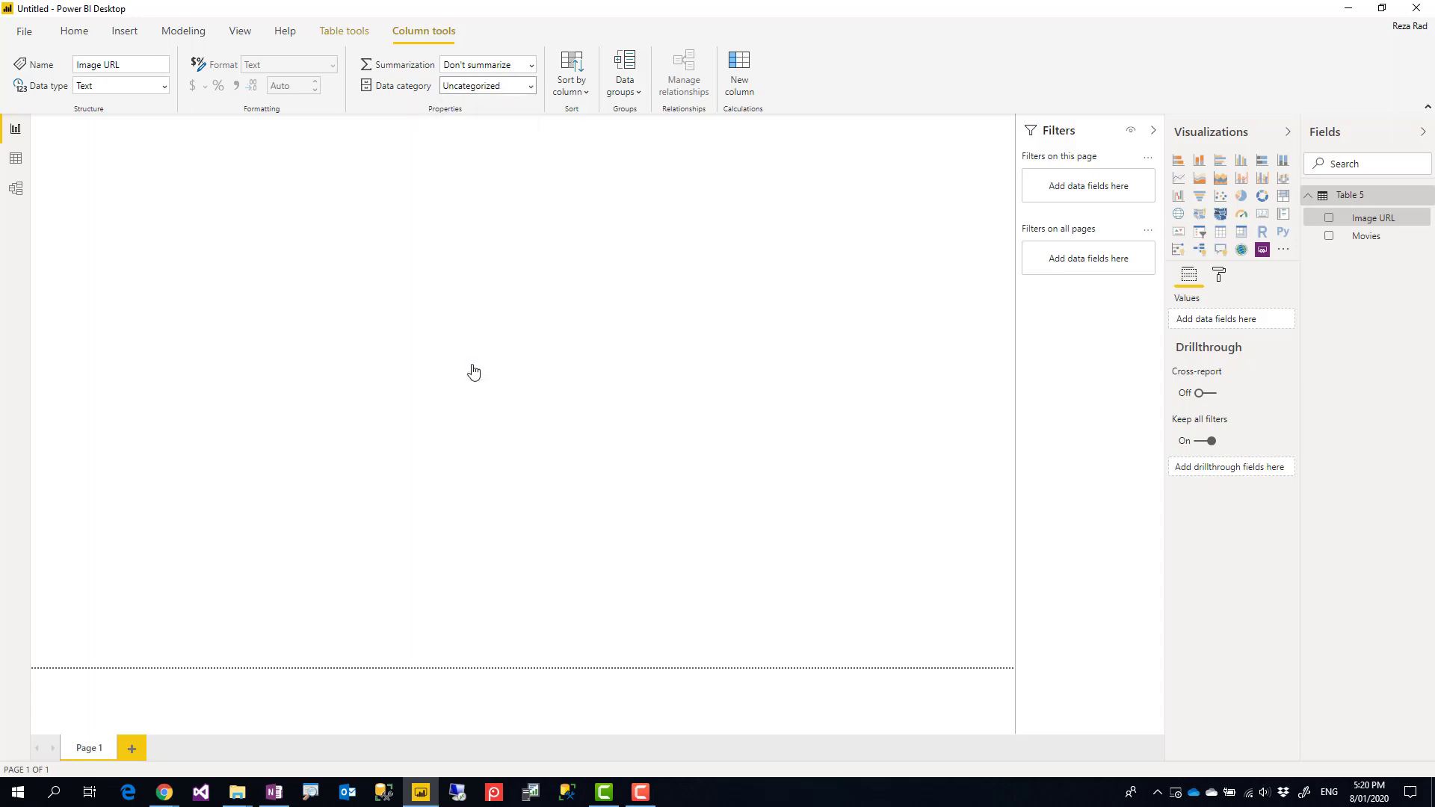
{"action": "left_click", "coordinate": [487, 86]}
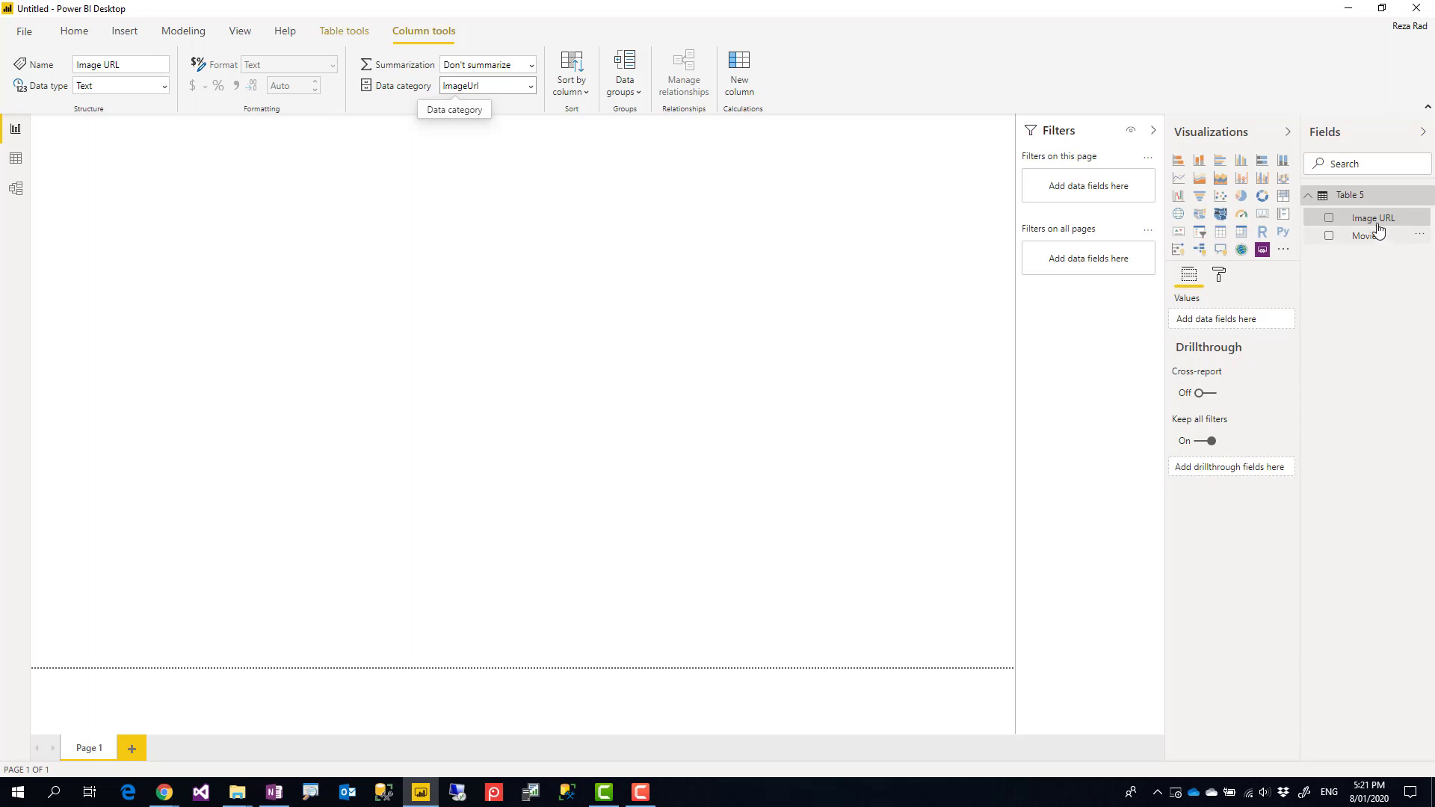
Step: Add the Image URL field to a table visual showing the movie poster images
{"action": "left_click", "coordinate": [1330, 219]}
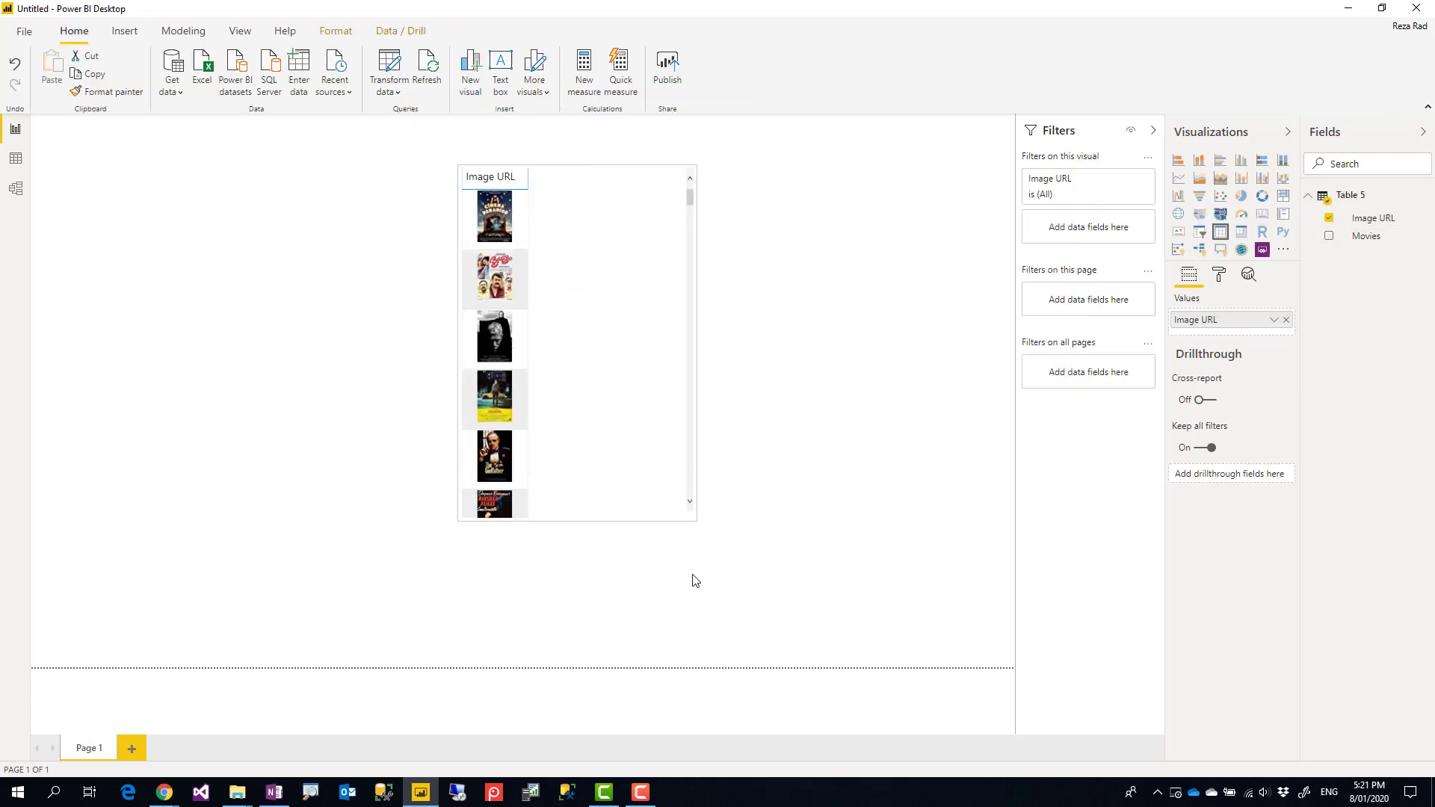
{"action": "scroll", "scroll_direction": "down", "scroll_amount": 3}
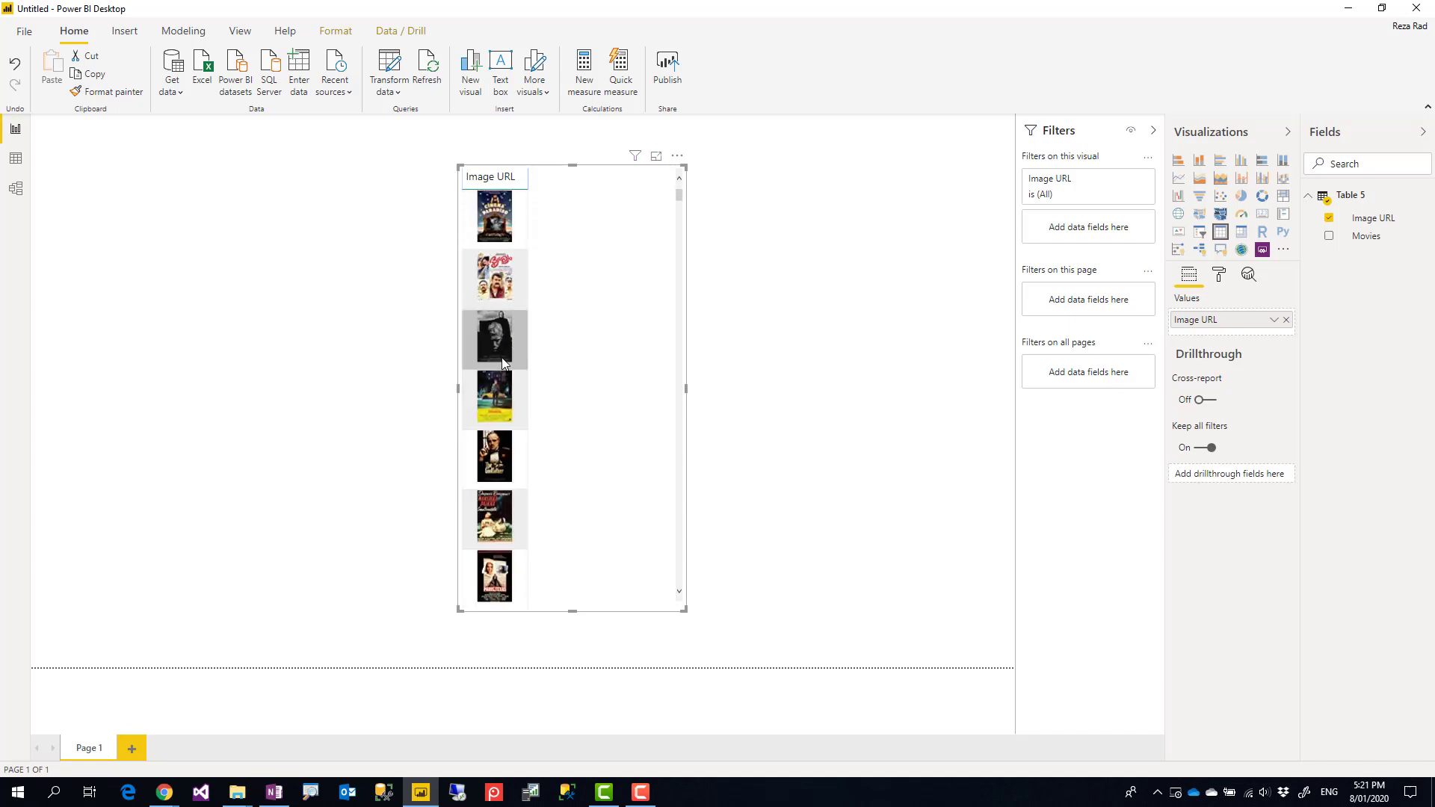
{"action": "mouse_move", "coordinate": [618, 272]}
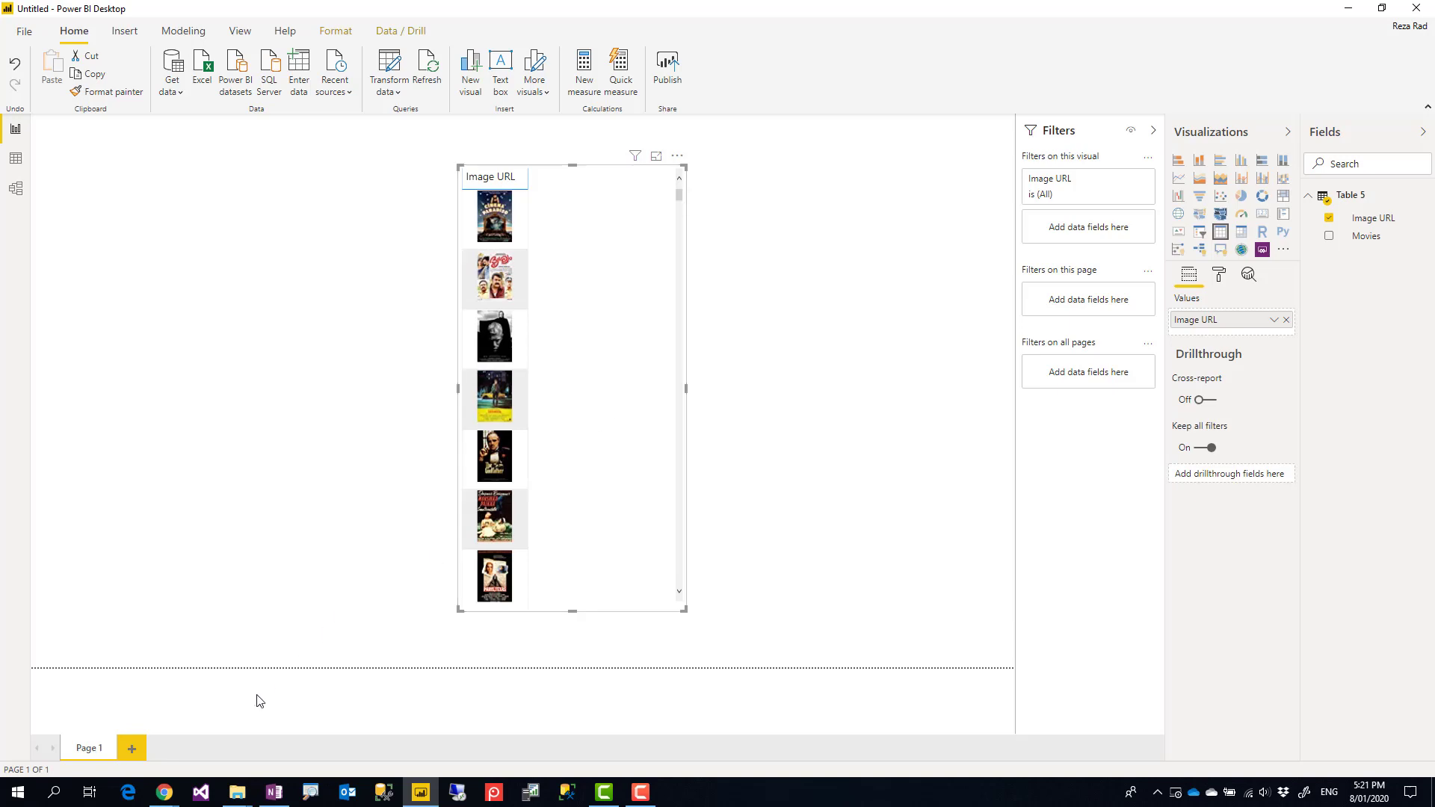
{"action": "mouse_move", "coordinate": [163, 793]}
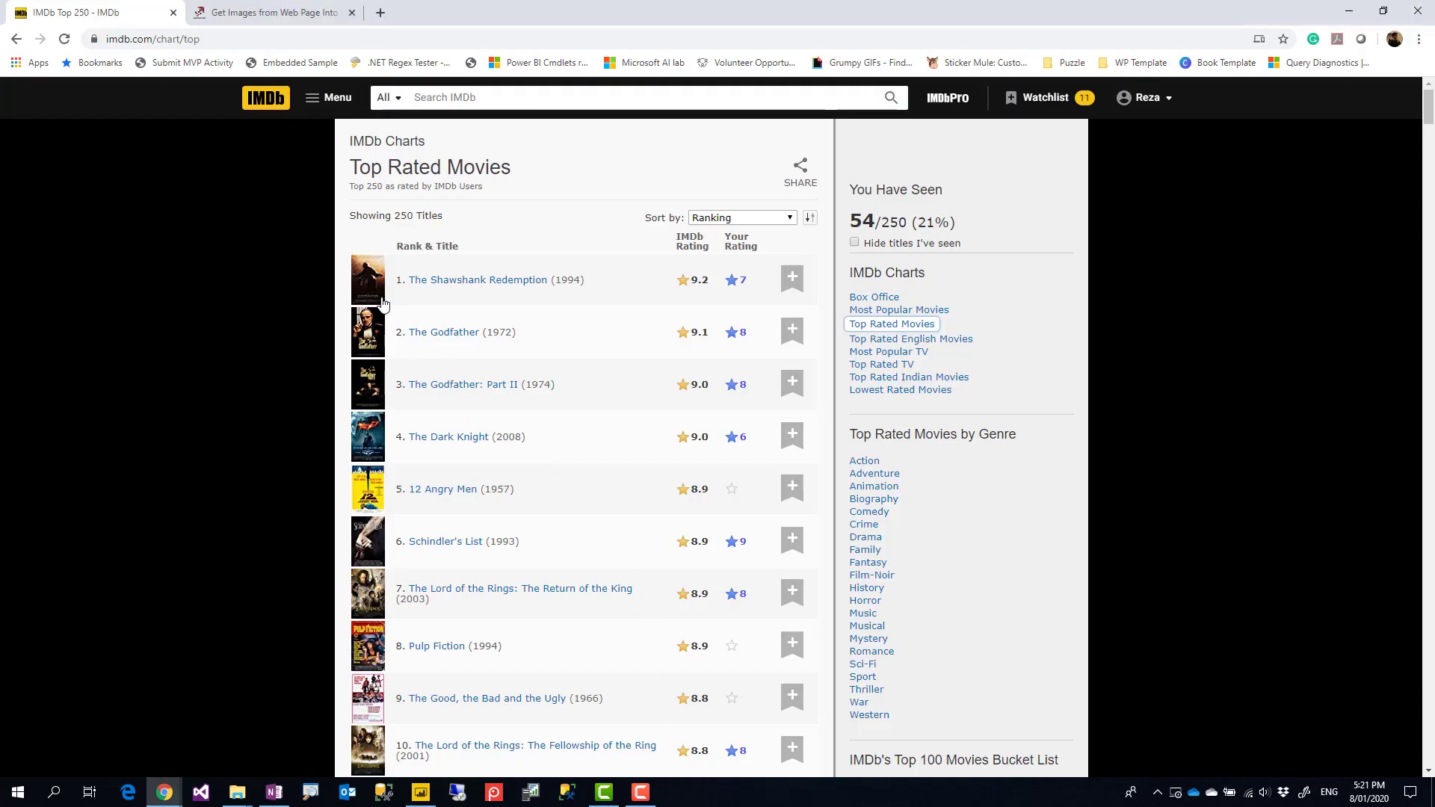
{"action": "mouse_move", "coordinate": [442, 332]}
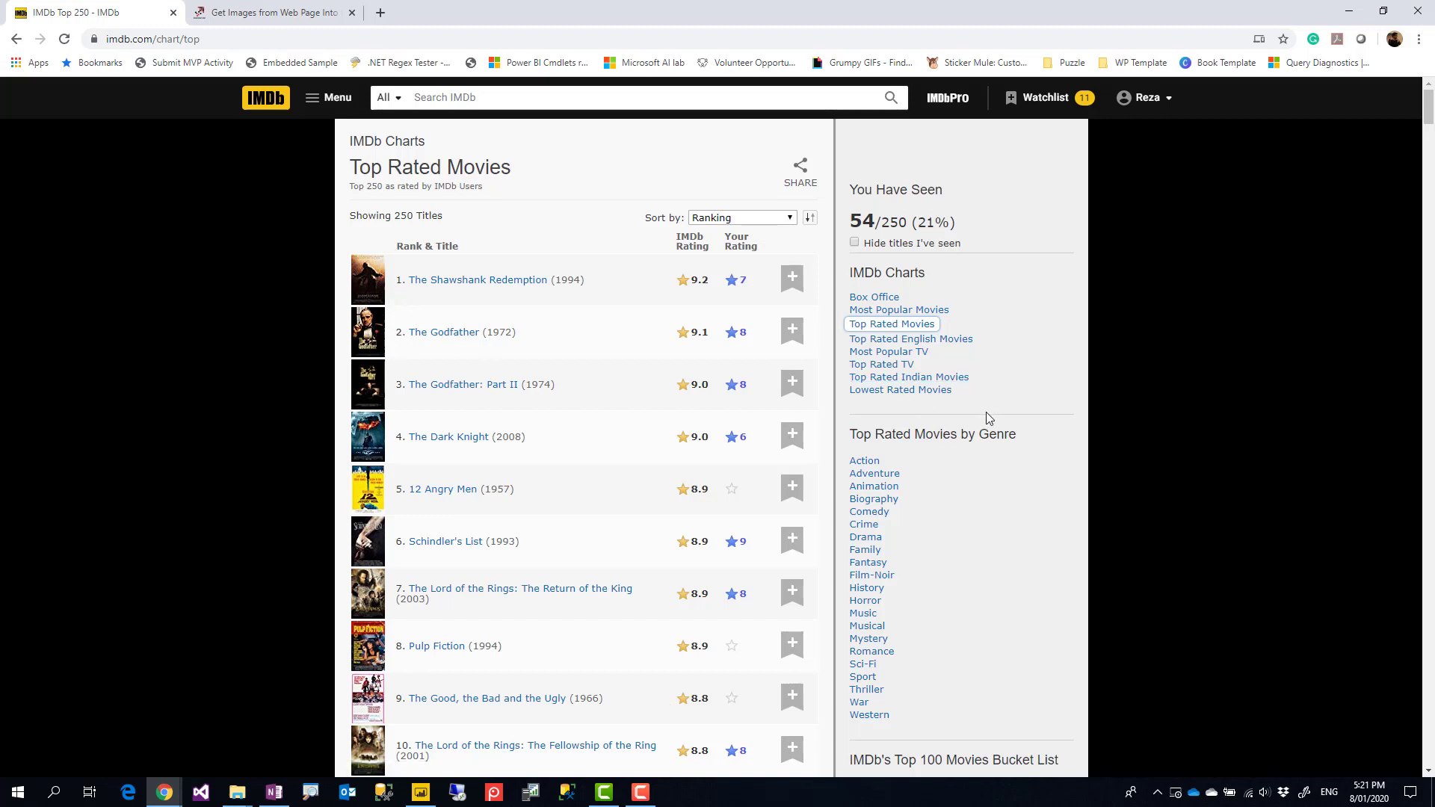
{"action": "mouse_move", "coordinate": [385, 280]}
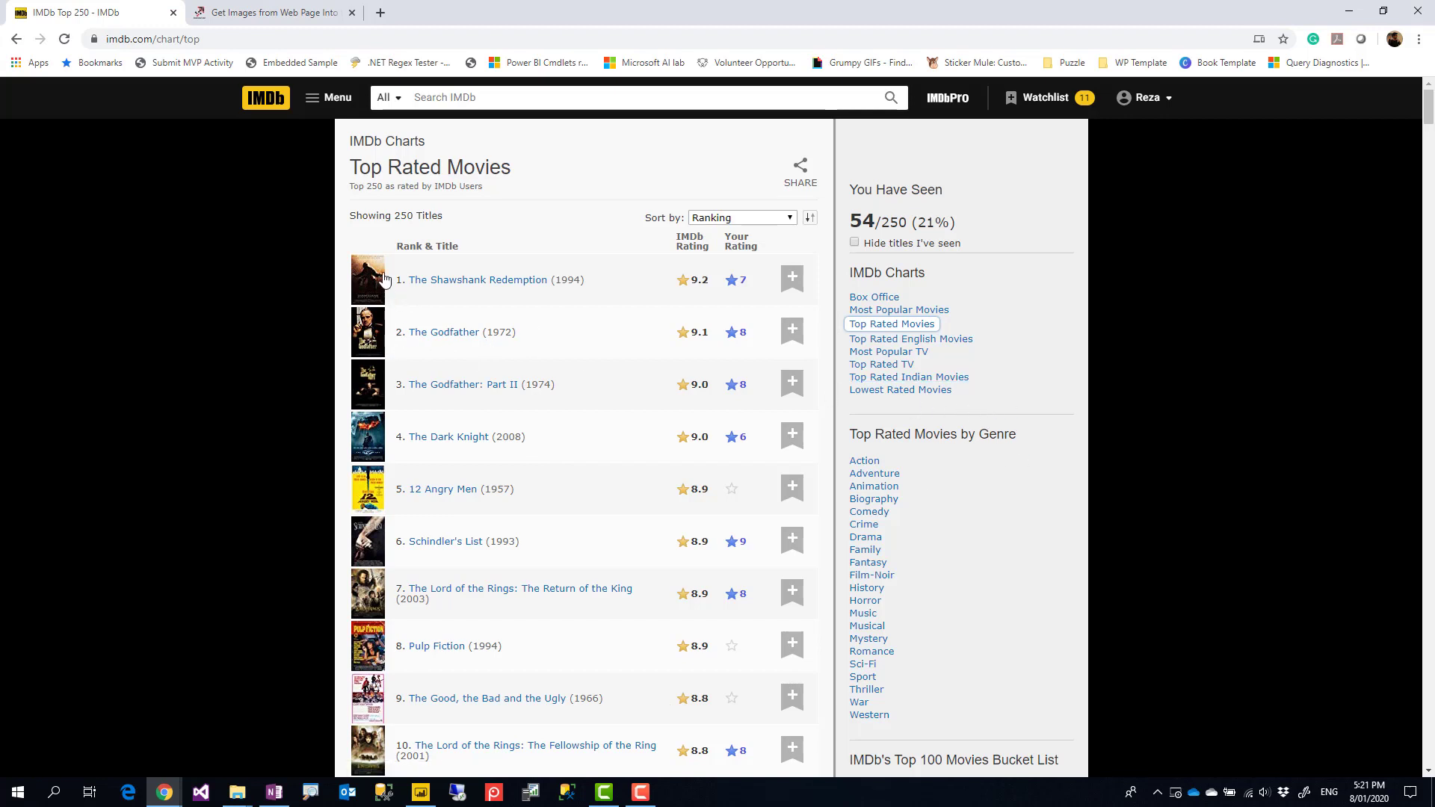
{"action": "mouse_move", "coordinate": [475, 280]}
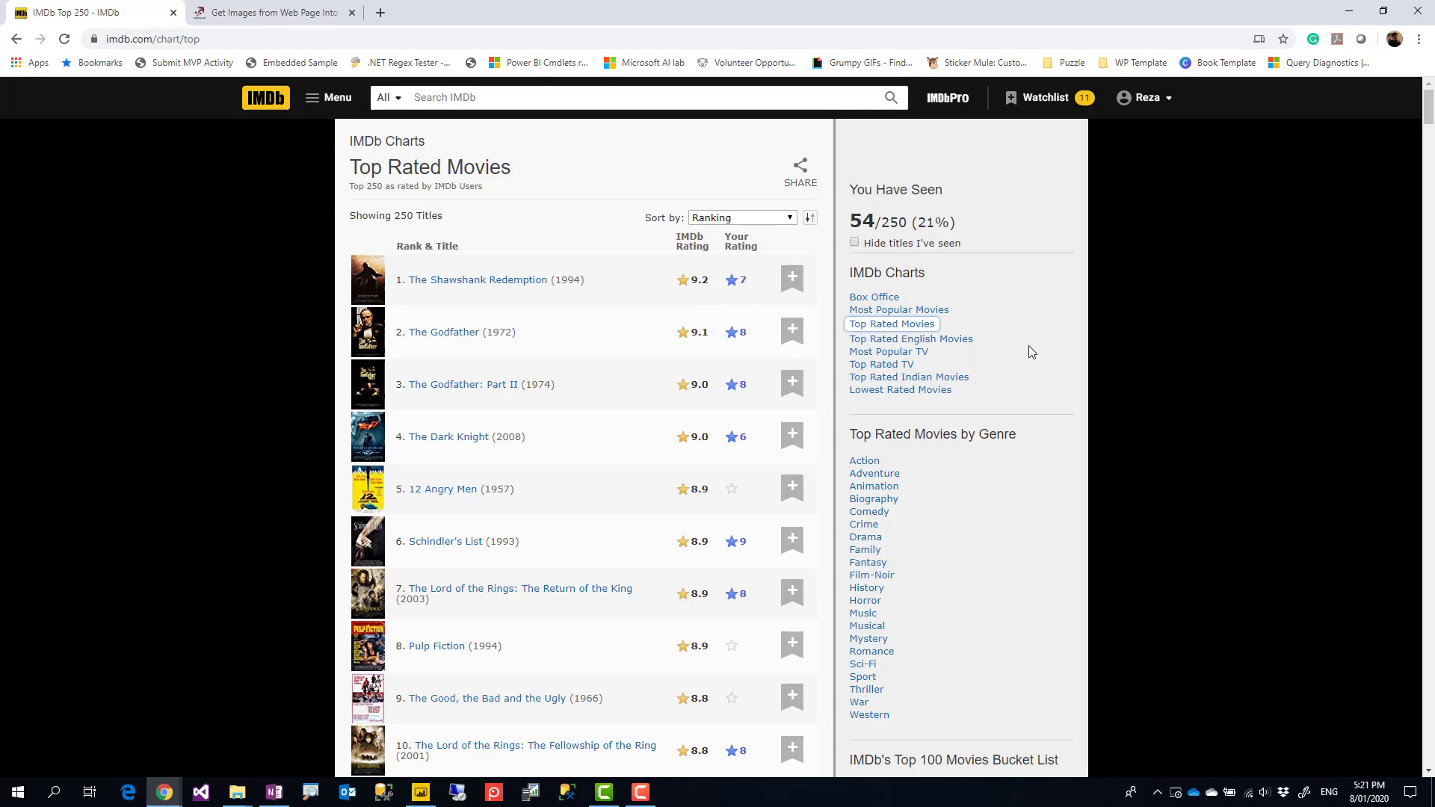
{"action": "left_click", "coordinate": [266, 12]}
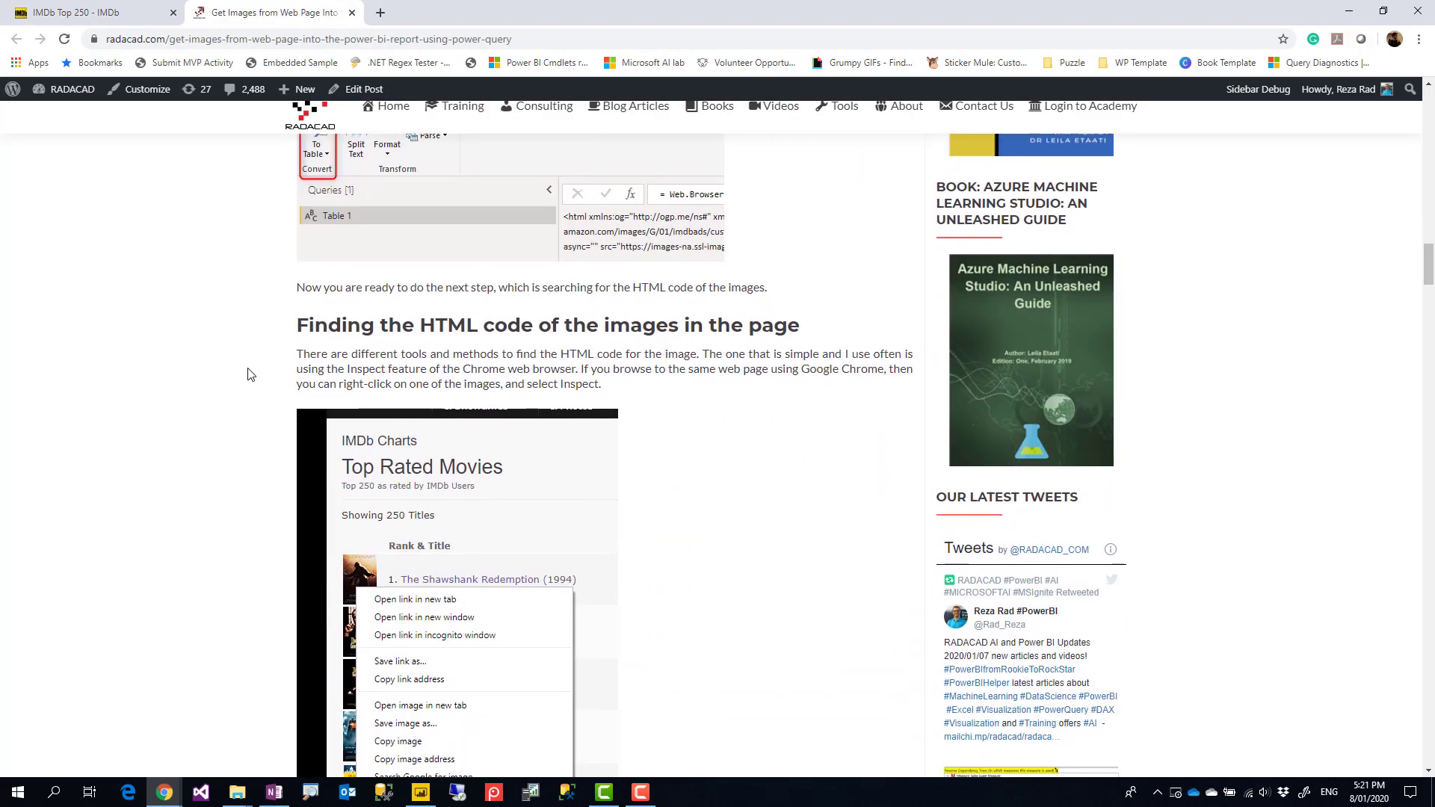
{"action": "scroll", "scroll_direction": "down", "scroll_amount": 3}
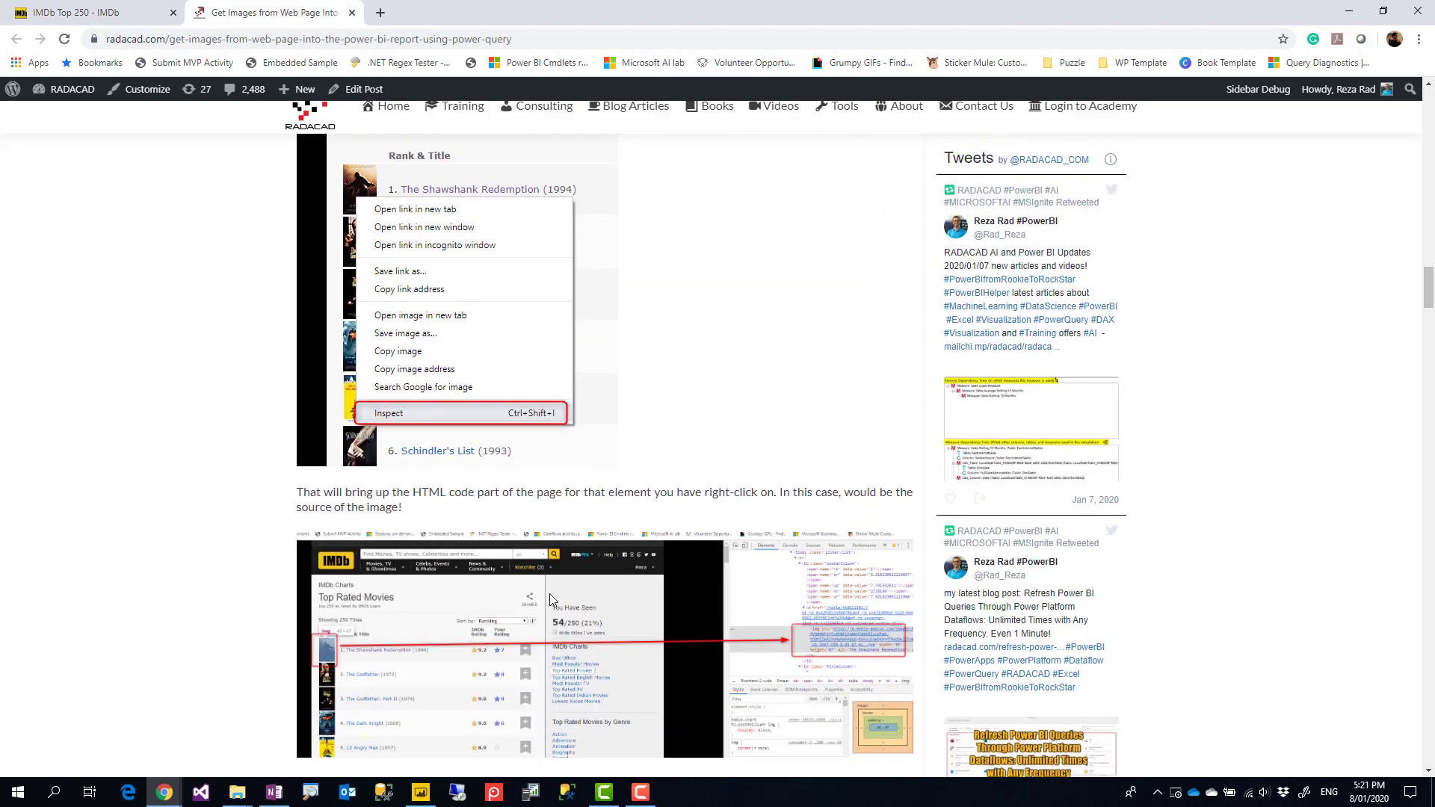
{"action": "scroll", "scroll_direction": "down", "scroll_amount": 3}
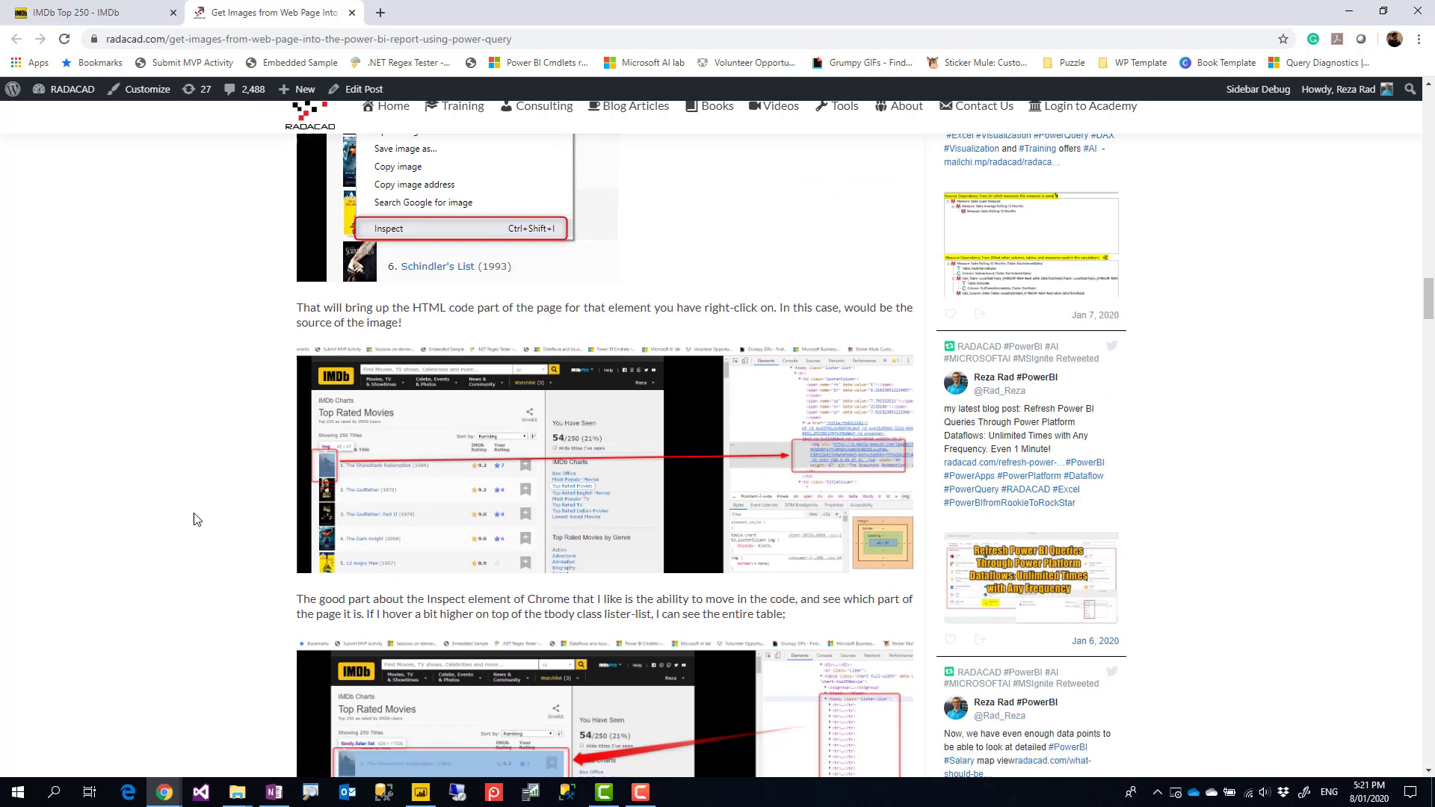
{"action": "mouse_move", "coordinate": [193, 515]}
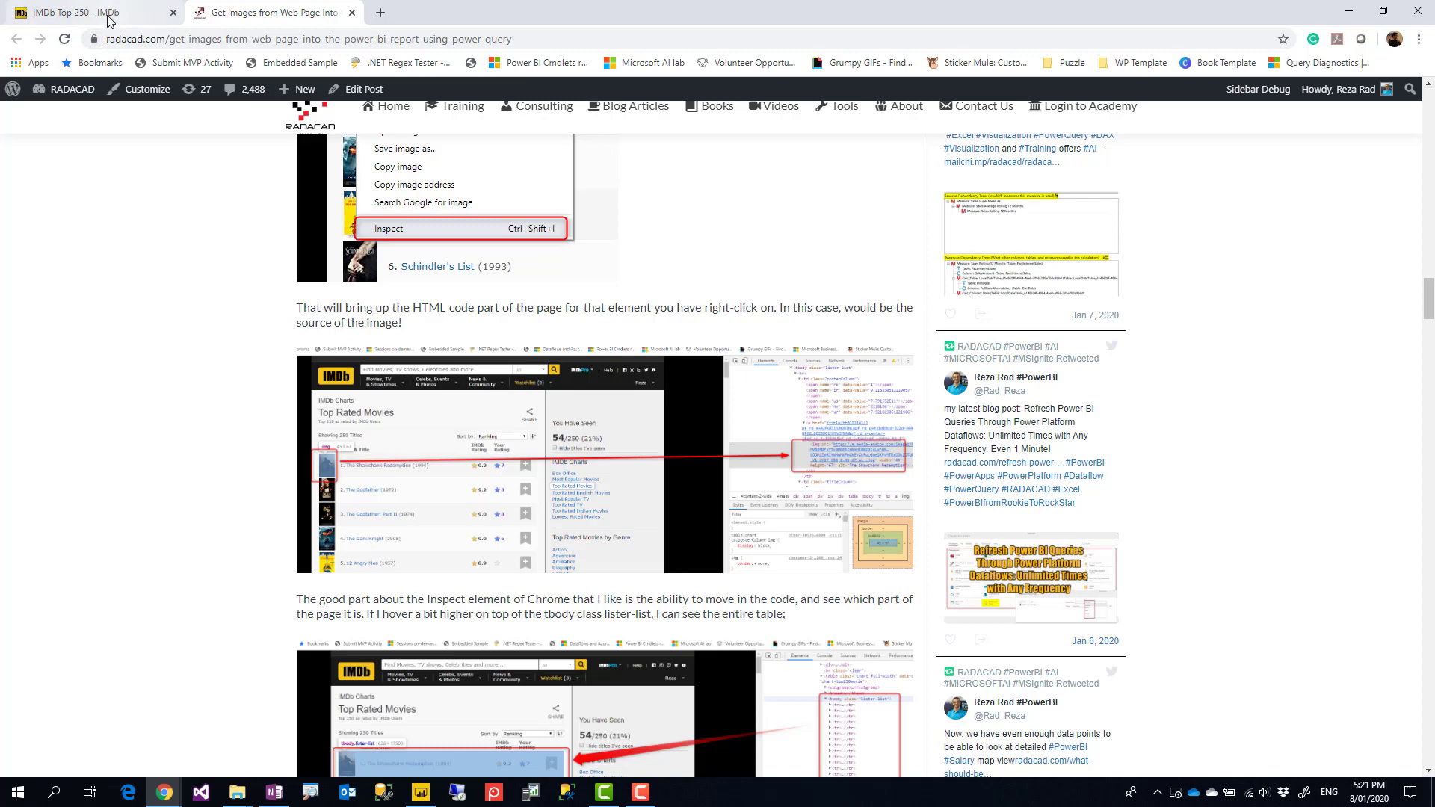
{"action": "left_click", "coordinate": [73, 12]}
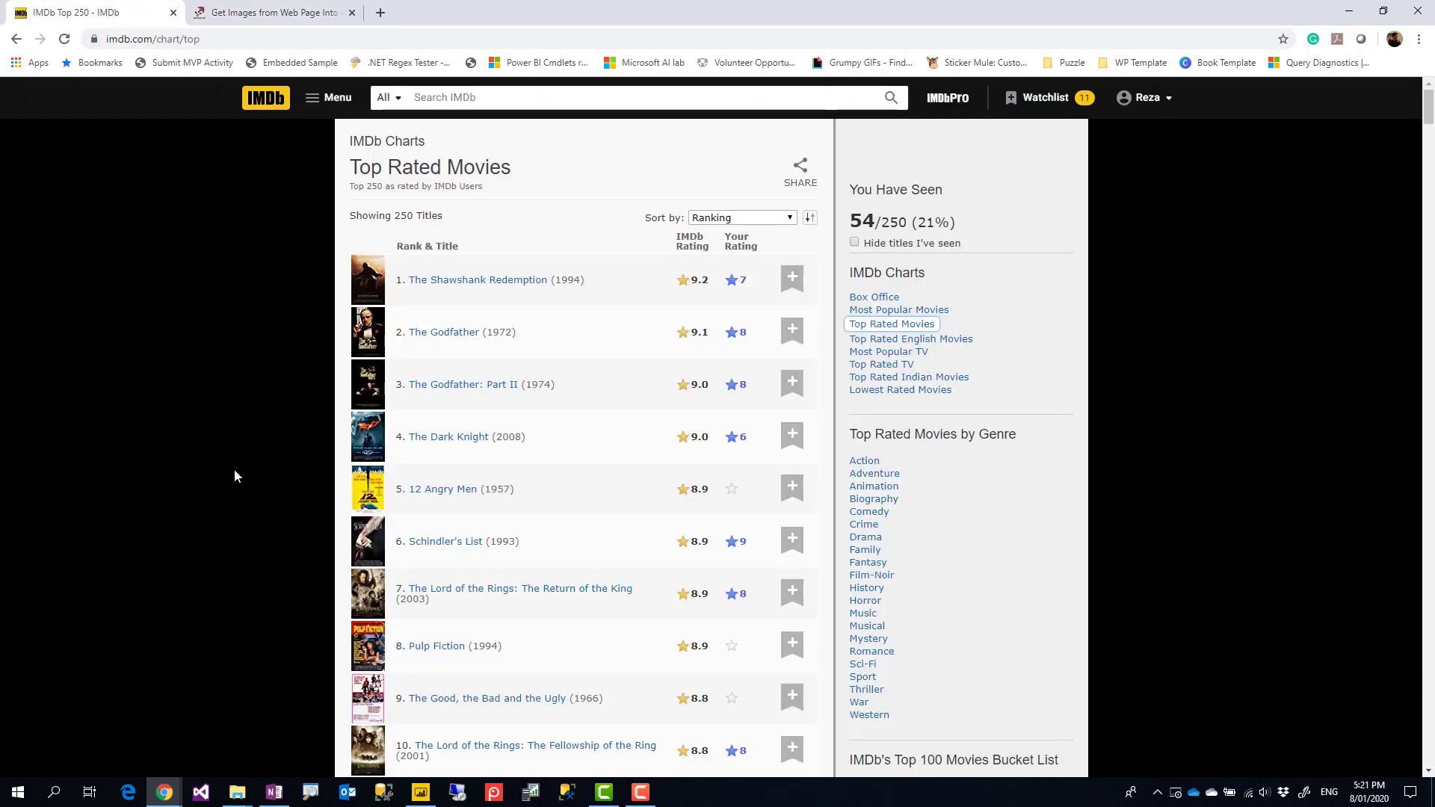